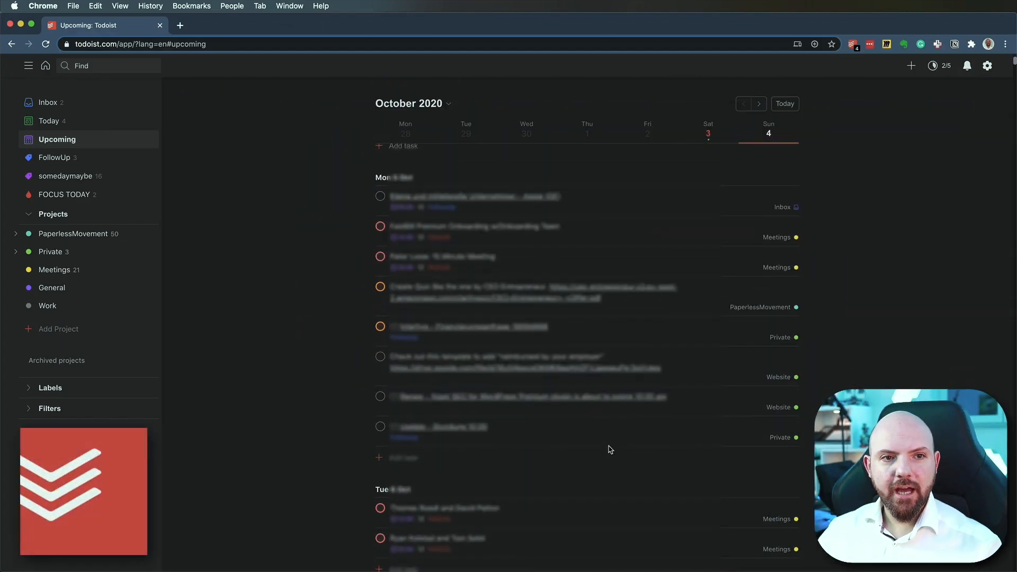
After checking Upcoming, go to the General project and add the task 'Tasks 1'.
left_click(758, 102)
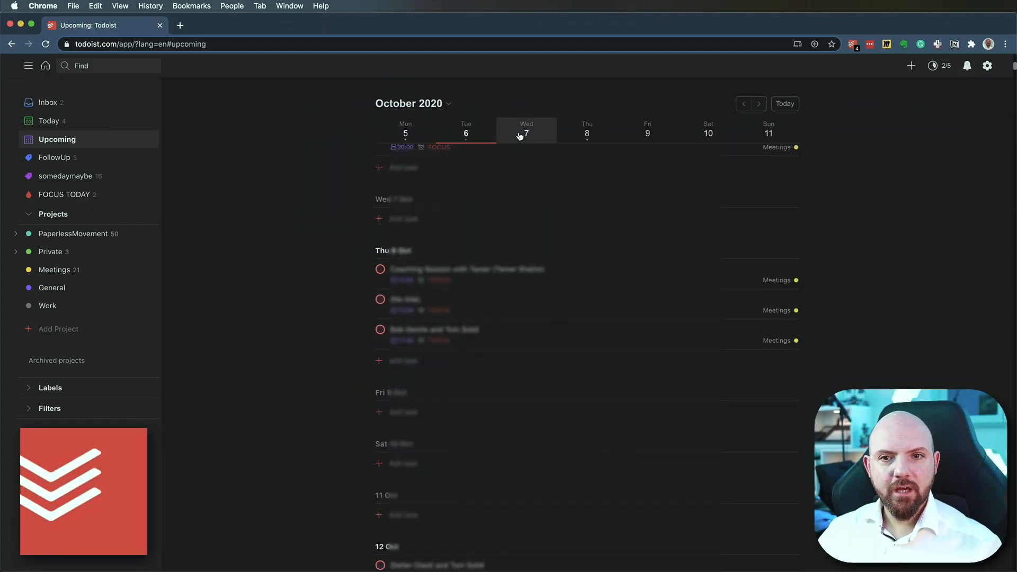
scroll("down", 3)
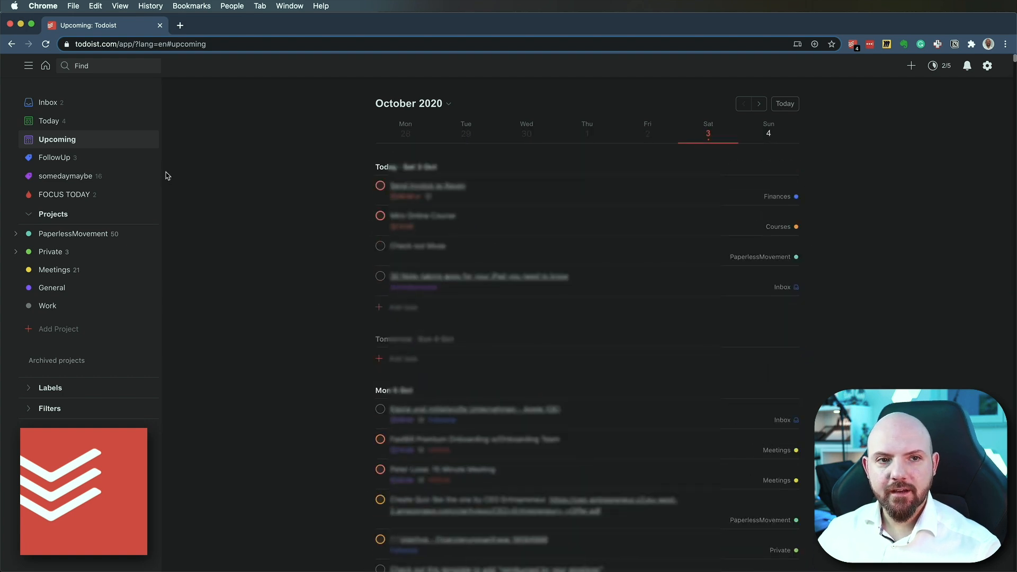
mouse_move(73, 256)
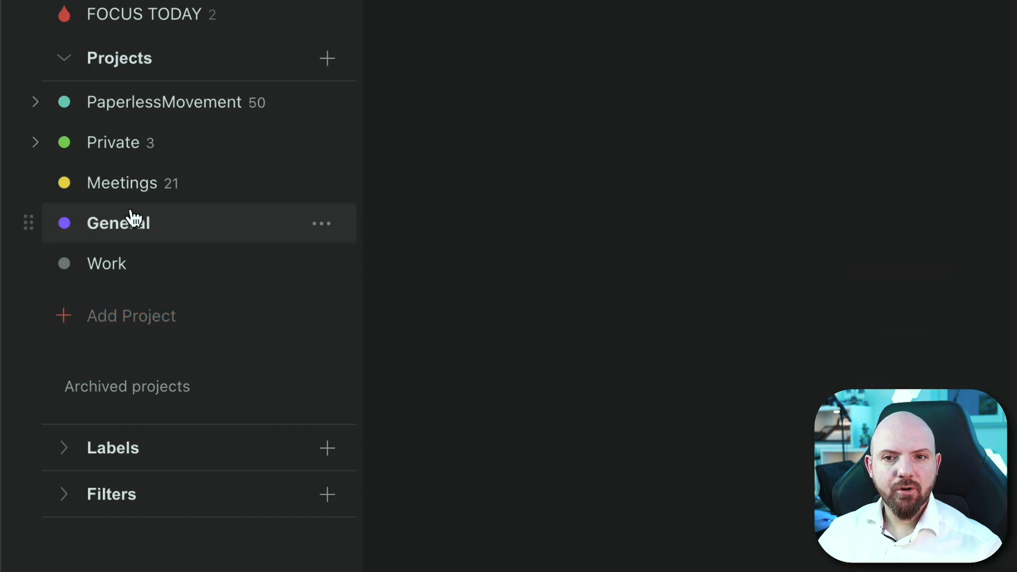
left_click(117, 222)
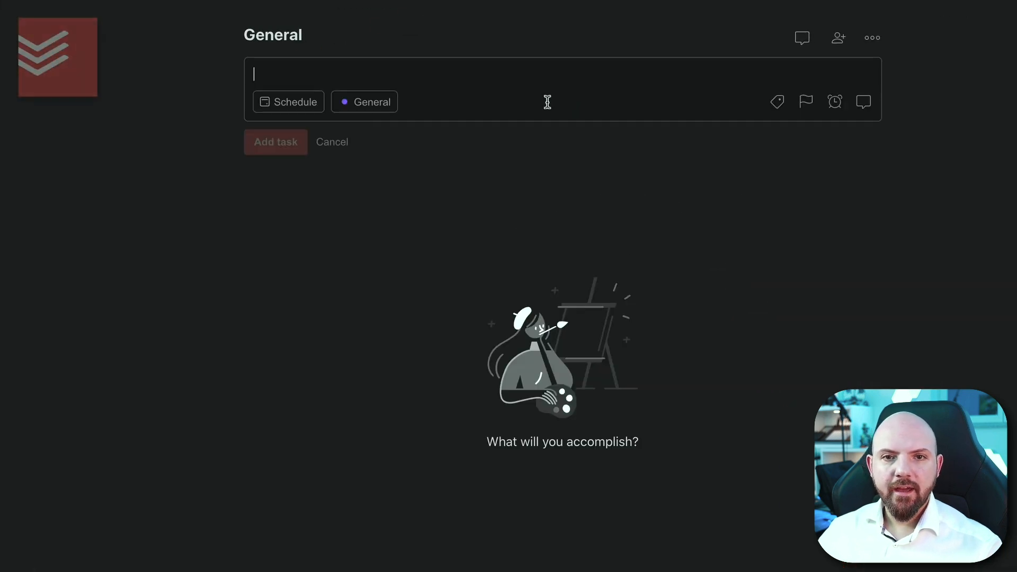
type("Tasks 1")
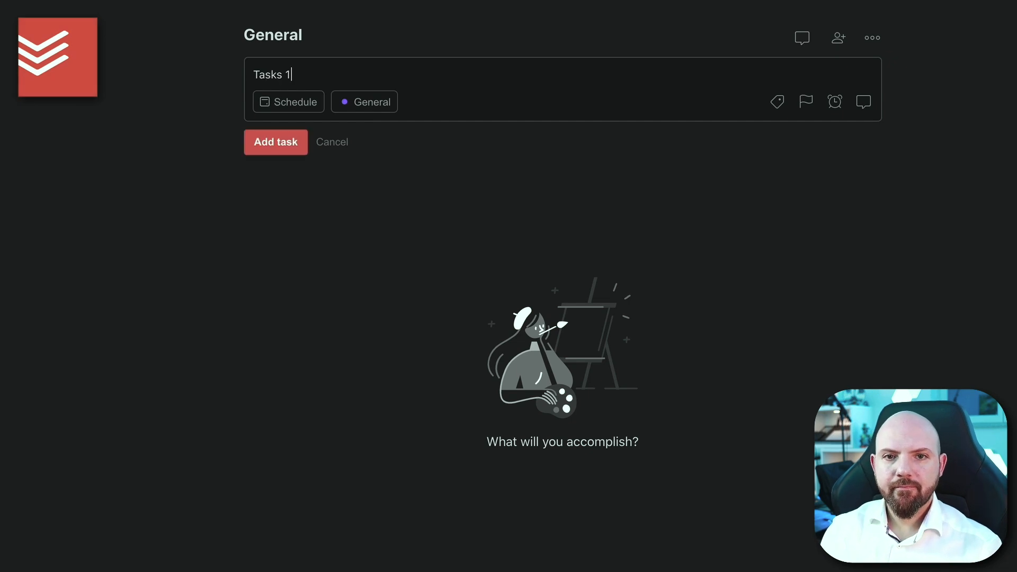
left_click(275, 141)
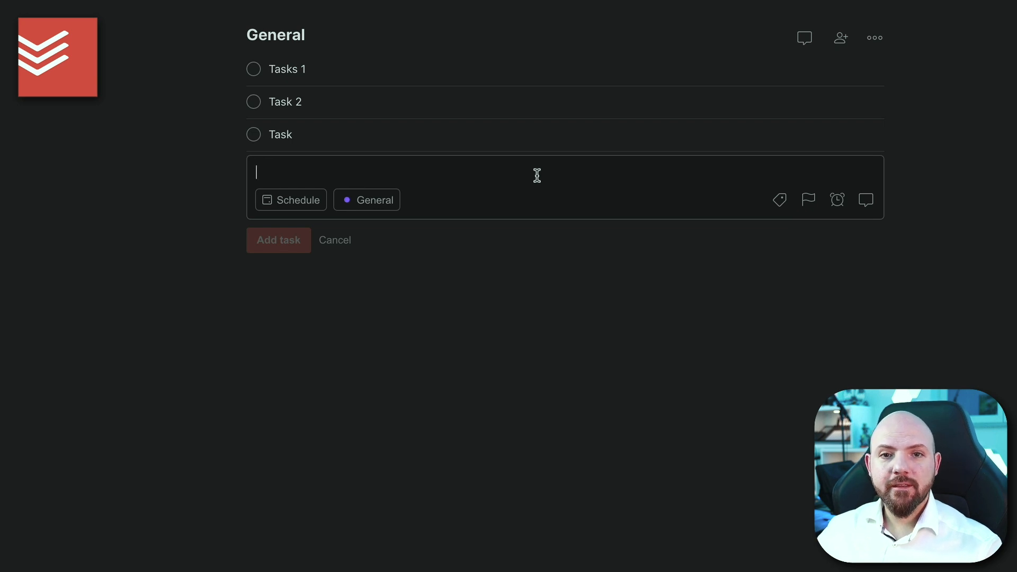
mouse_move(541, 313)
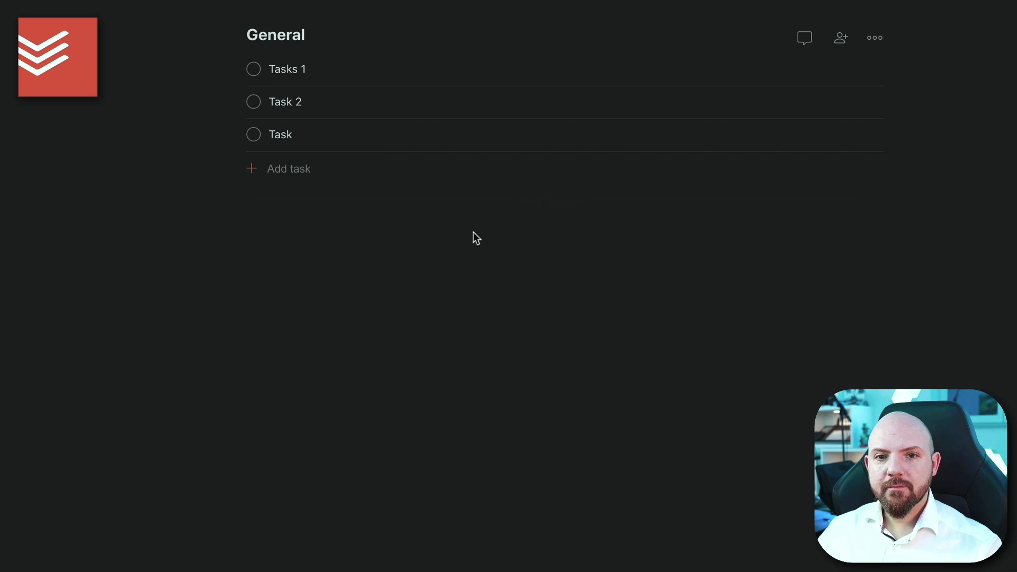
mouse_move(516, 208)
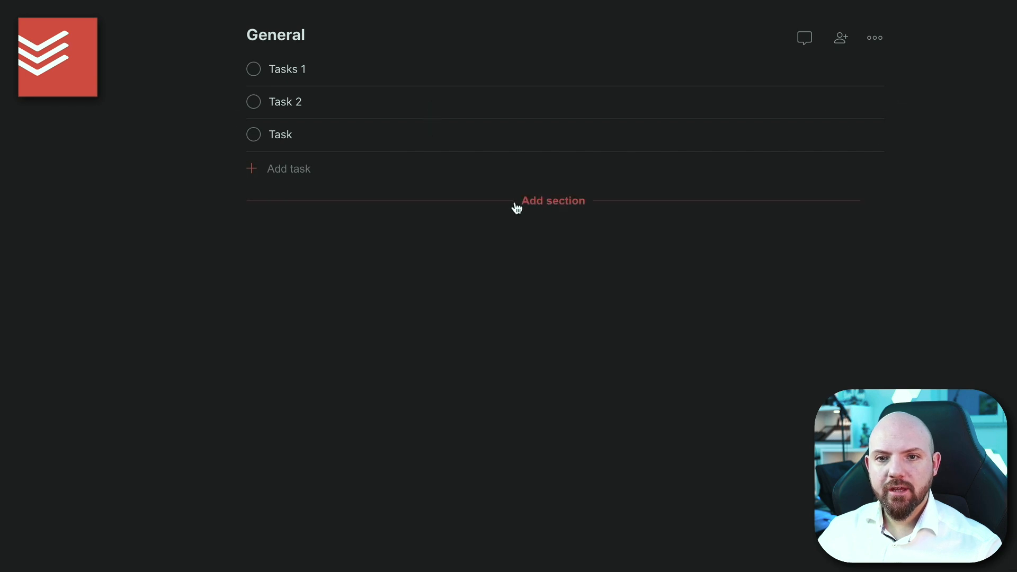
mouse_move(887, 50)
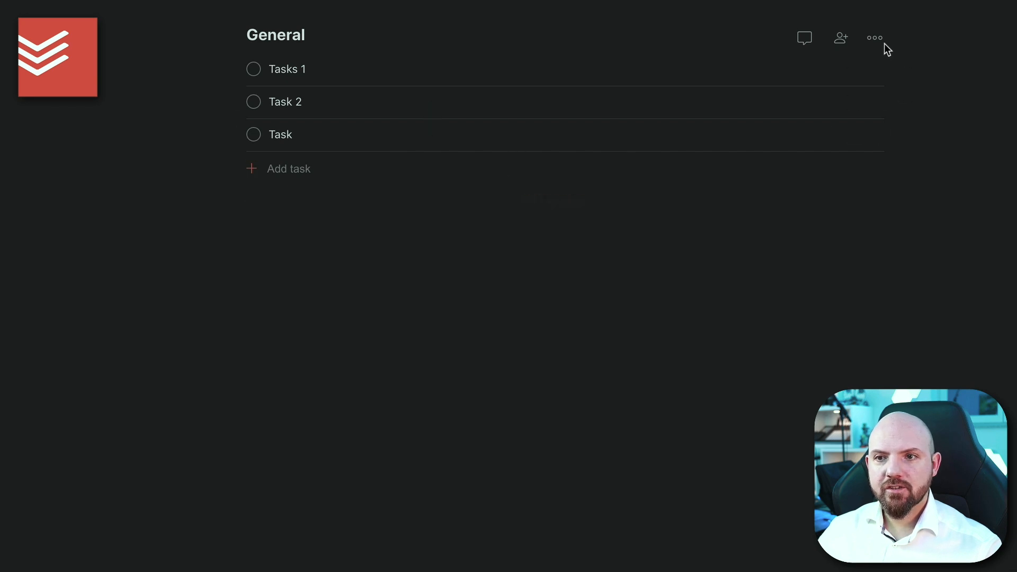
Create a 'Not Started' section from the project's ••• menu Add section.
left_click(874, 37)
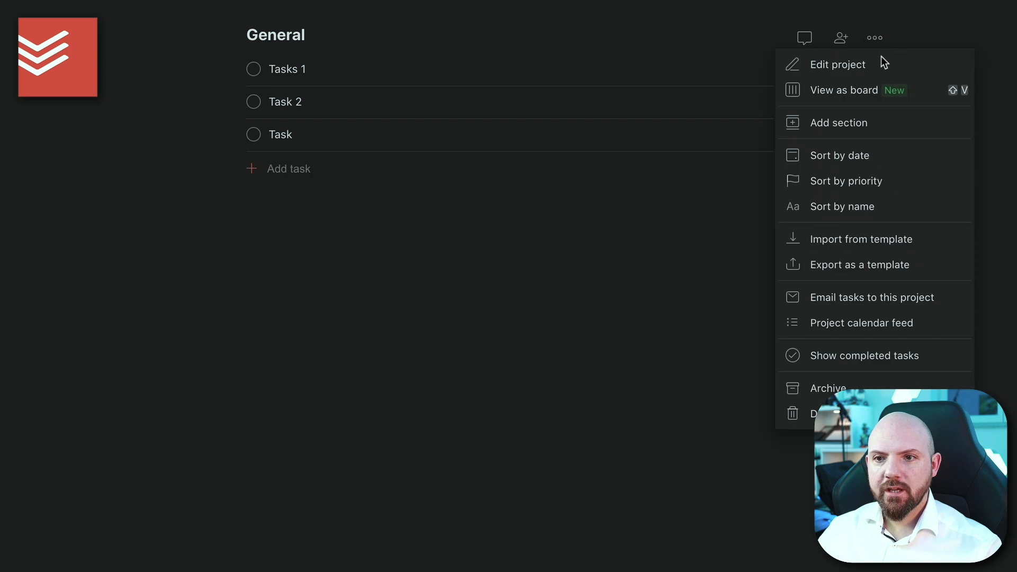
left_click(838, 123)
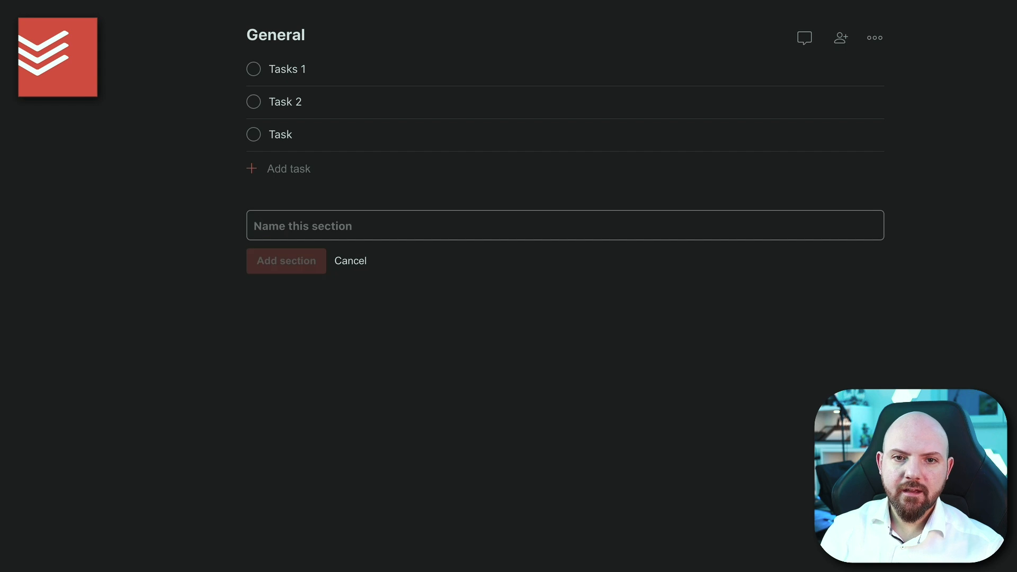
type("Not Started")
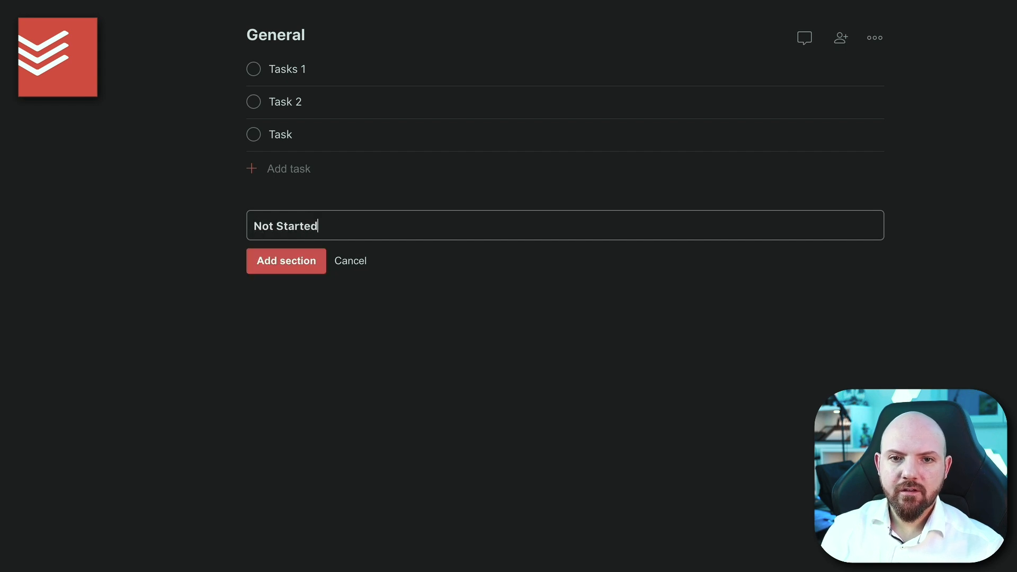
left_click(285, 260)
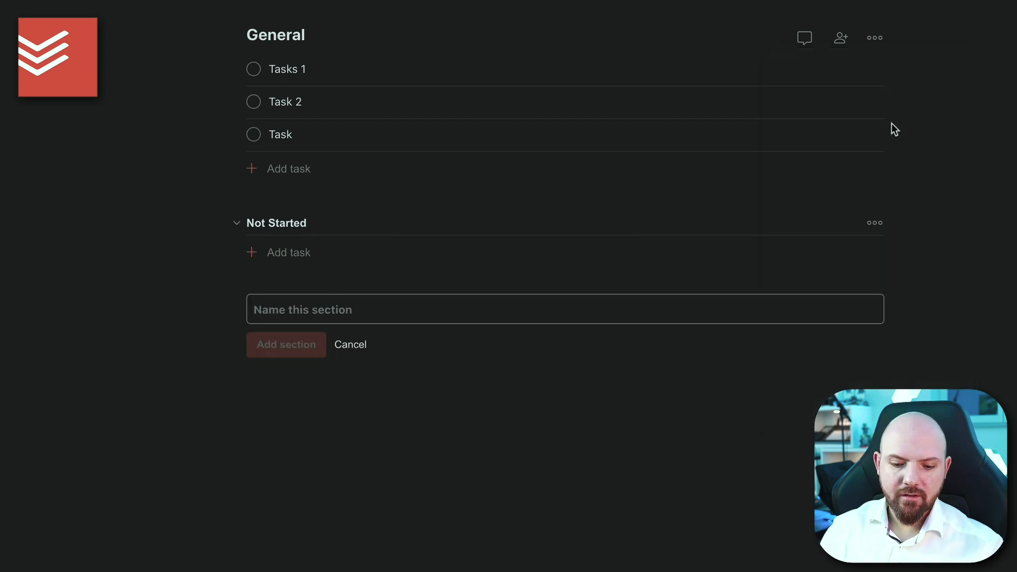
Create the 'In Progress' section and start adding a third section.
type("In Progr")
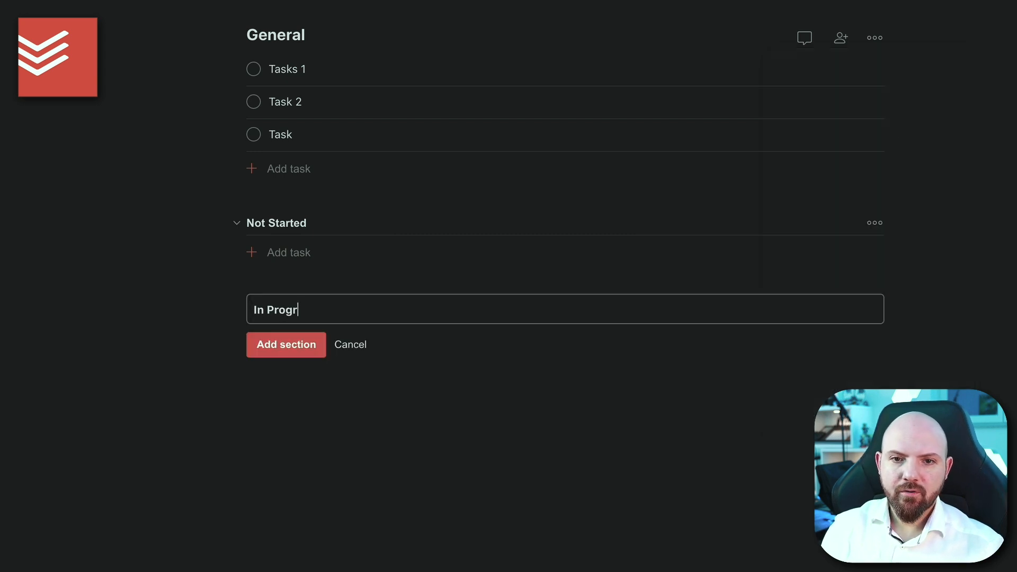
left_click(285, 345)
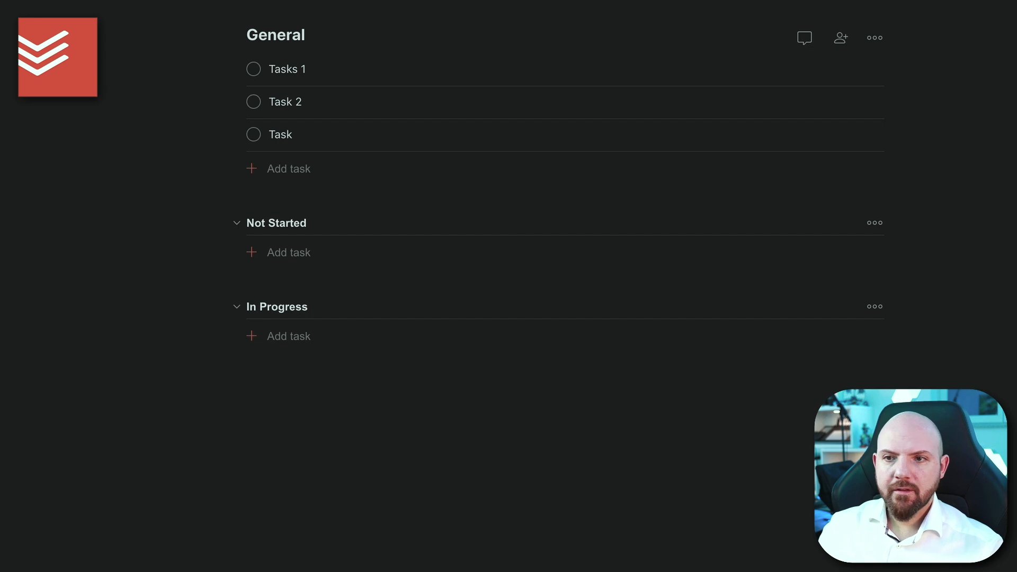
left_click(874, 37)
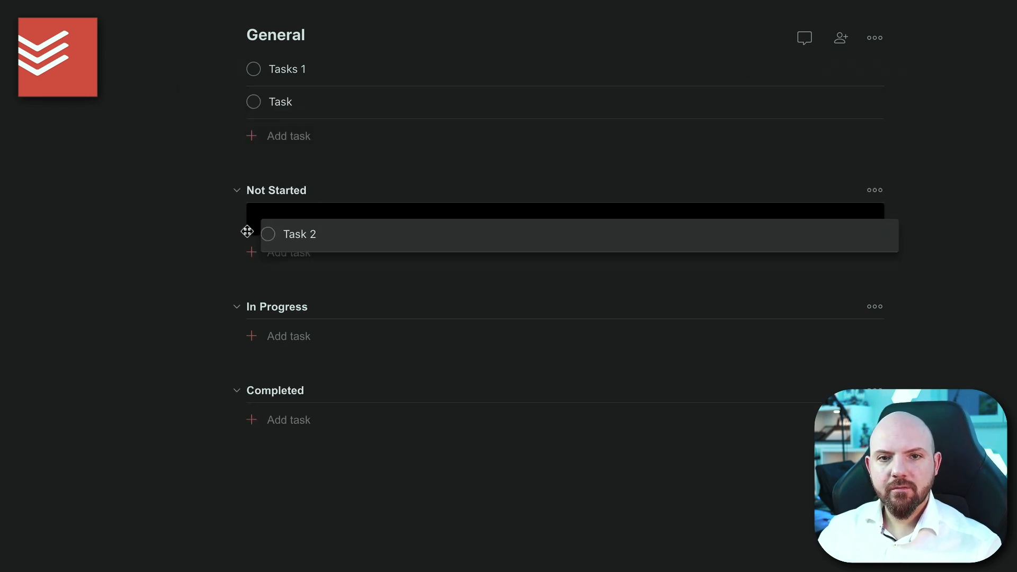
Drag Task 2 into Not Started and switch the General project to board view.
left_click_drag(272, 69, 285, 218)
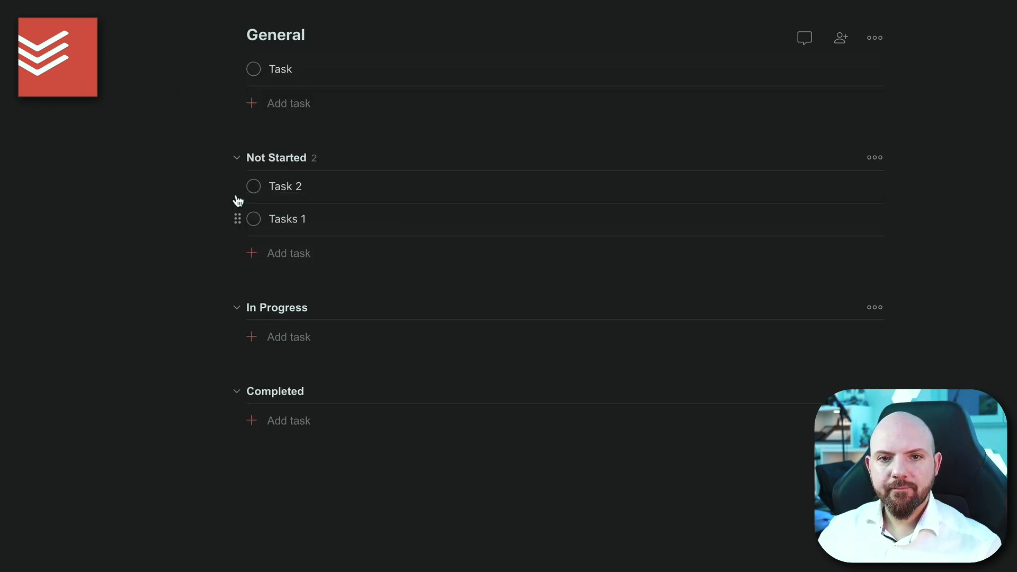
mouse_move(275, 443)
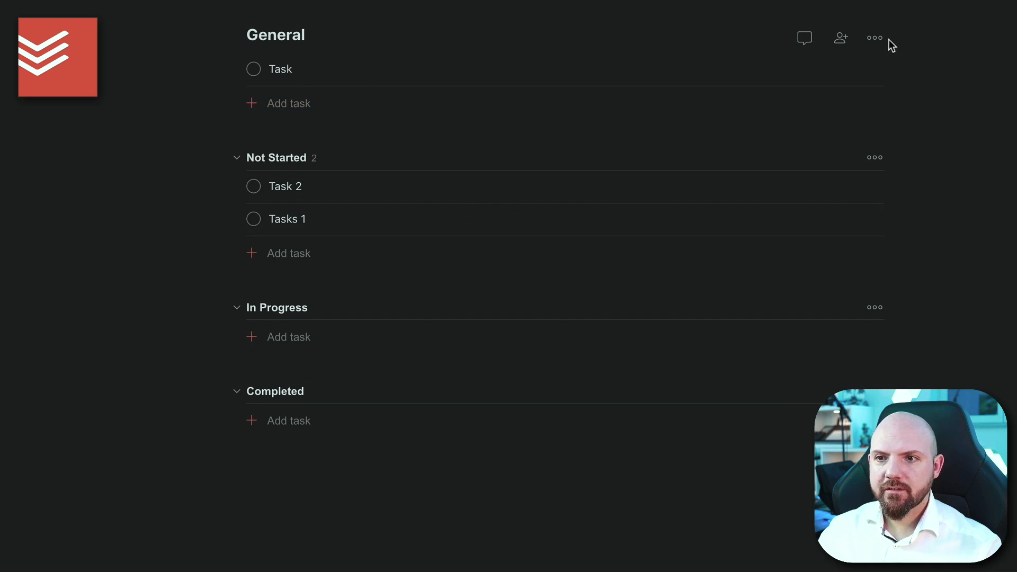
left_click(875, 37)
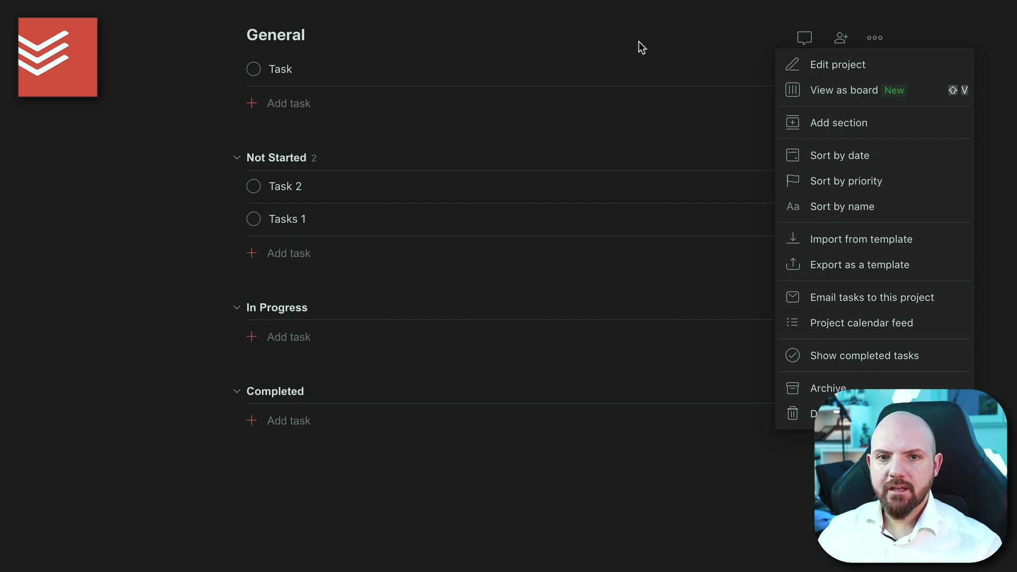
left_click(844, 90)
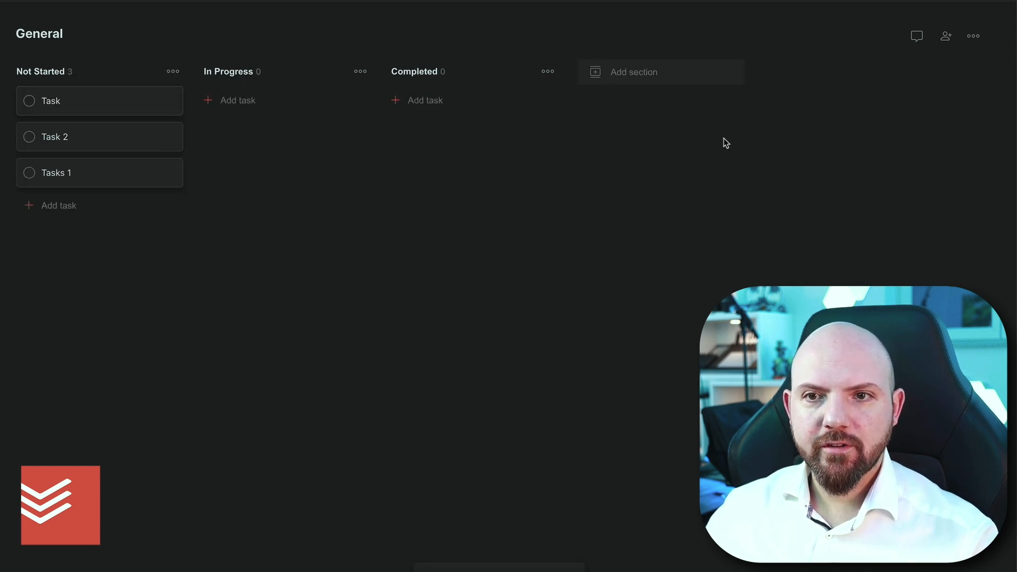
mouse_move(134, 137)
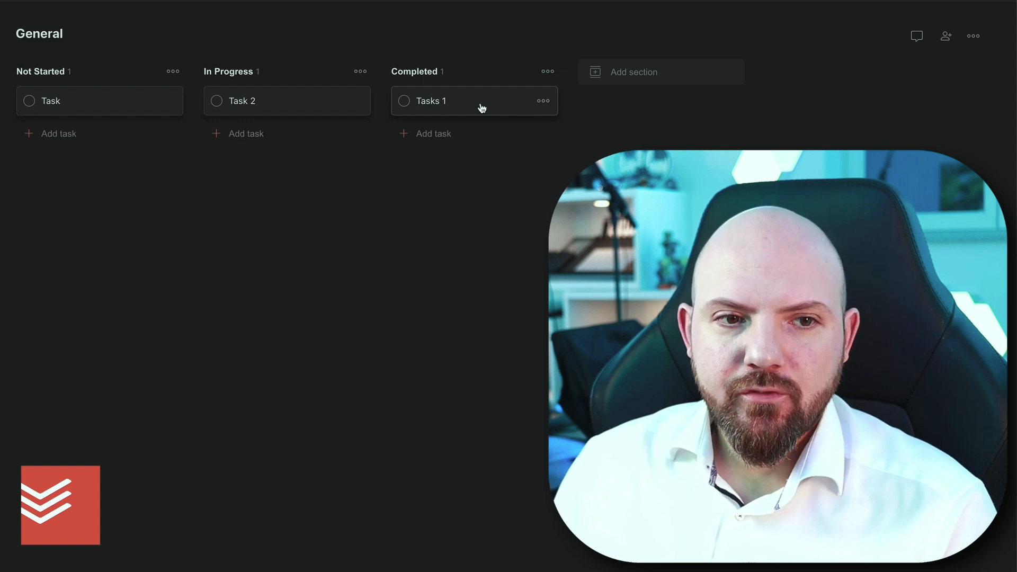
mouse_move(117, 104)
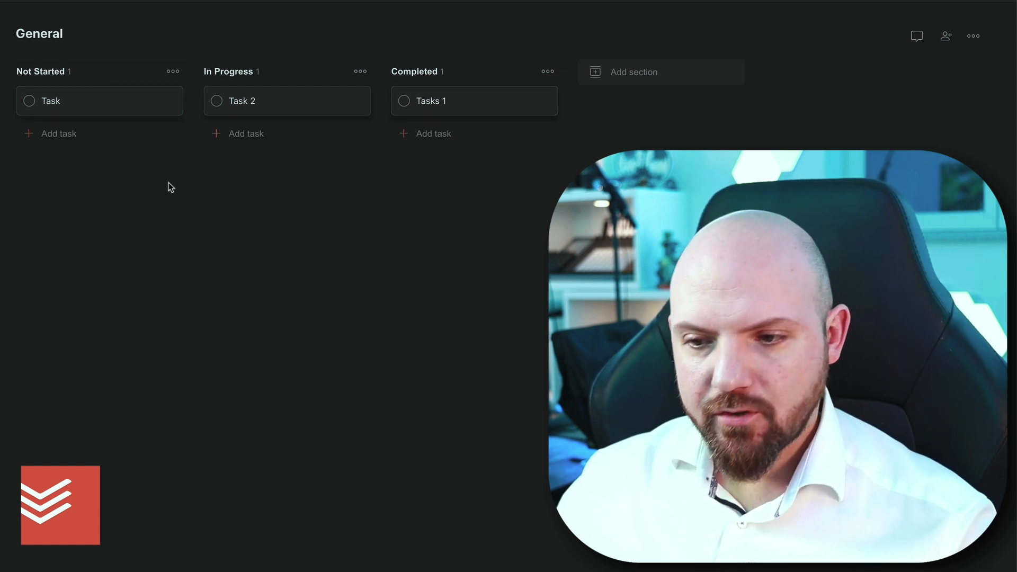
mouse_move(452, 195)
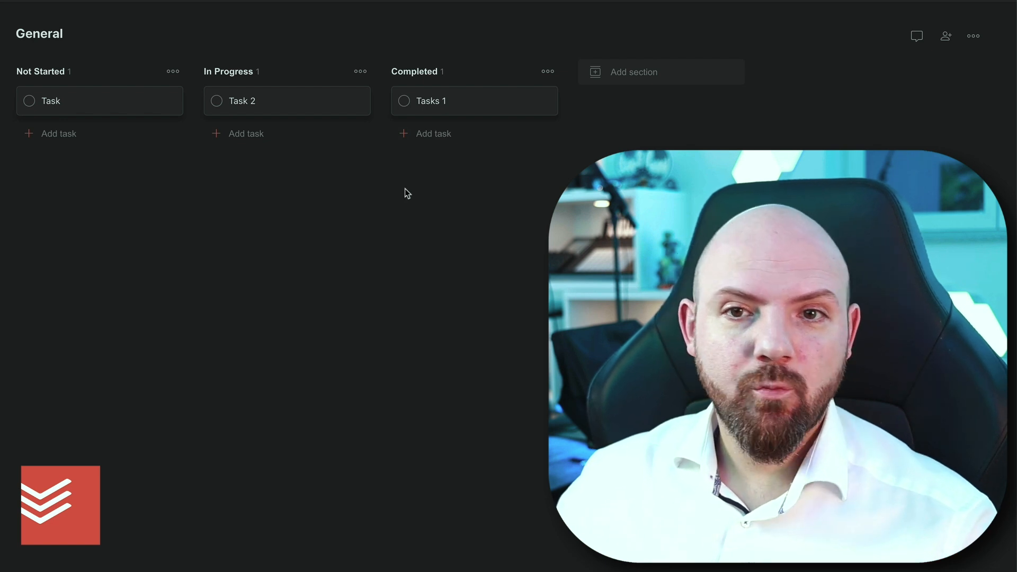
mouse_move(529, 189)
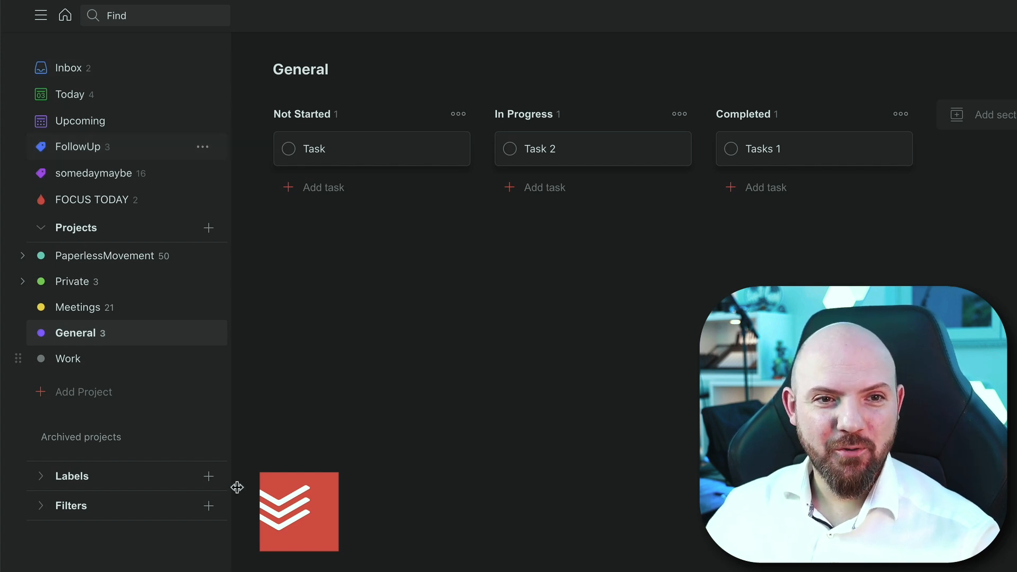
mouse_move(403, 340)
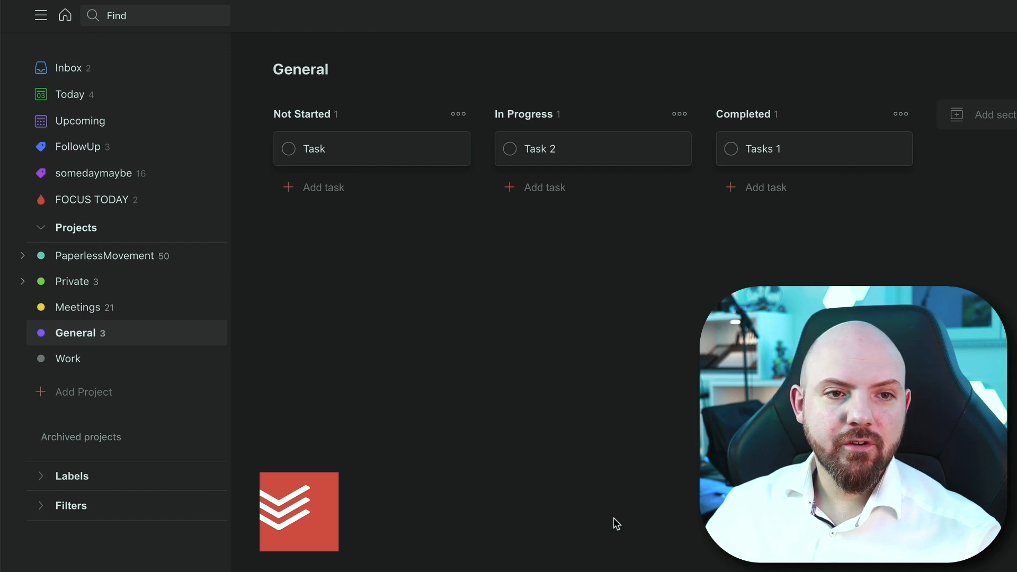
mouse_move(160, 126)
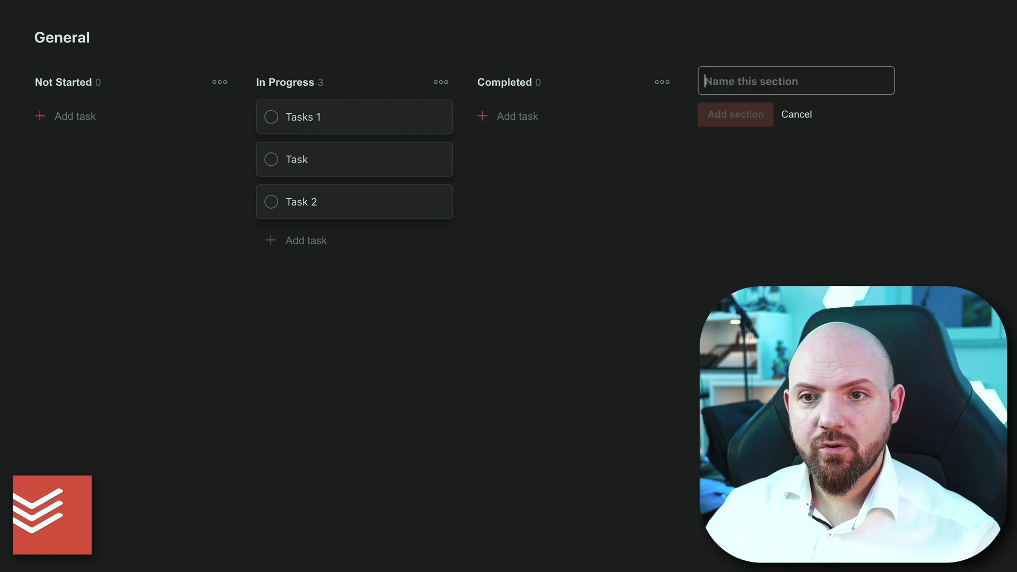
Create a Backlog section, toggle it collapsed and open, then pick an option from the project ••• menu.
type("B")
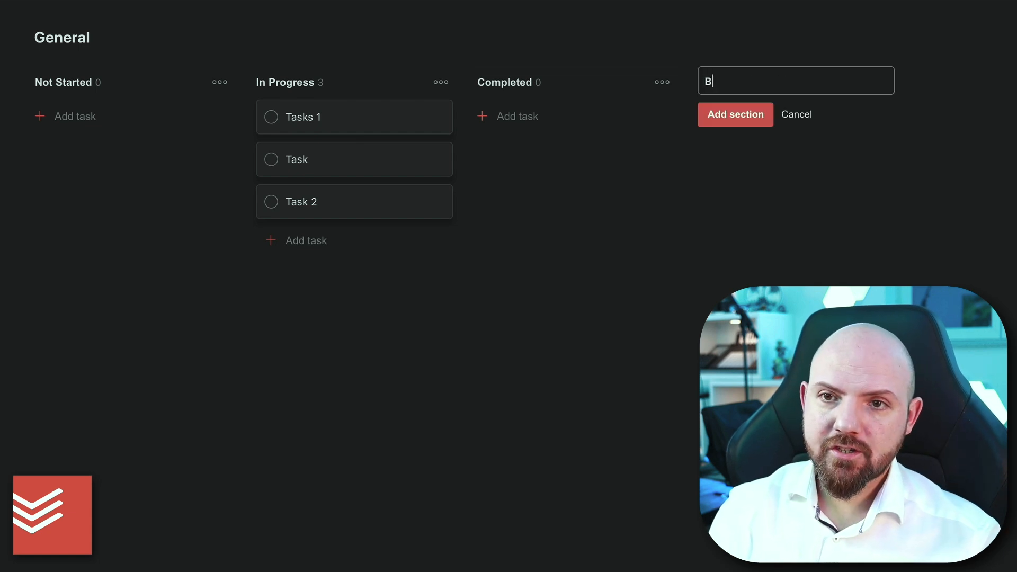
left_click(736, 115)
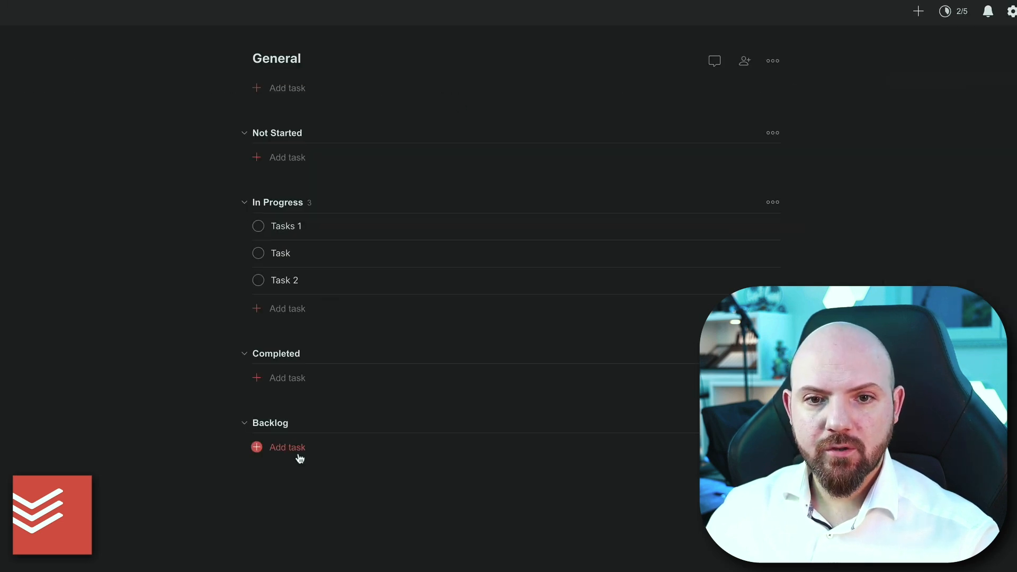
left_click(245, 422)
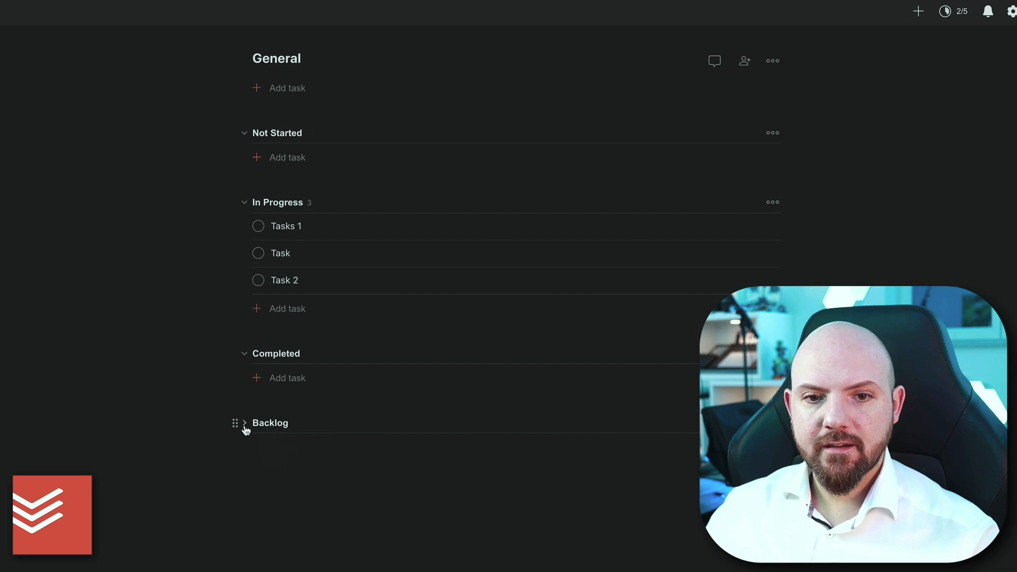
left_click(245, 423)
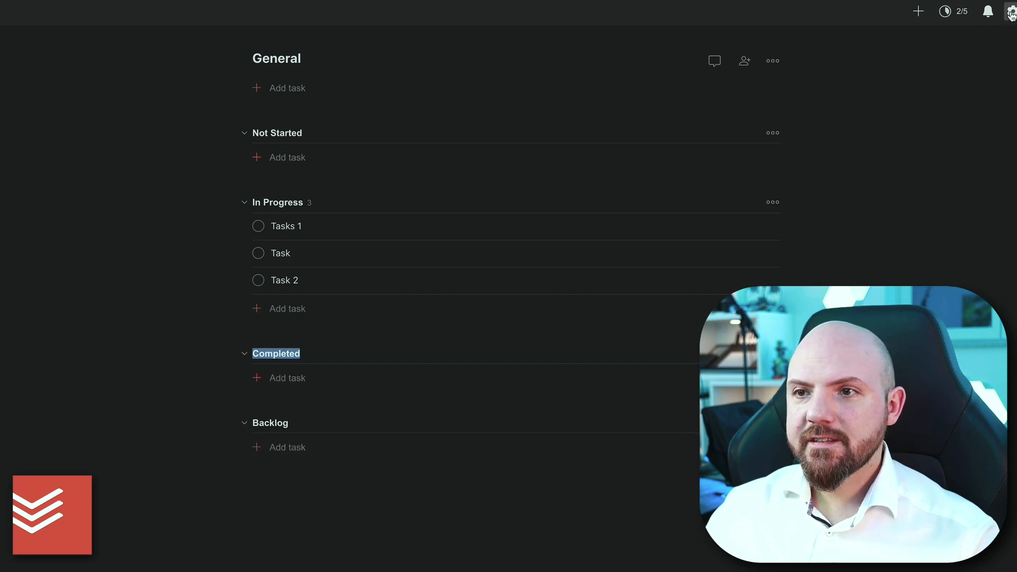
left_click(773, 60)
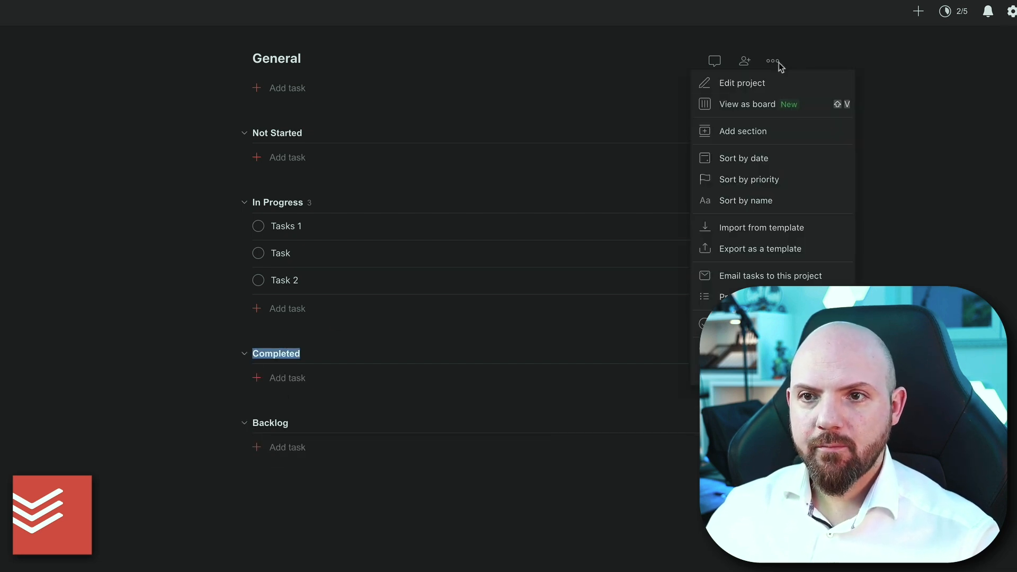
left_click(747, 104)
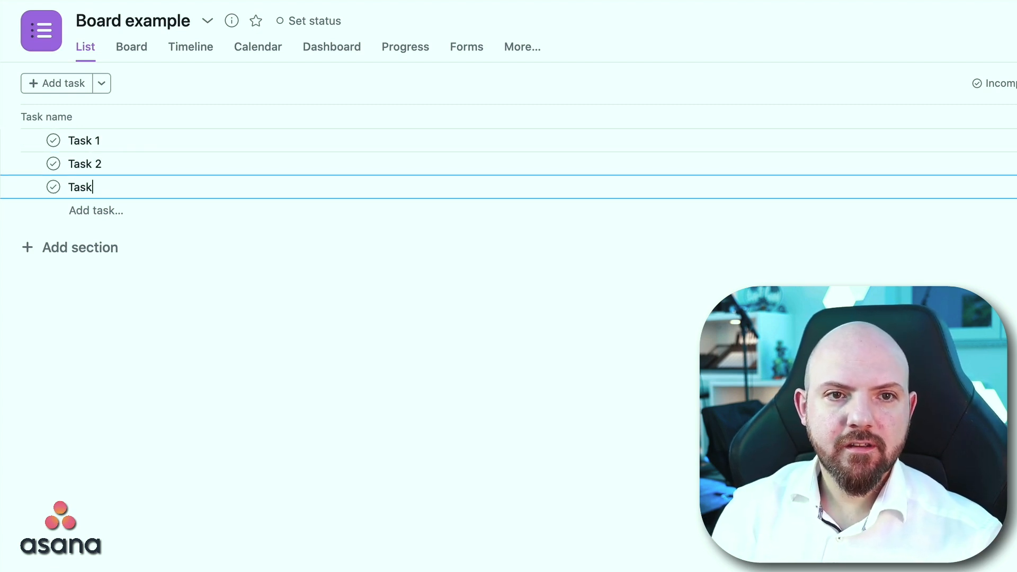
Finish the third task and add sections Not Started, In Progress and Completed to the list.
left_click(350, 309)
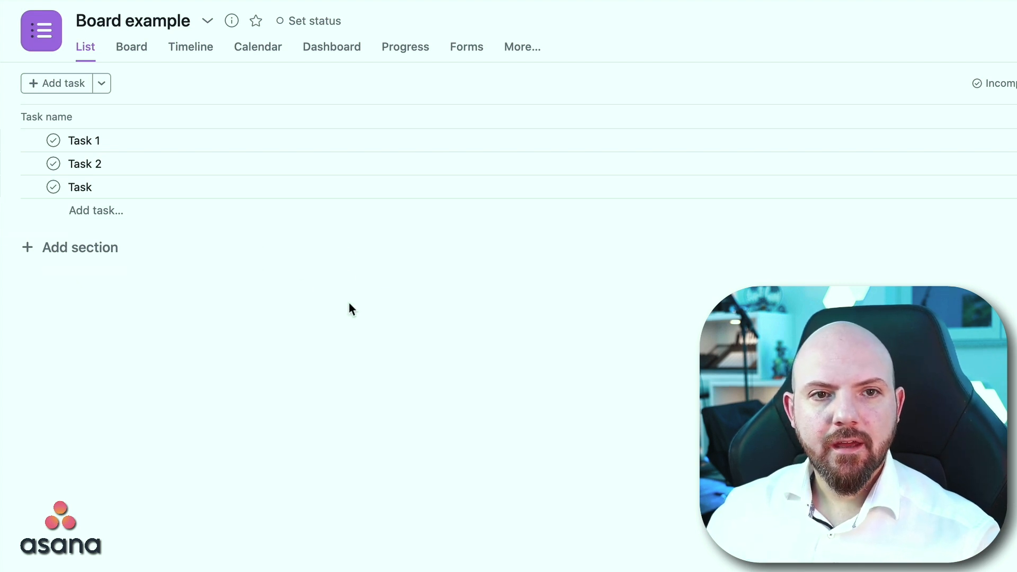
left_click(70, 247)
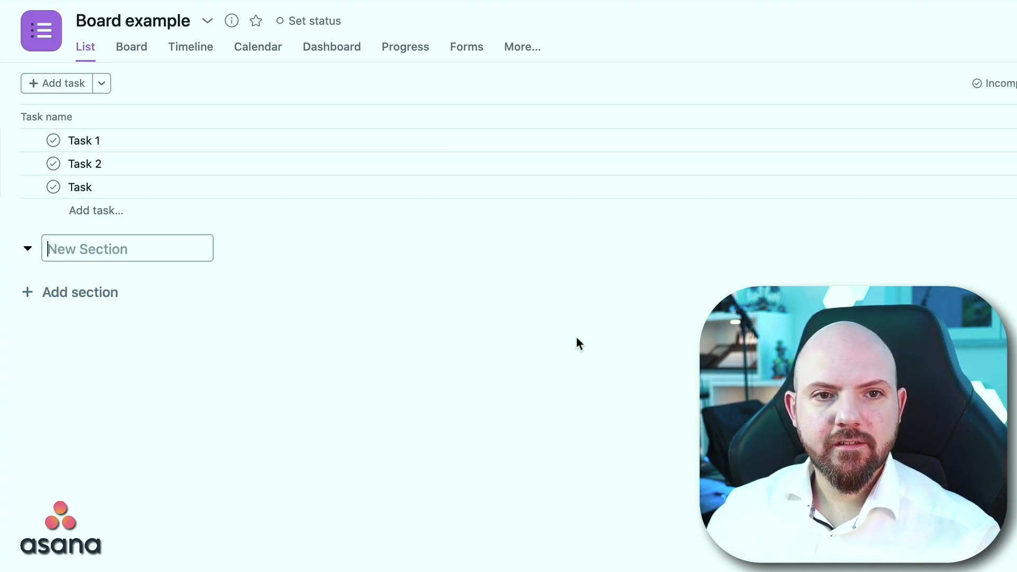
type("Not Started")
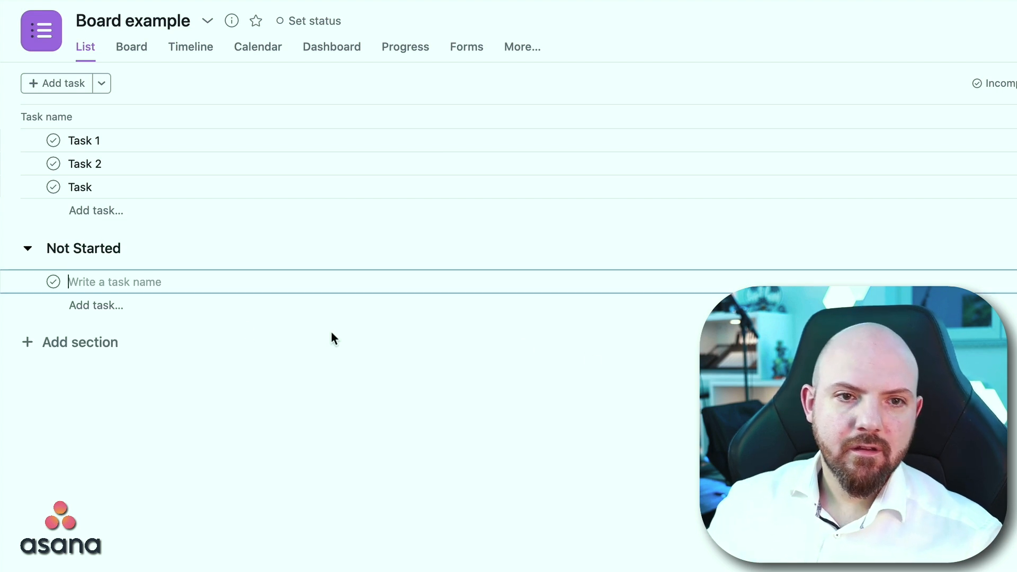
type("In Progress")
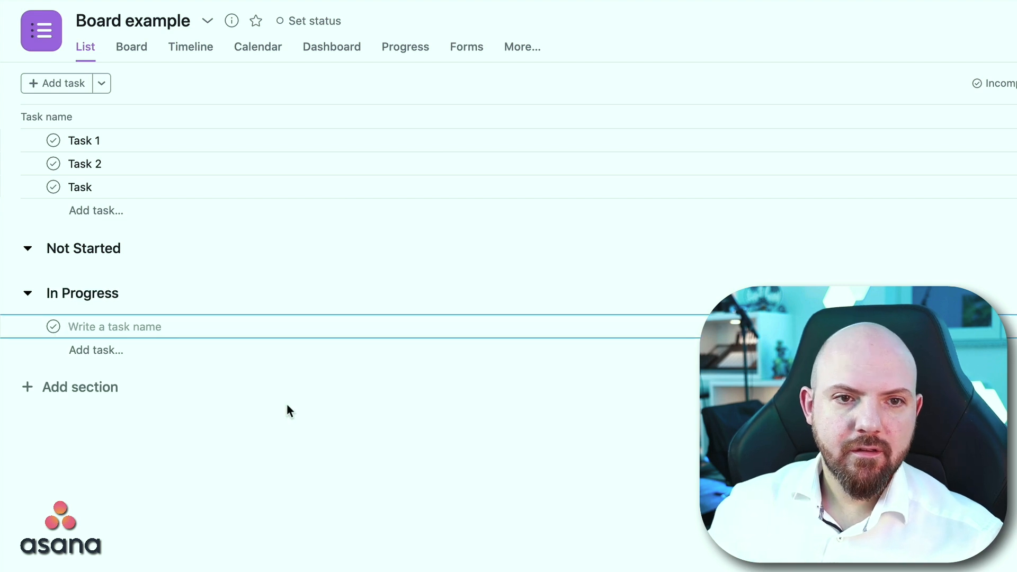
type("C")
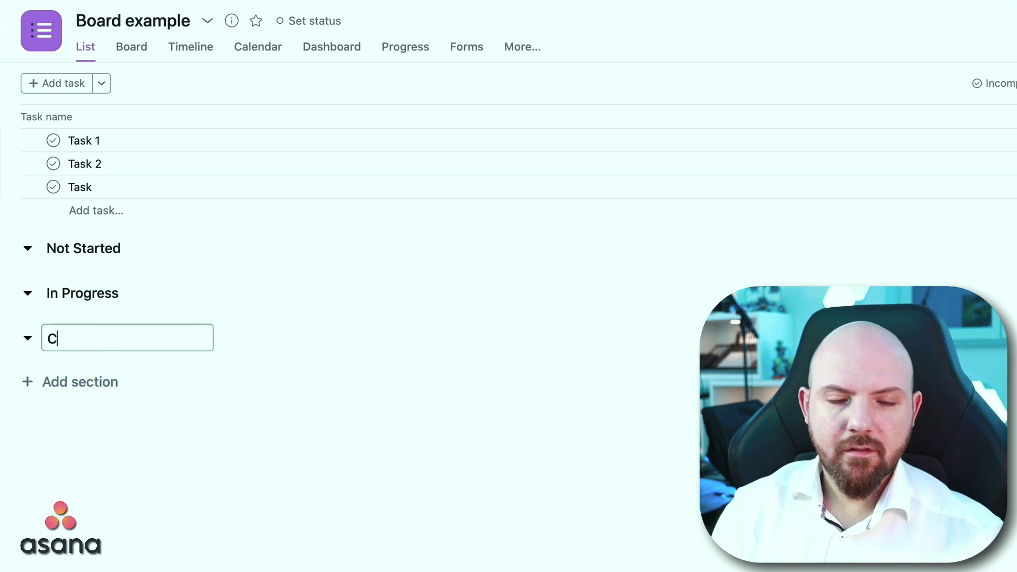
type("ompleted")
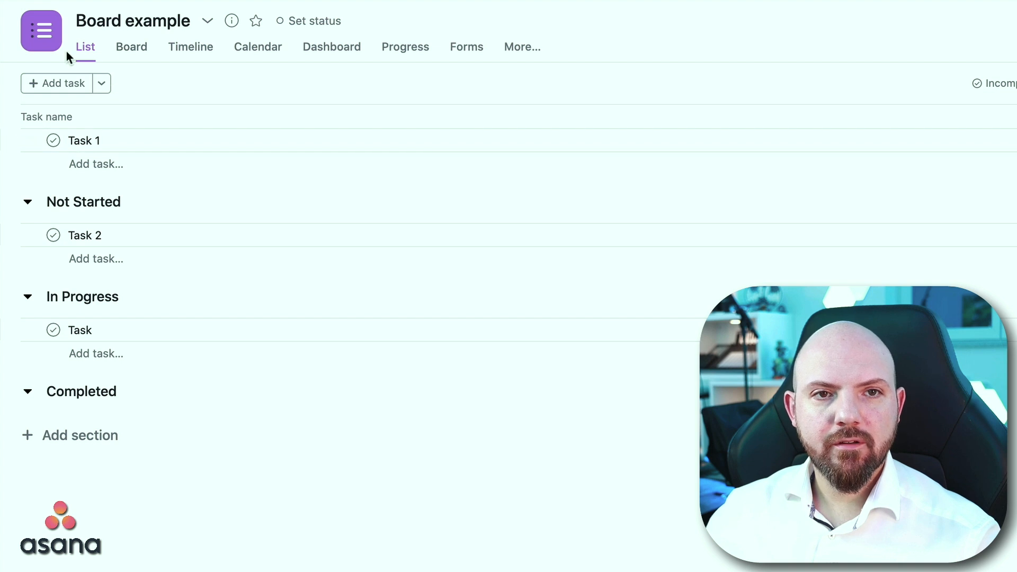
On the Board tab drag Task 1 into Not Started, then return to the List layout.
left_click(131, 47)
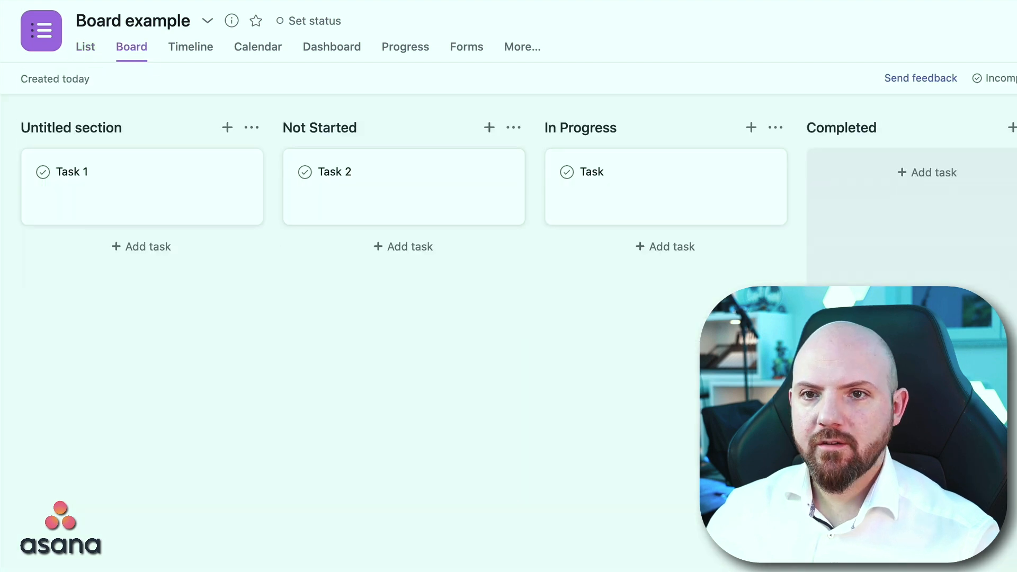
left_click_drag(343, 172, 856, 172)
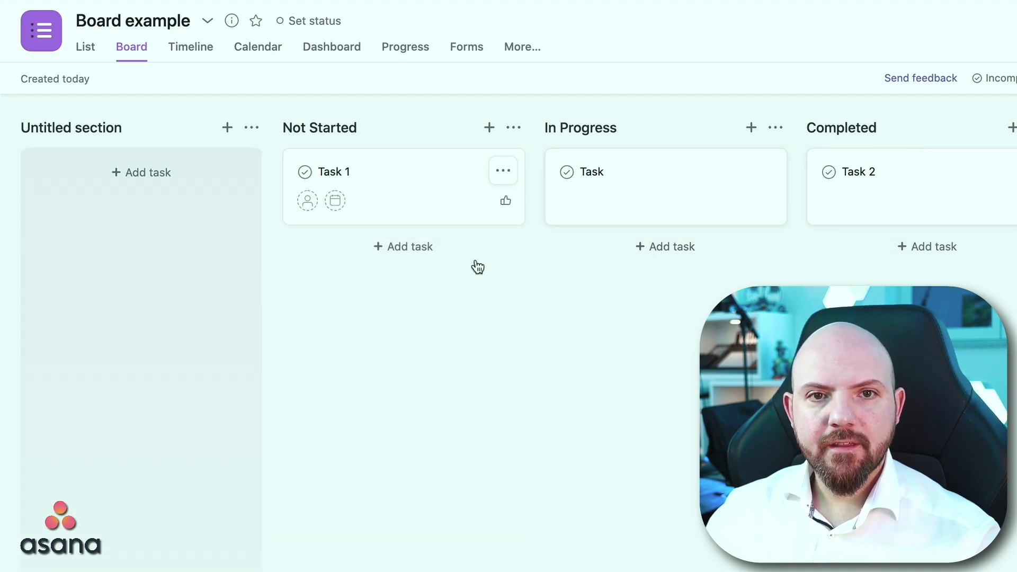
mouse_move(85, 47)
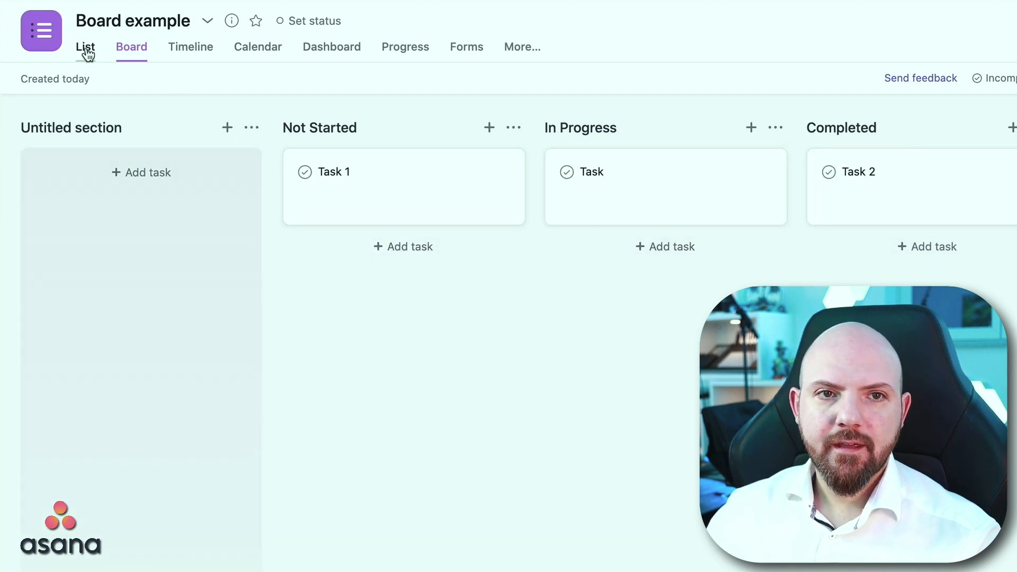
left_click(84, 47)
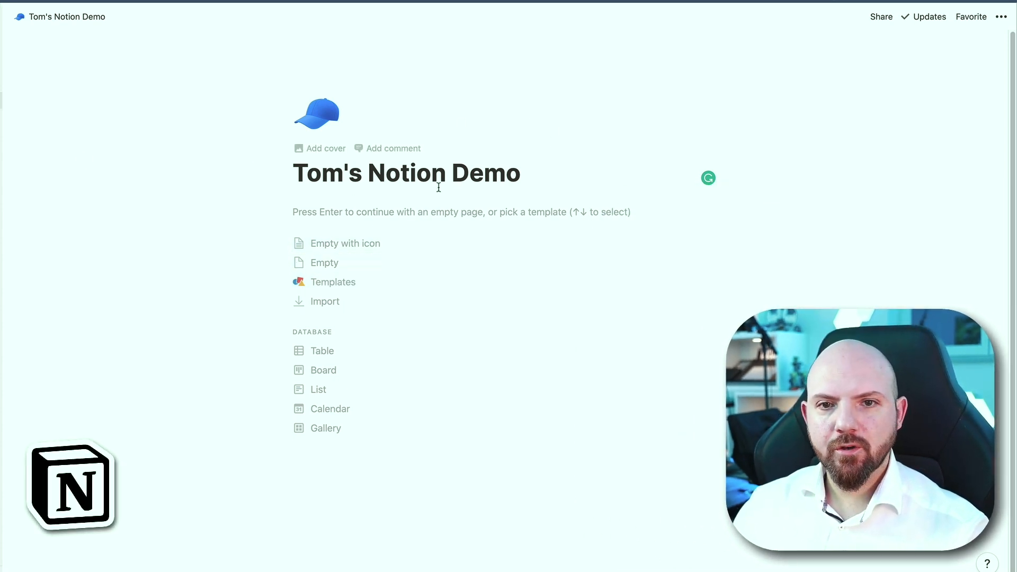
mouse_move(543, 387)
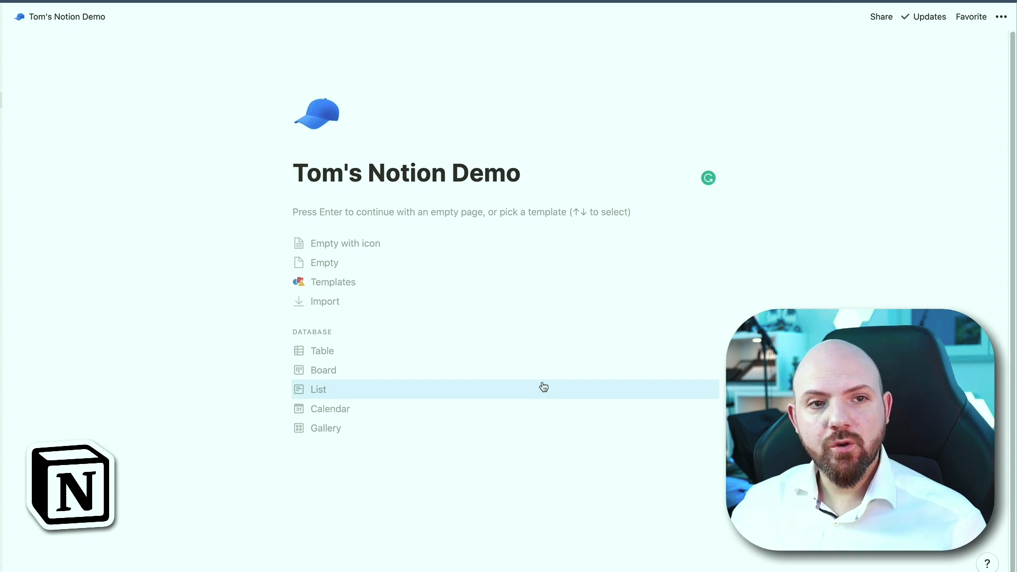
mouse_move(527, 243)
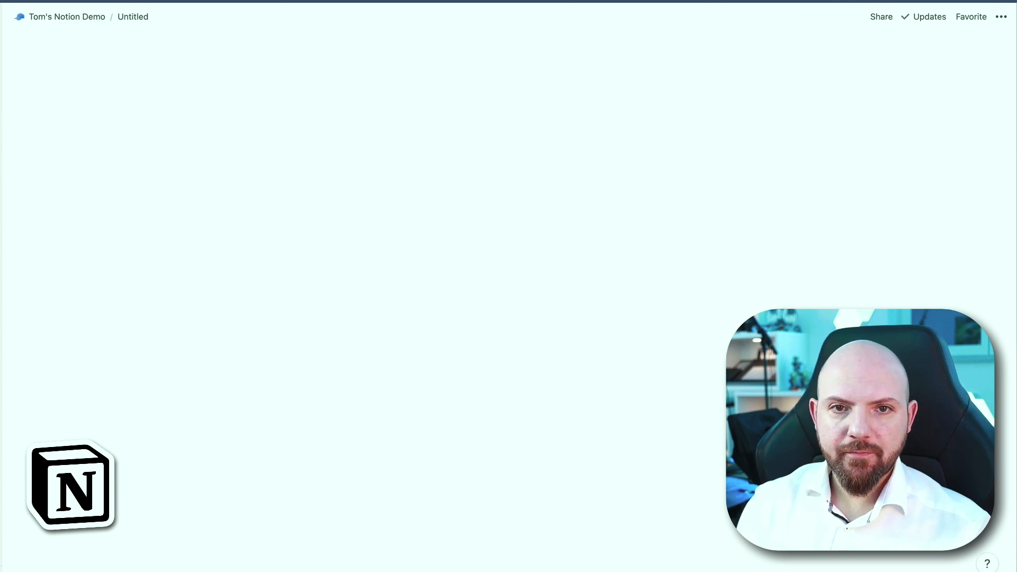
Title the new Notion table database 'Tasks'.
type("Tasks")
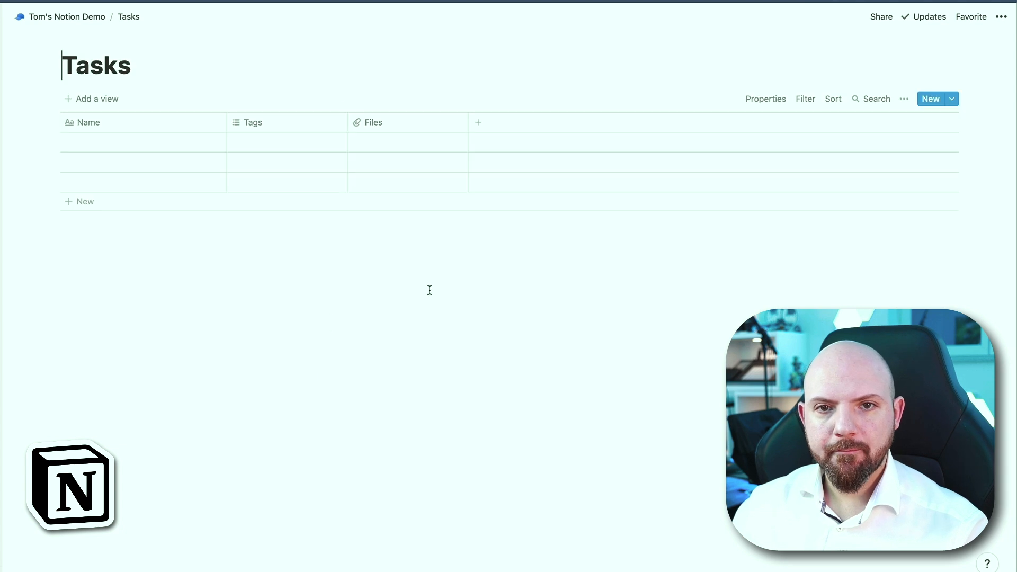
mouse_move(126, 149)
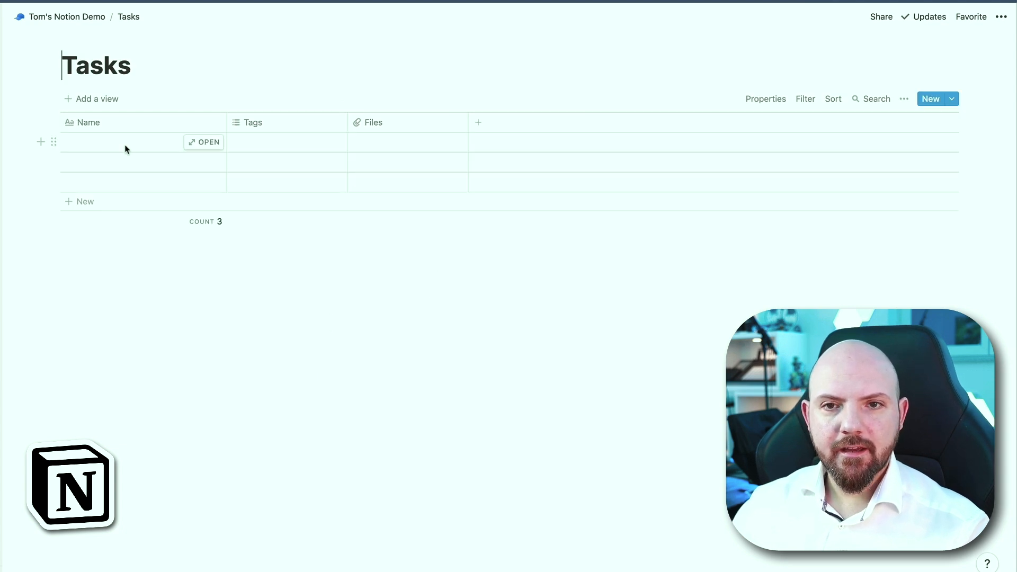
type("Task")
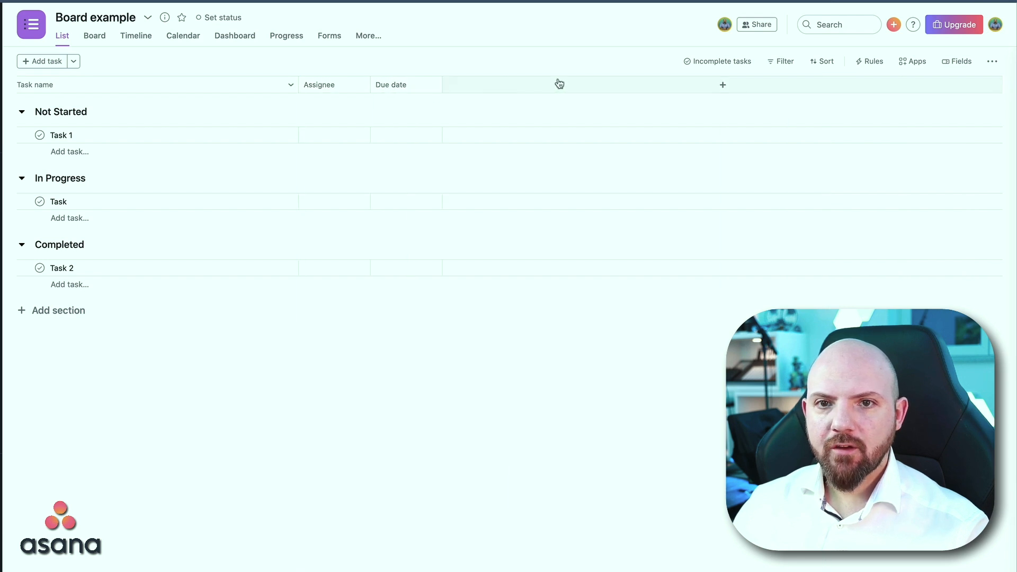
Bring up Asana's Add field menu from the + column header, then leave the list.
left_click(722, 85)
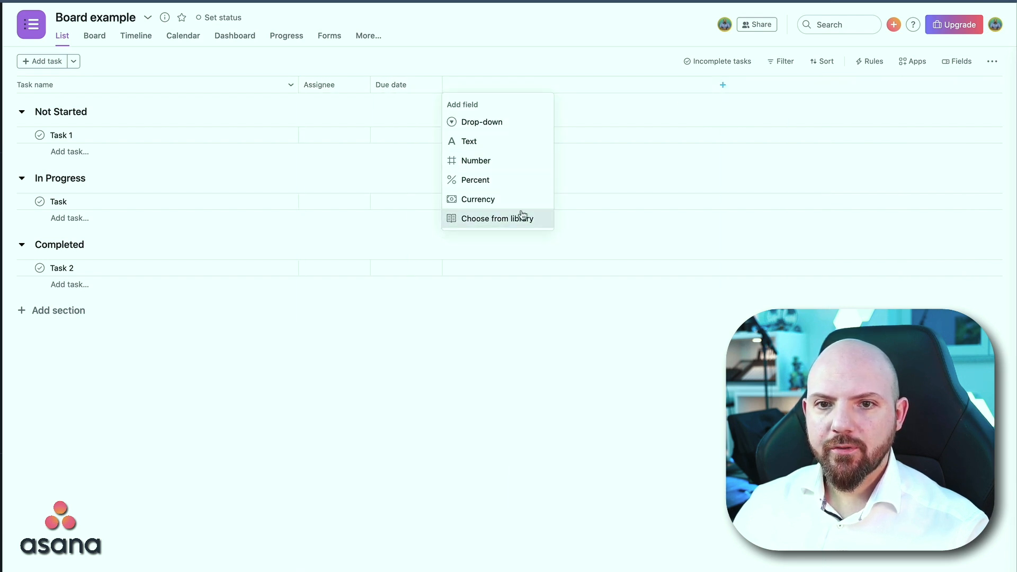
mouse_move(544, 81)
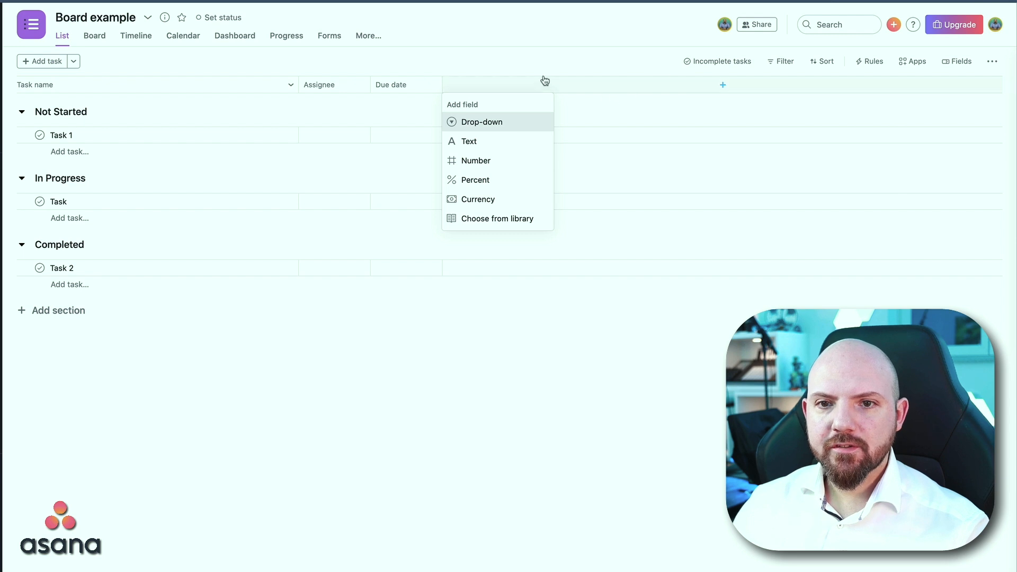
left_click(94, 36)
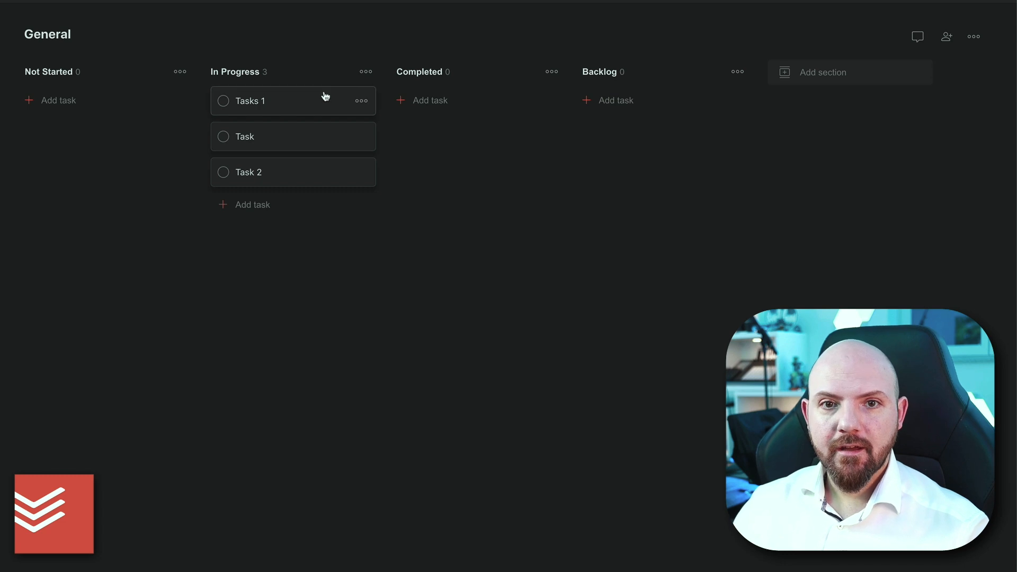
View the Tasks 1 card's details and its more-actions menu, then close it.
left_click(250, 101)
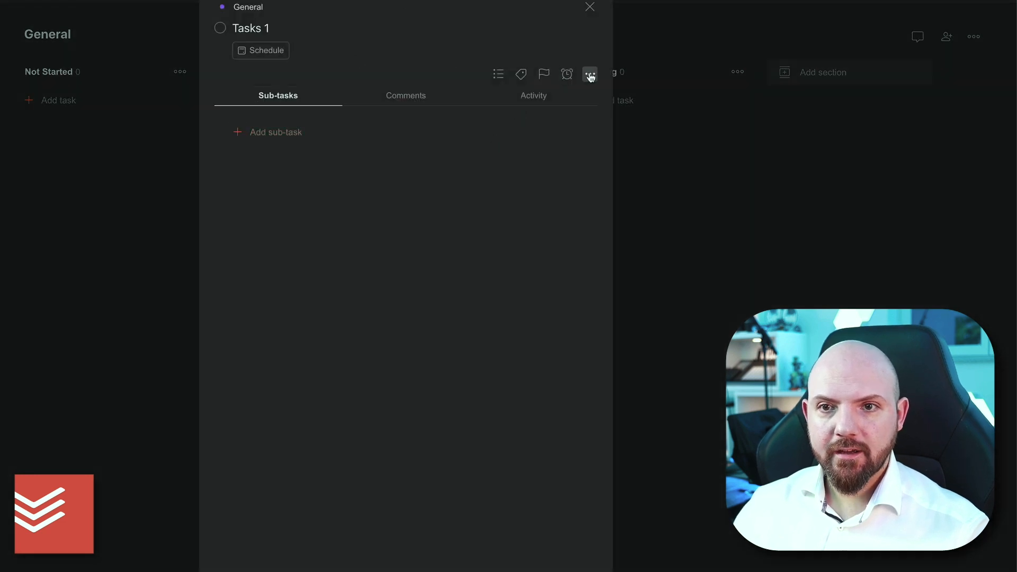
left_click(591, 73)
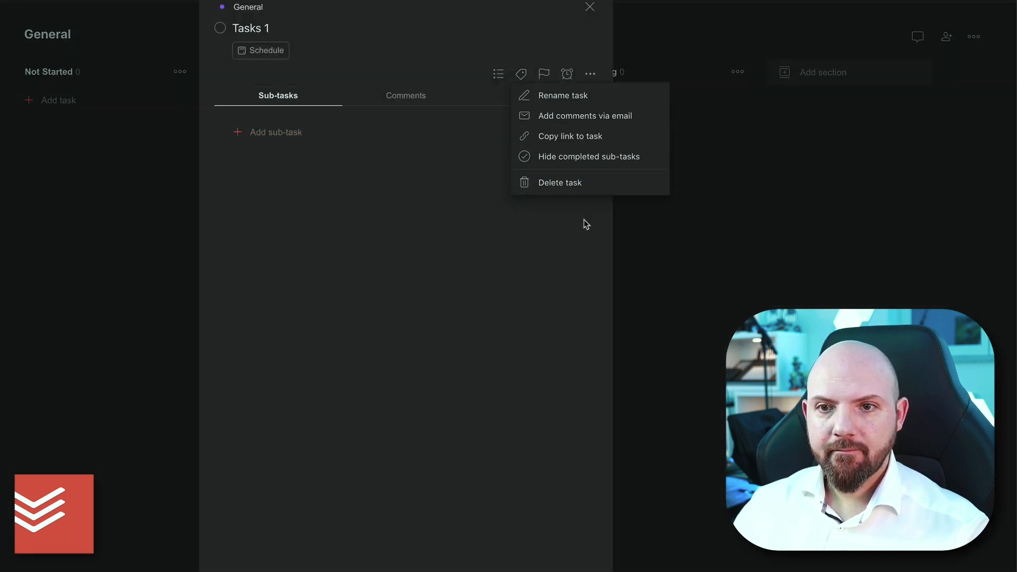
left_click(589, 7)
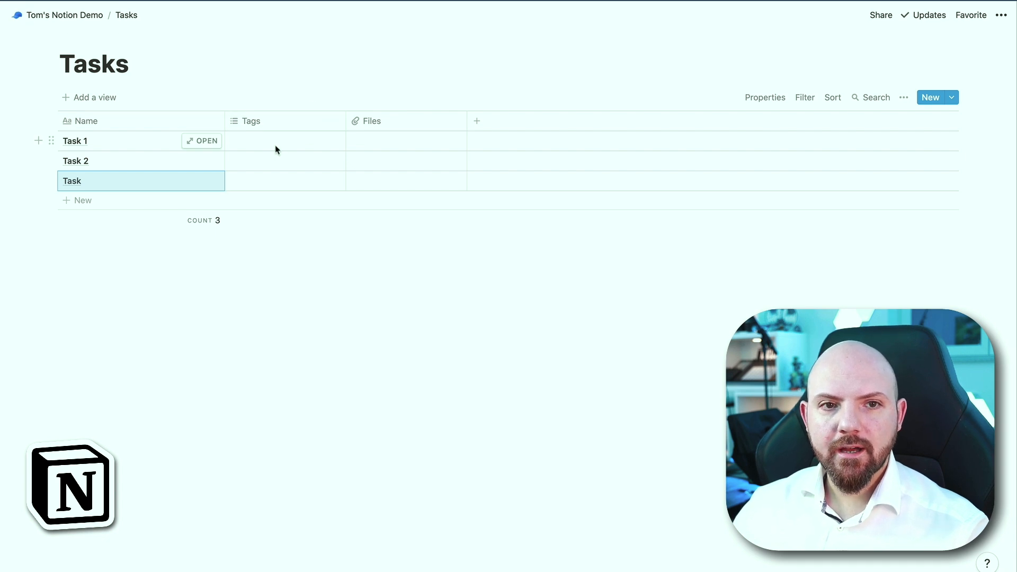
Give the task rows Tags values Tag 1, Tag 2 and Tag 3.
left_click(285, 141)
type("Tag 1")
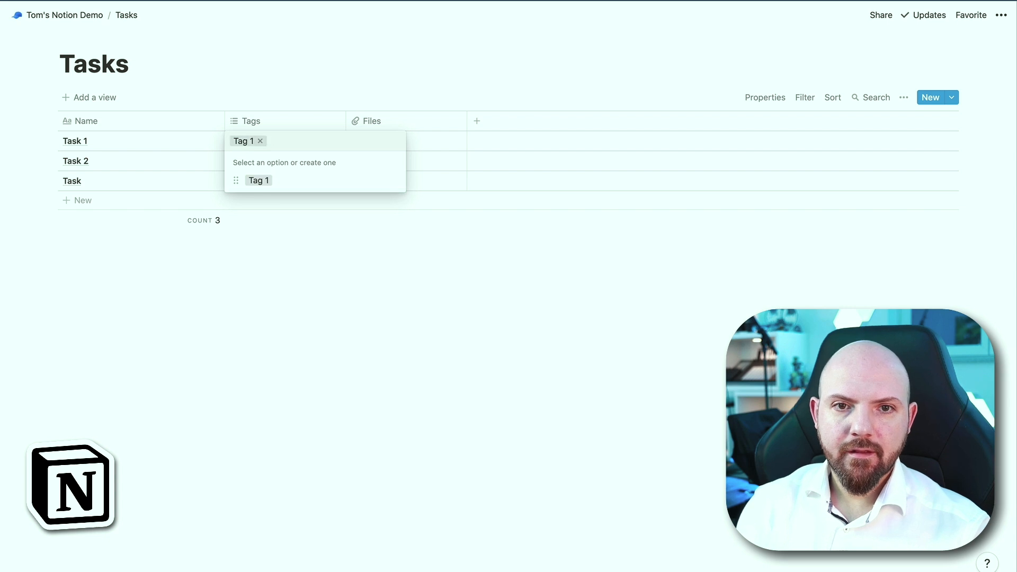
type("Tag2")
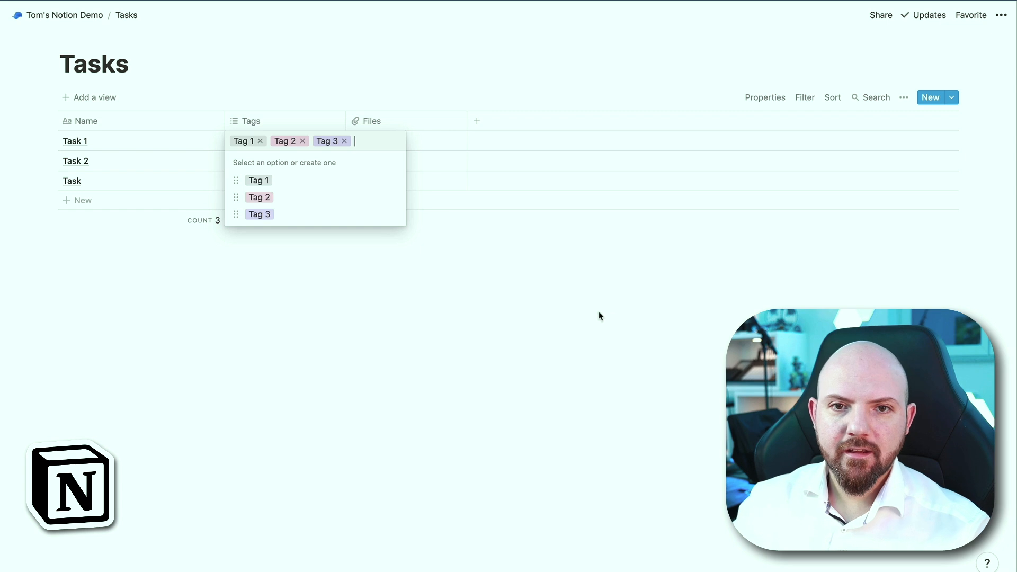
left_click(304, 141)
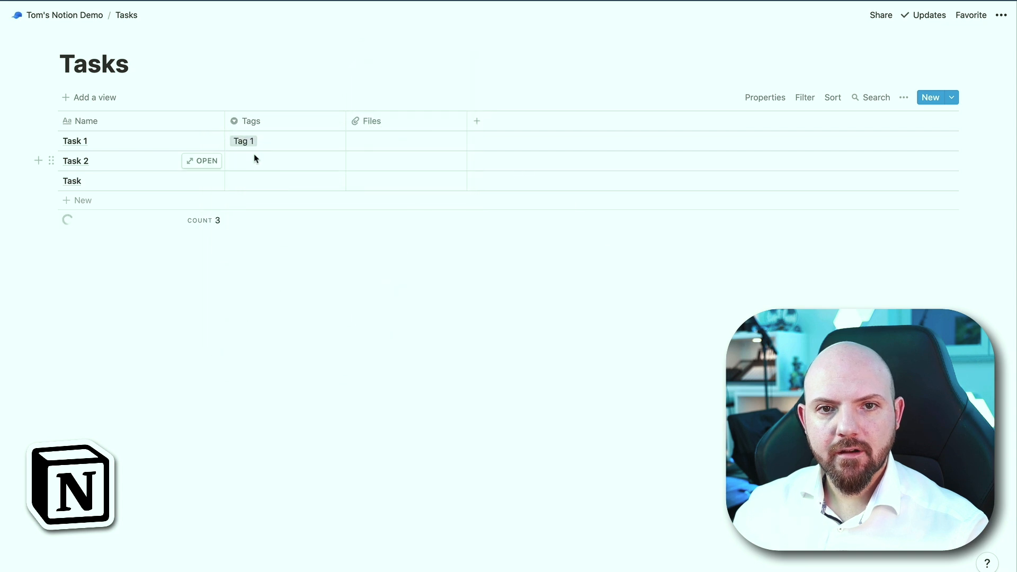
left_click(285, 161)
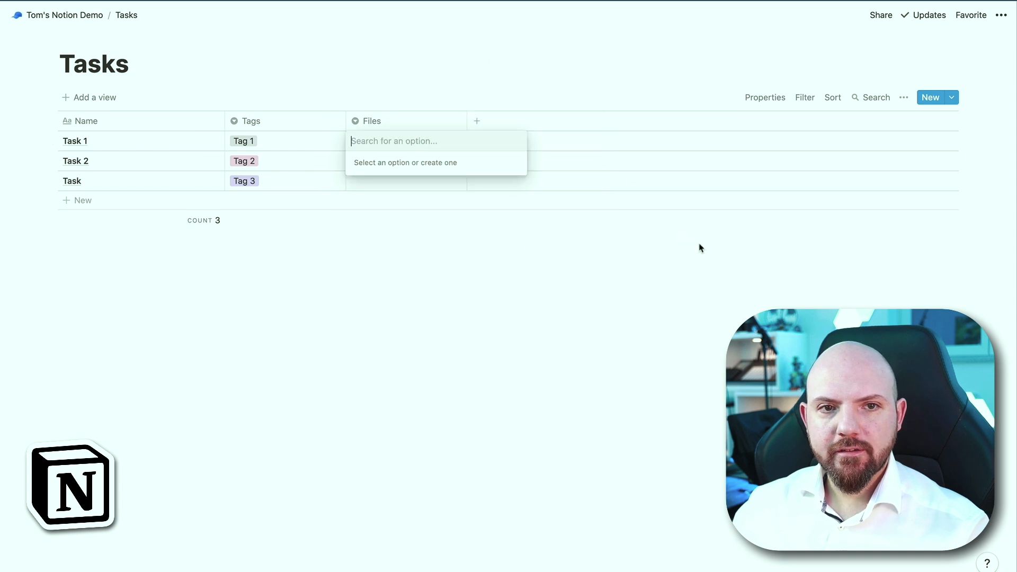
Fill the Files select column with In Progress, Not Started and Completed options.
type("In")
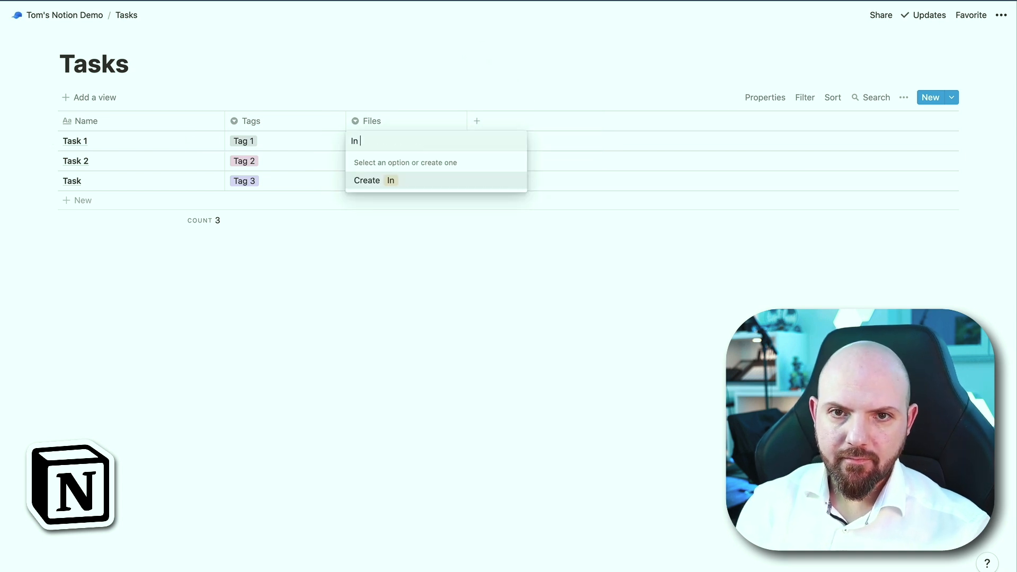
type("Progress")
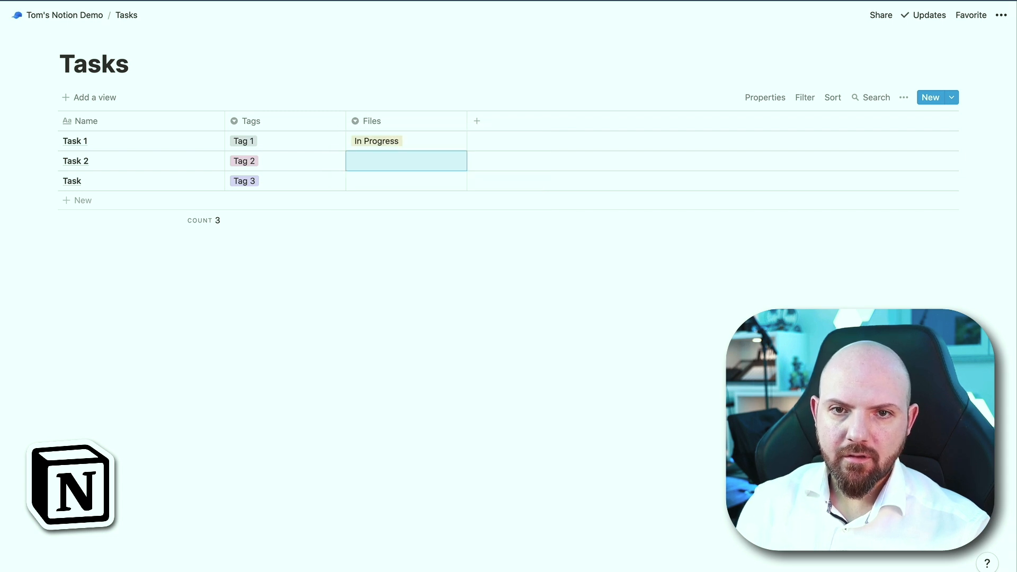
type("Not Started")
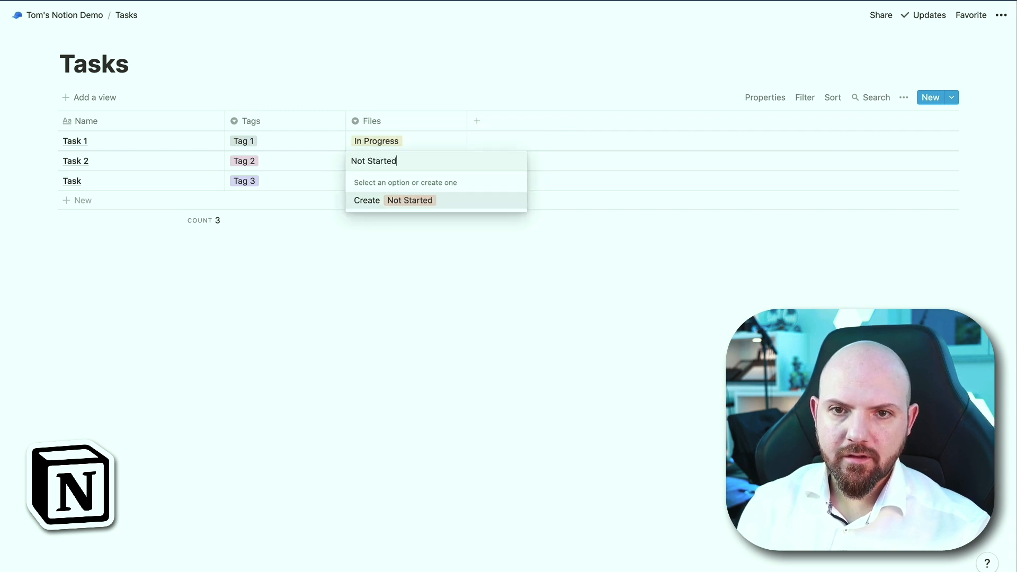
type("Completee")
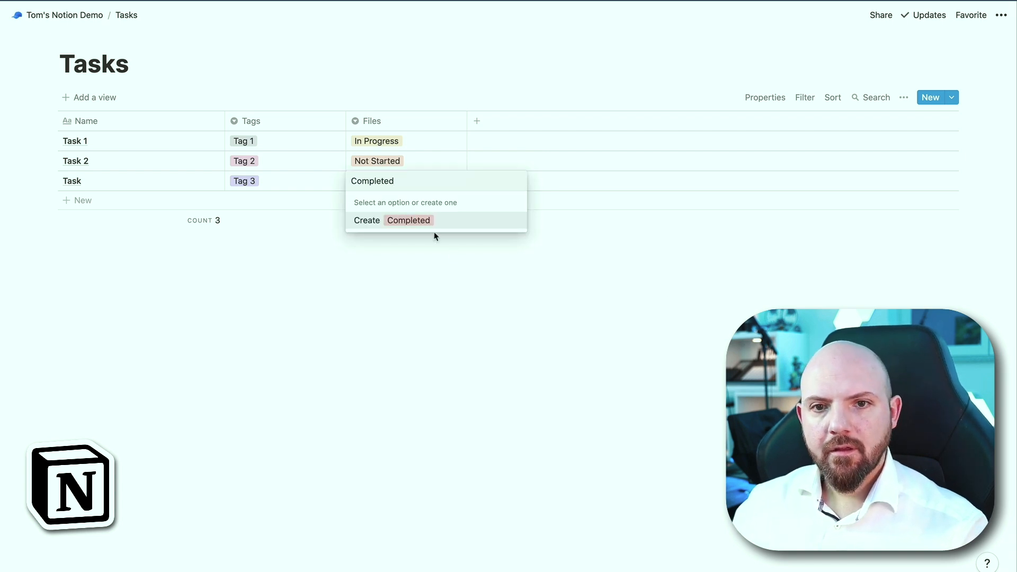
left_click(392, 220)
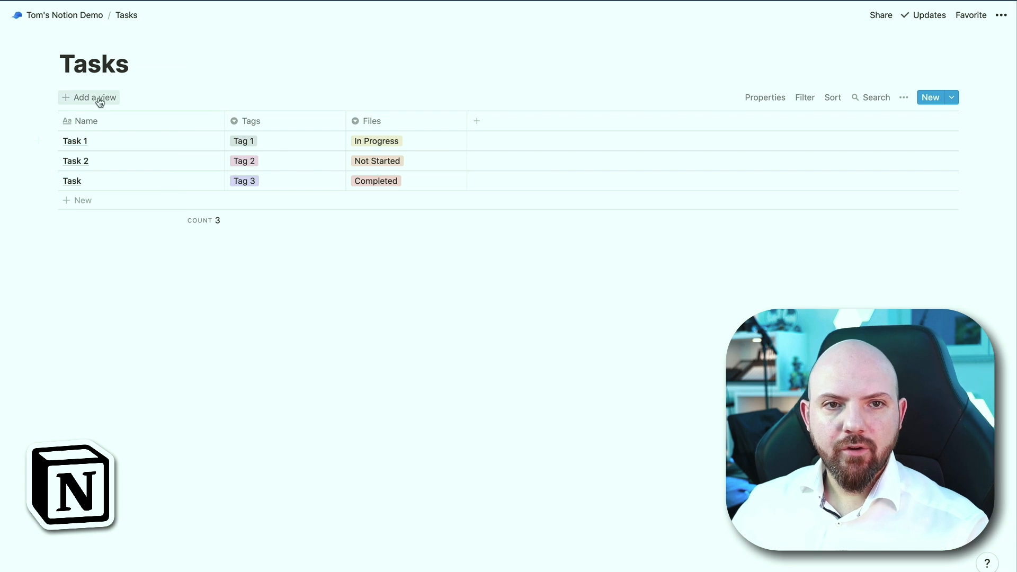
Add a new Board-layout view to the Tasks database.
left_click(89, 97)
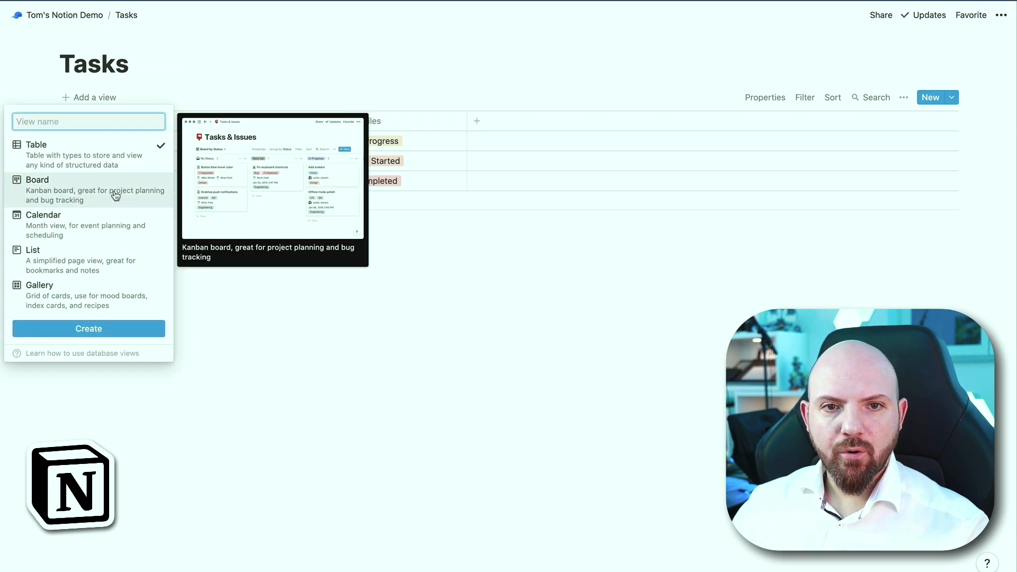
left_click(37, 180)
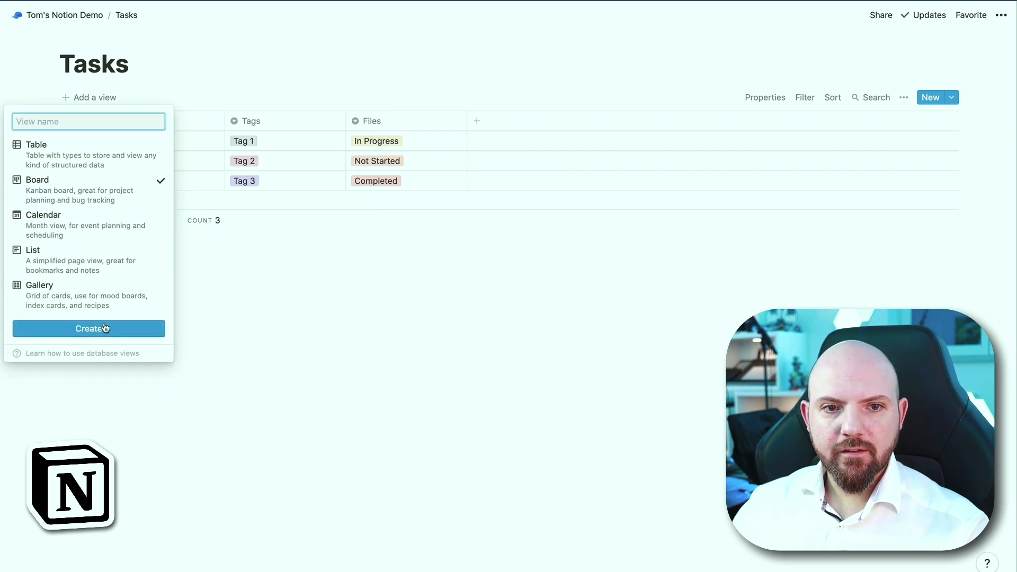
left_click(88, 329)
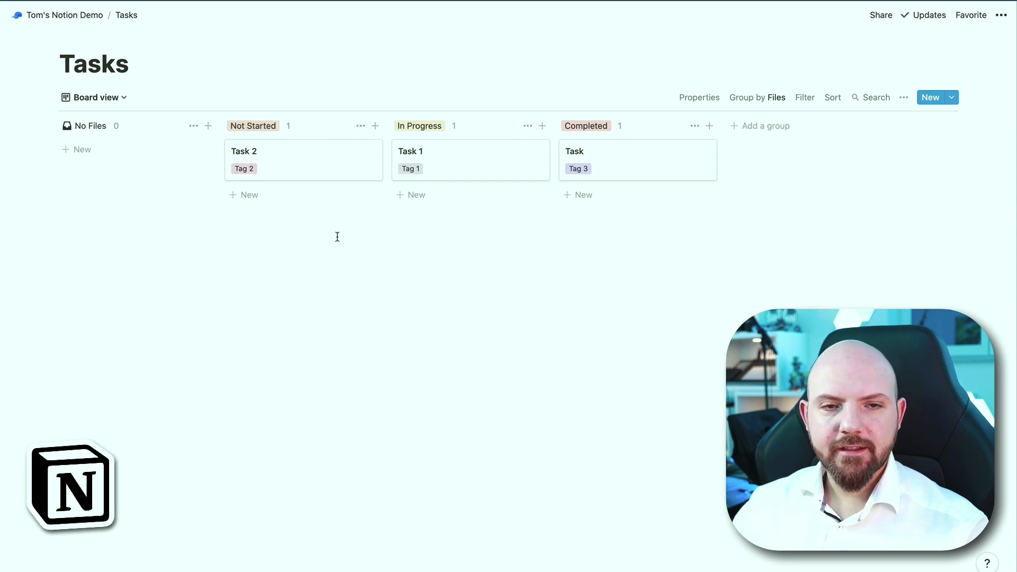
Hide the empty No Files column so only Not Started, In Progress and Completed remain.
left_click(193, 126)
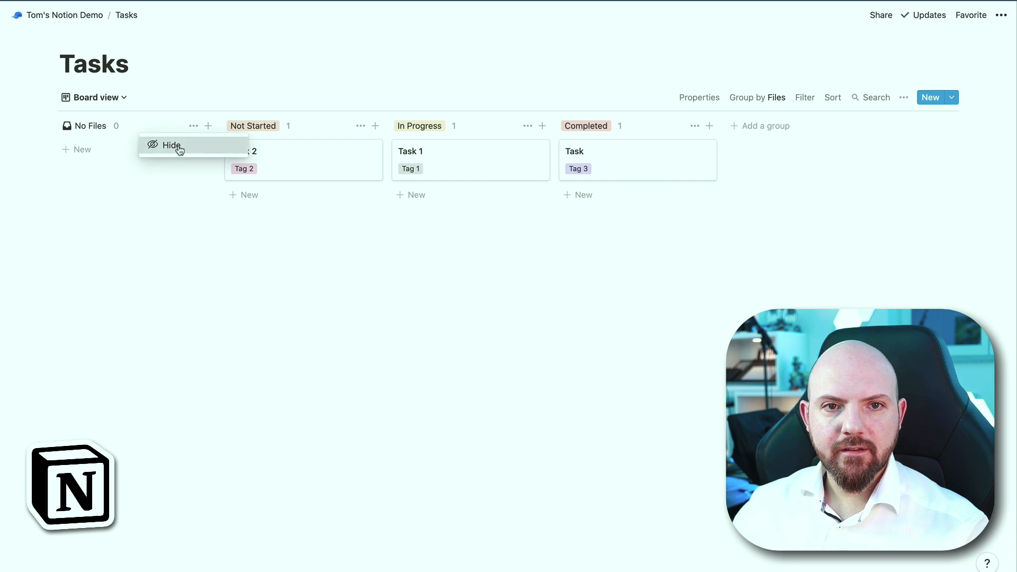
left_click(171, 145)
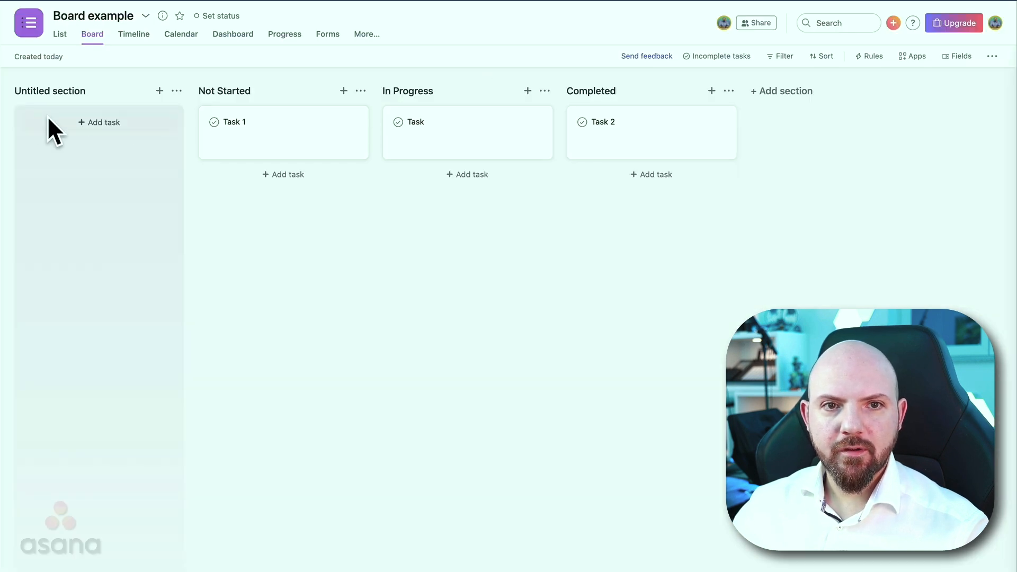
left_click(176, 90)
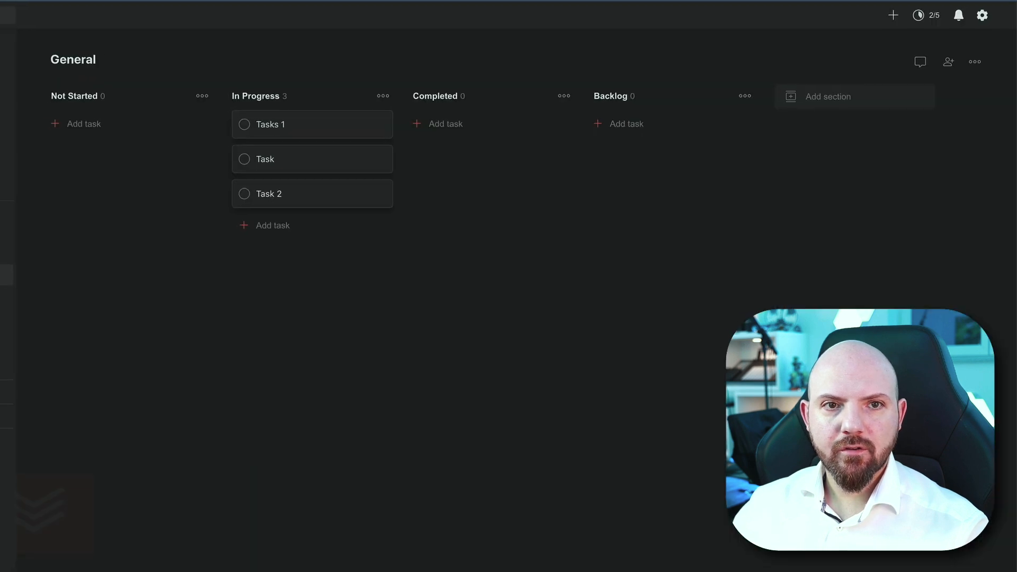
Bring up the options menu for the empty Backlog section on the General board.
left_click(202, 96)
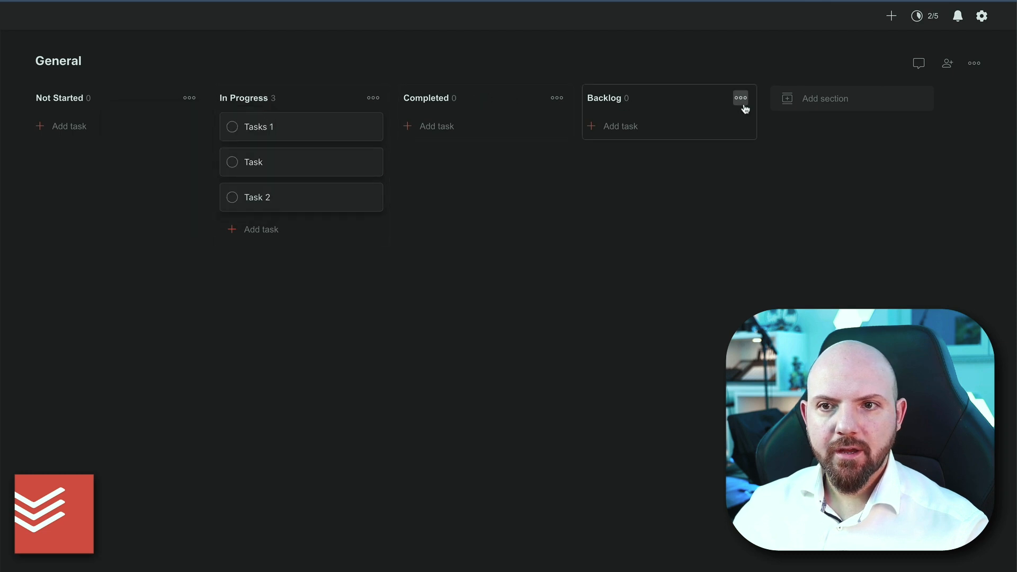
left_click(741, 98)
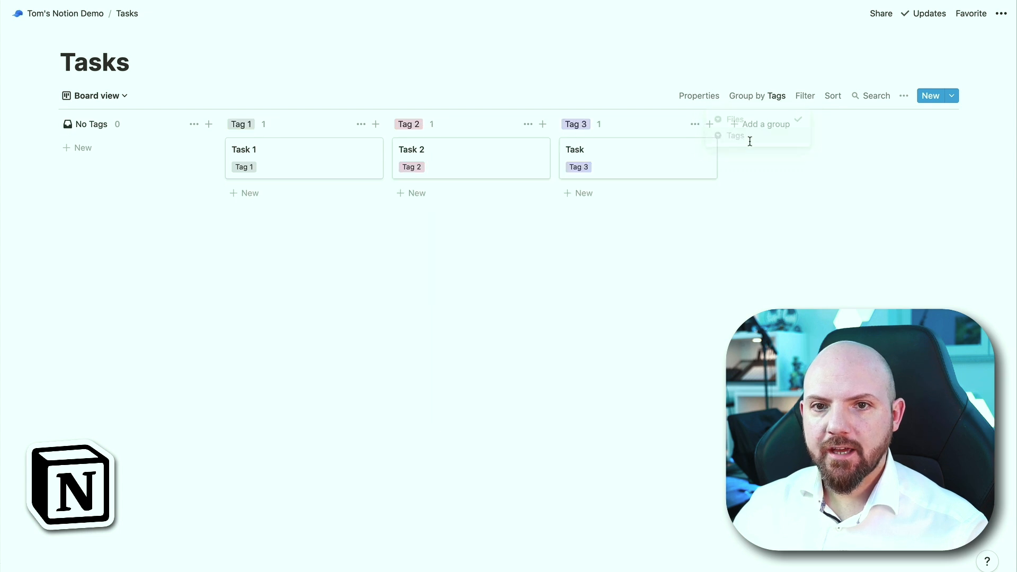
Rename the Files property to Progress in the default table view and return to the Tags board.
left_click(94, 96)
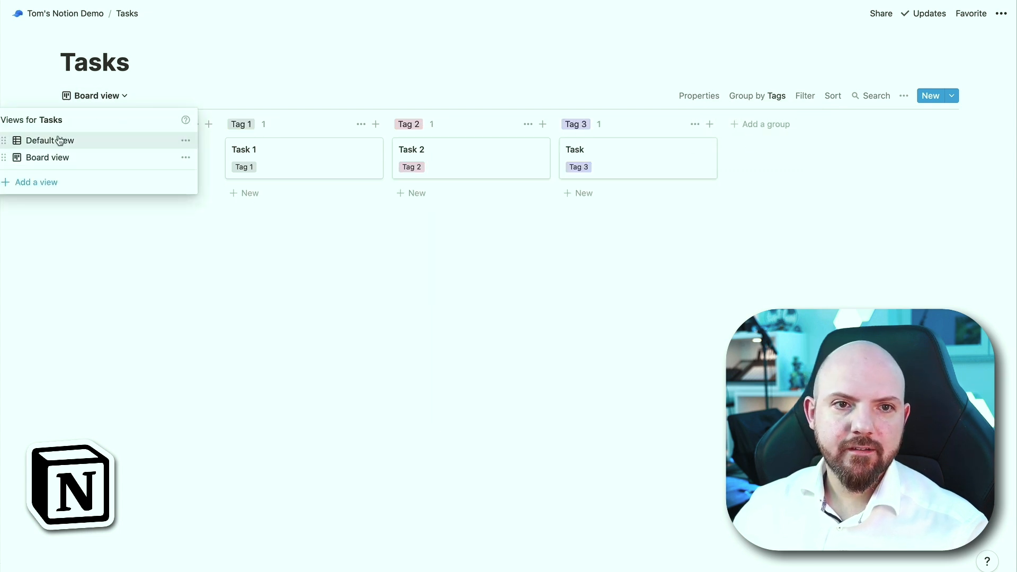
left_click(46, 140)
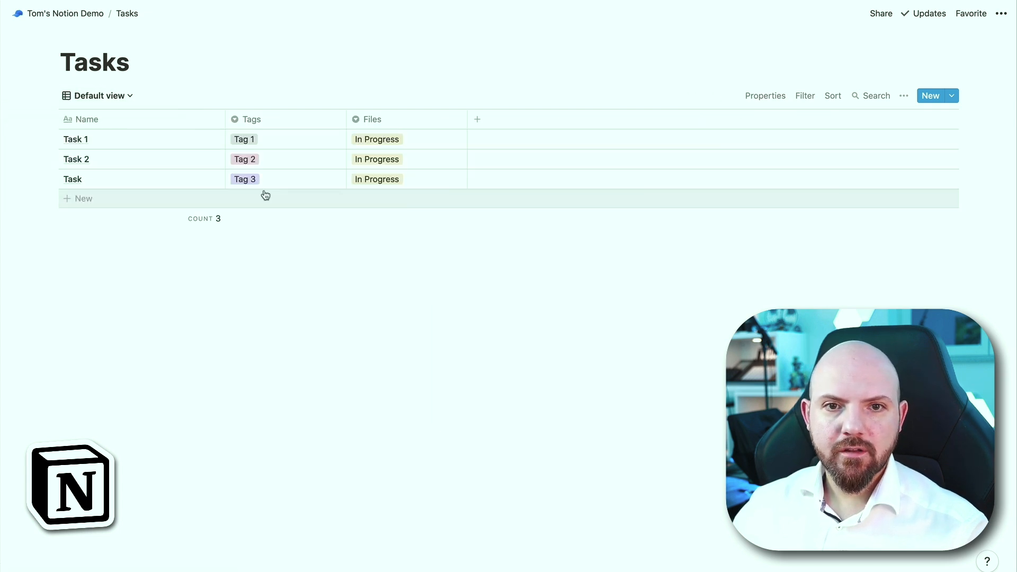
left_click(372, 120)
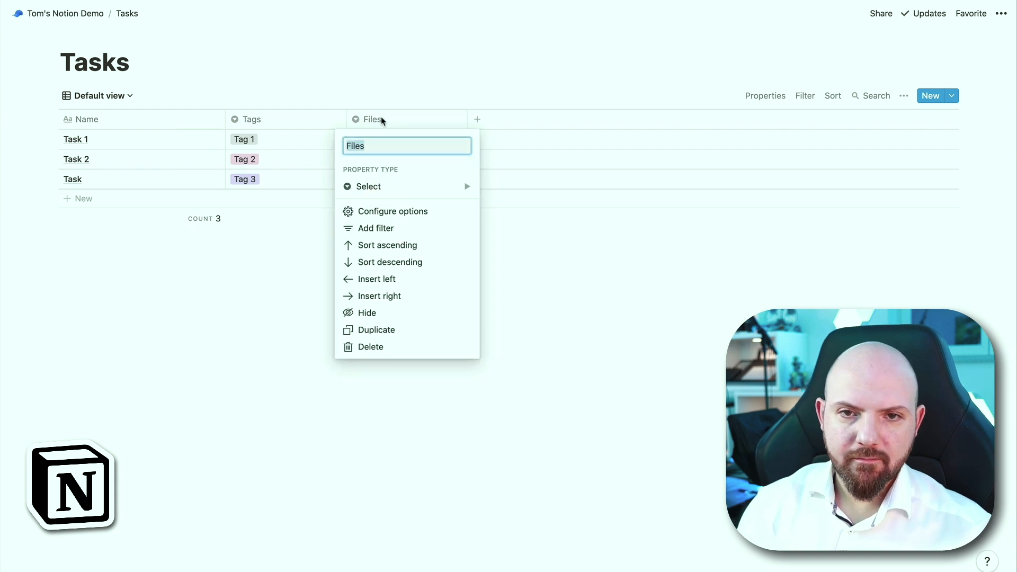
type("Progress")
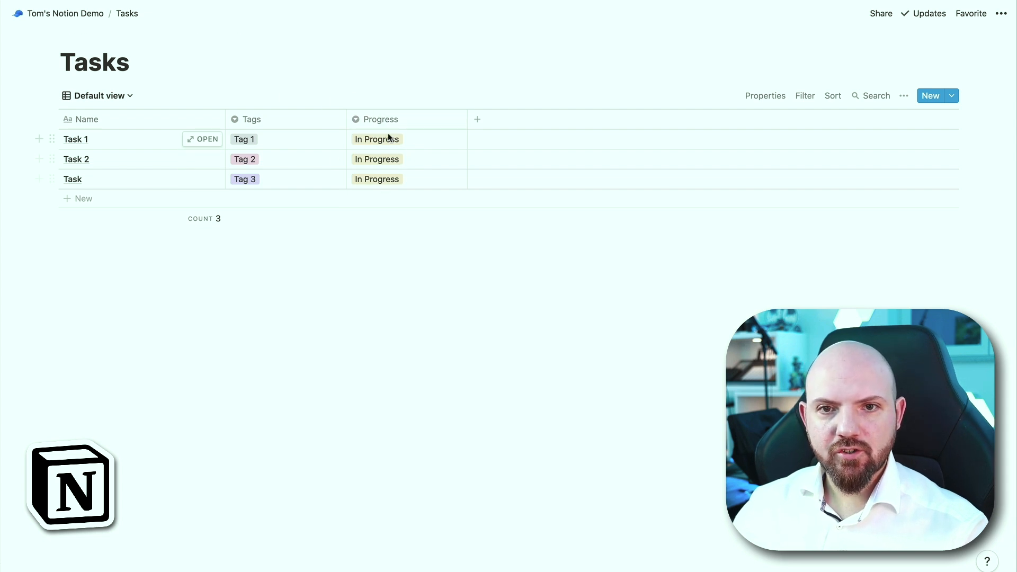
left_click(377, 159)
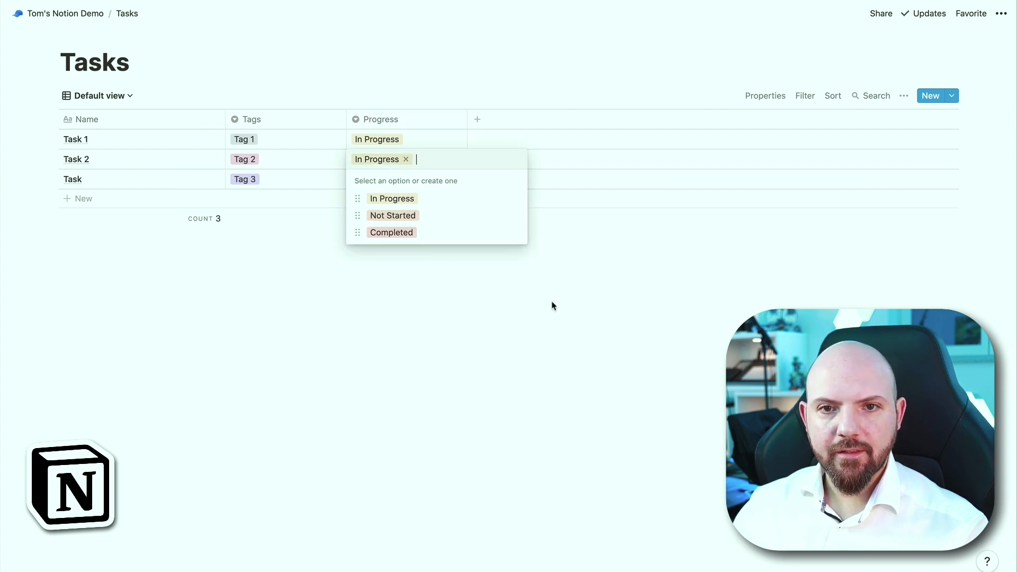
left_click(96, 96)
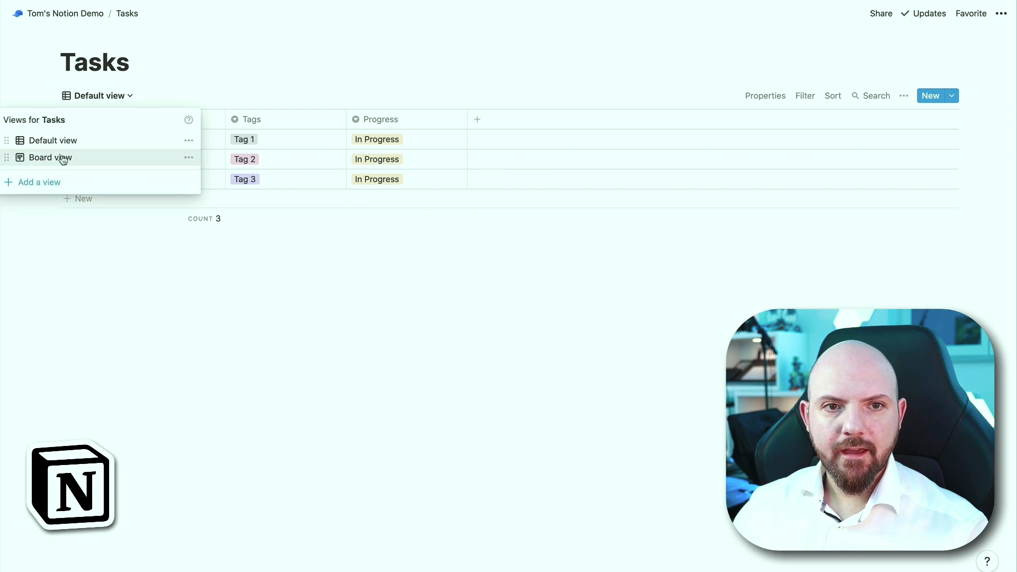
left_click(50, 157)
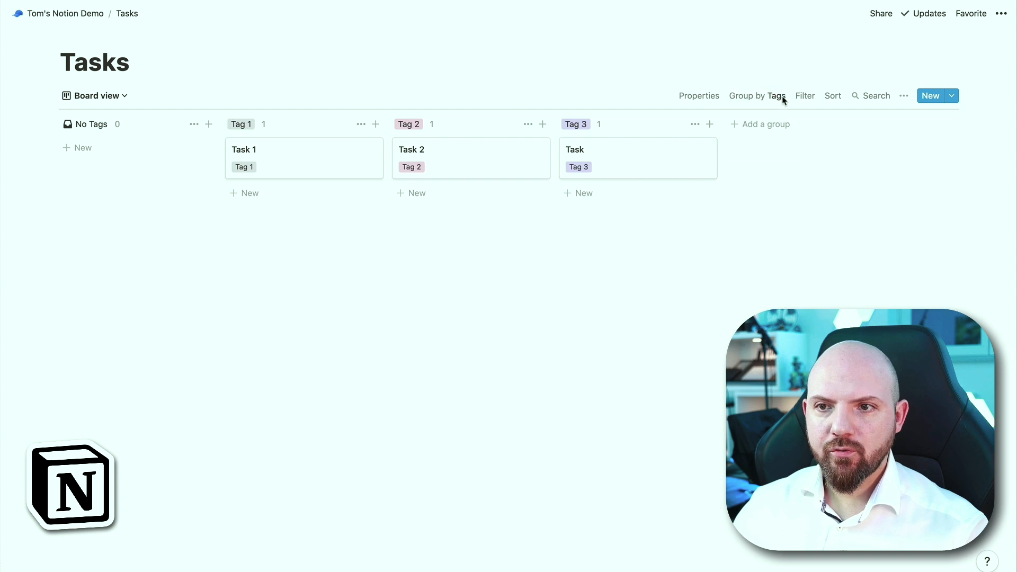
Group a second board by Progress, name the views Tag View and Progress, and show Tag View.
left_click(756, 95)
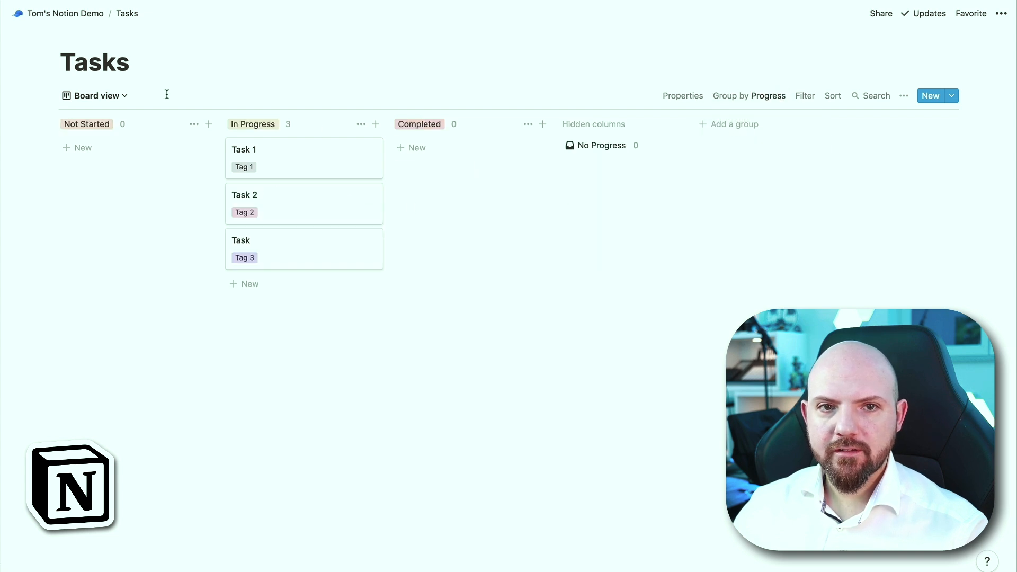
left_click(94, 96)
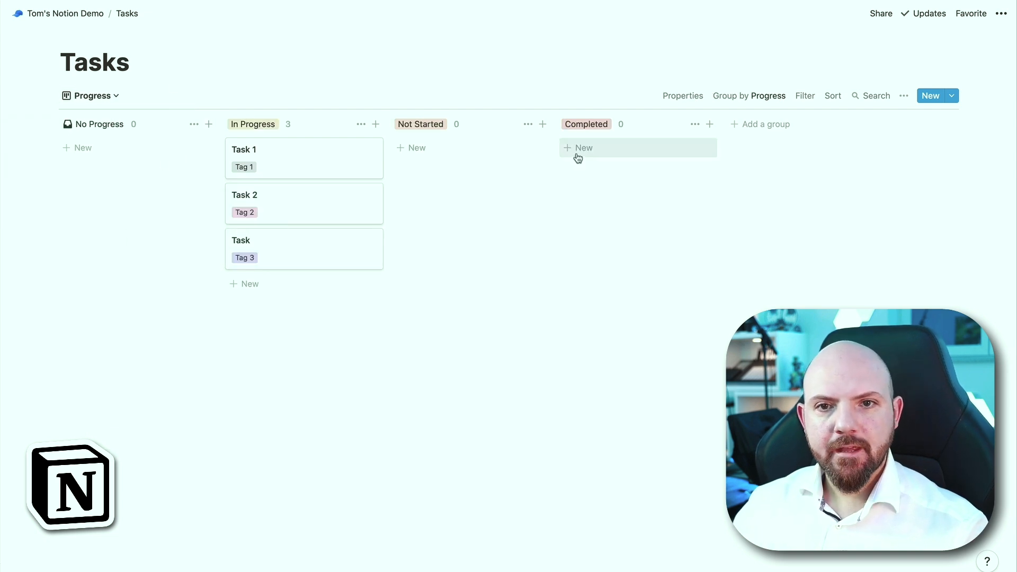
left_click(91, 96)
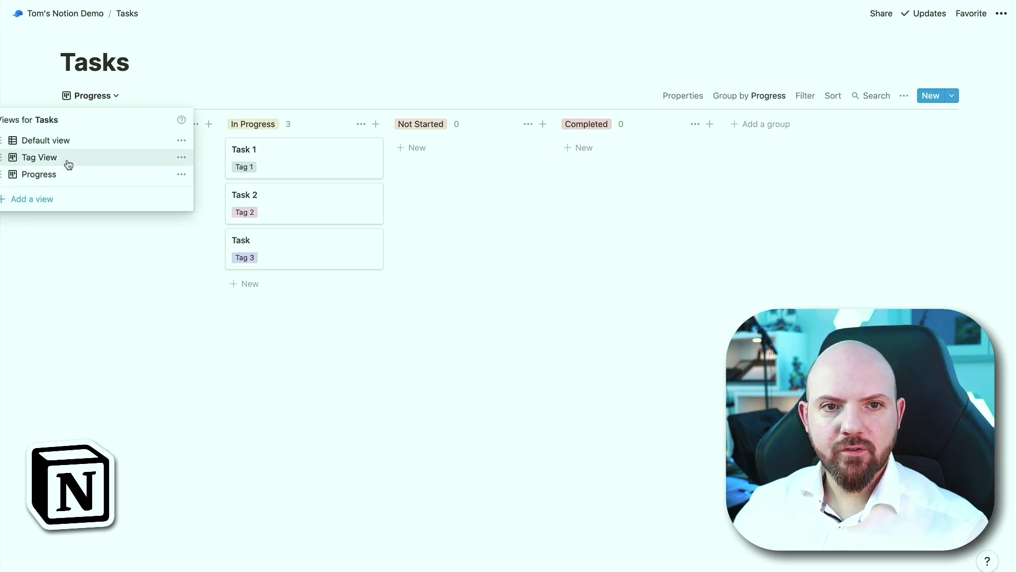
left_click(39, 157)
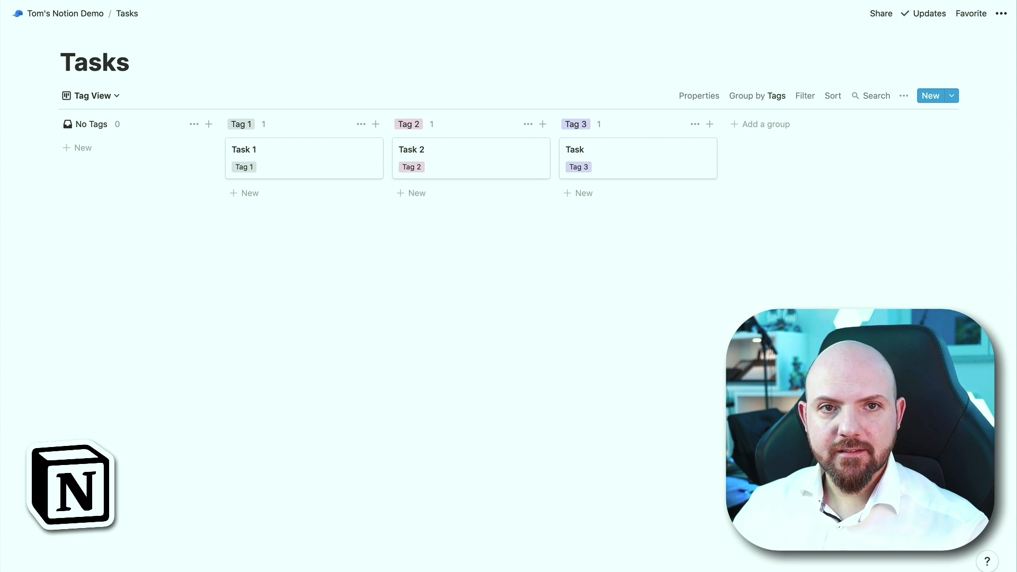
left_click(260, 158)
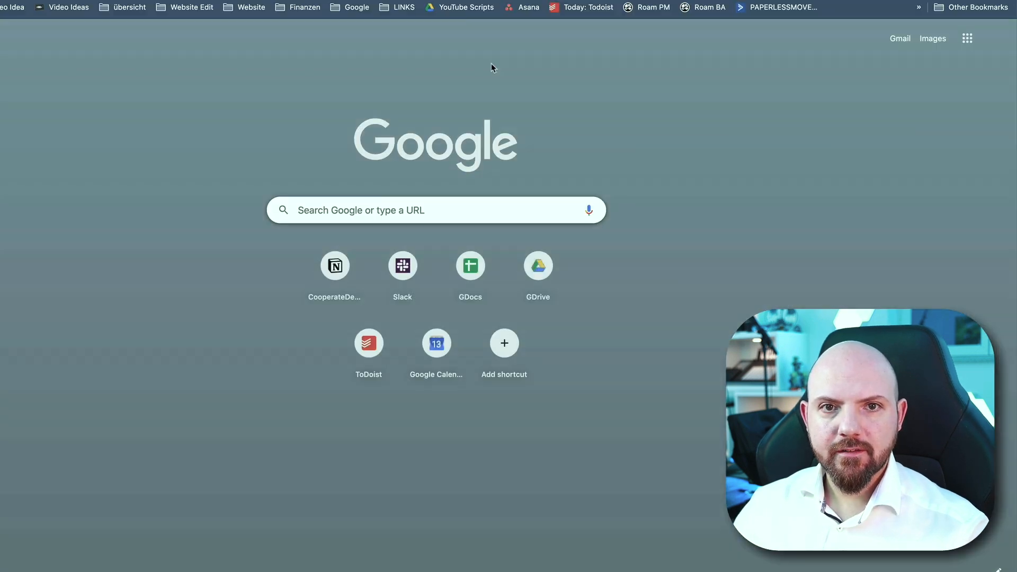
Search Google Images for 'todoist logo' and copy the red Todoist logo image.
left_click(436, 209)
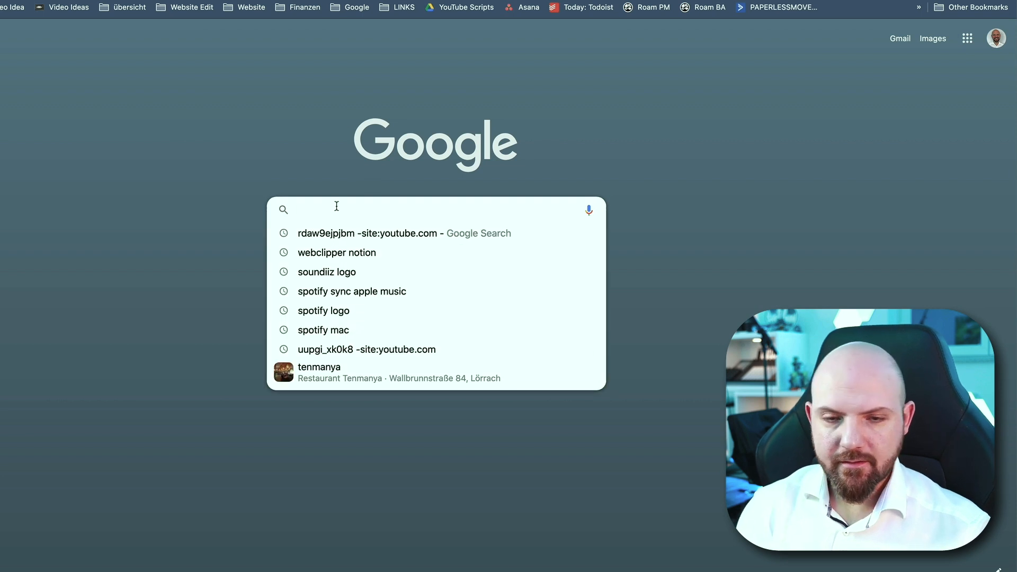
type("todoist logo")
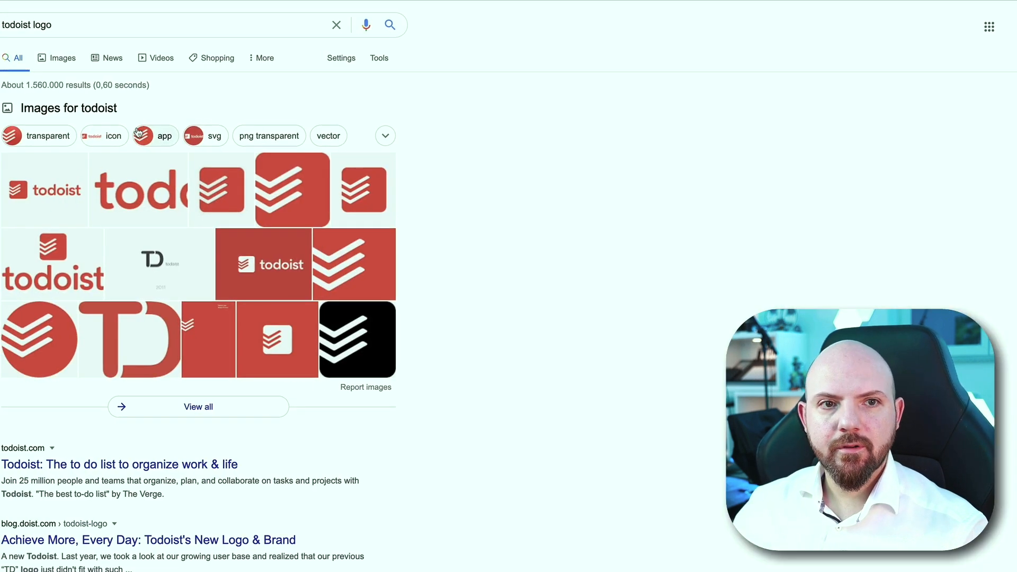
left_click(62, 57)
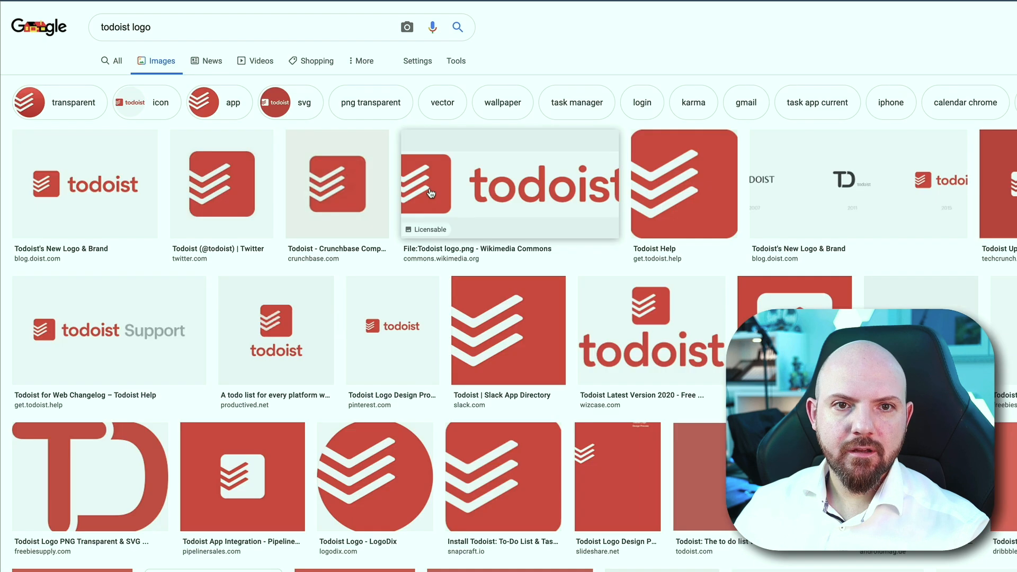
right_click(683, 183)
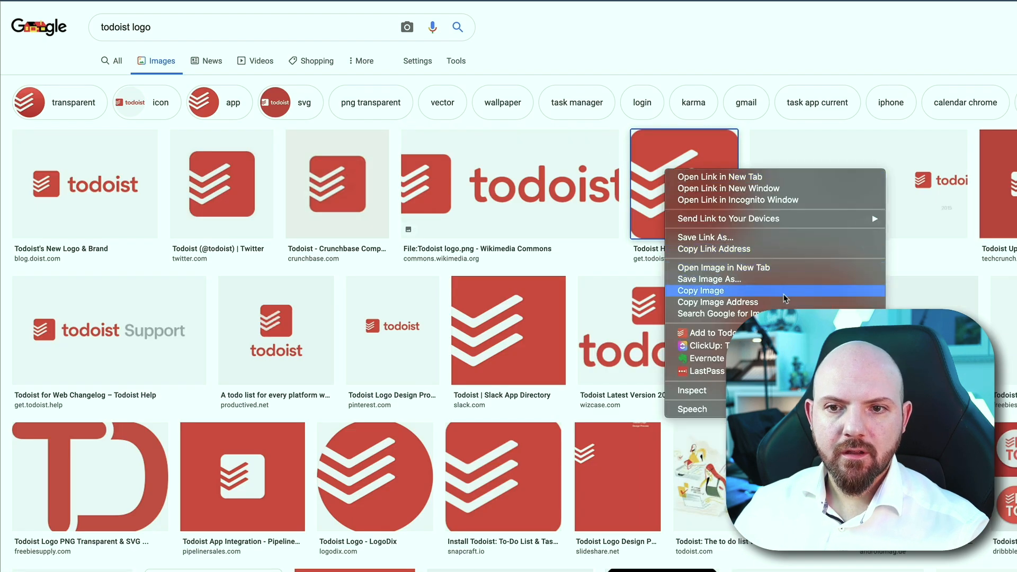
left_click(700, 291)
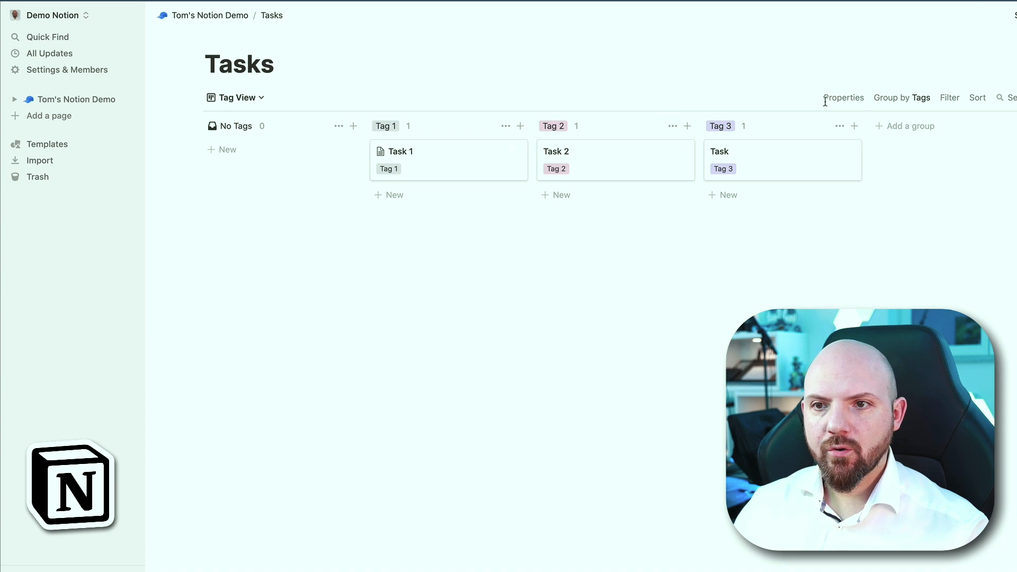
Set Tag View's card preview to Page content so Task 1 shows the Todoist logo.
left_click(843, 97)
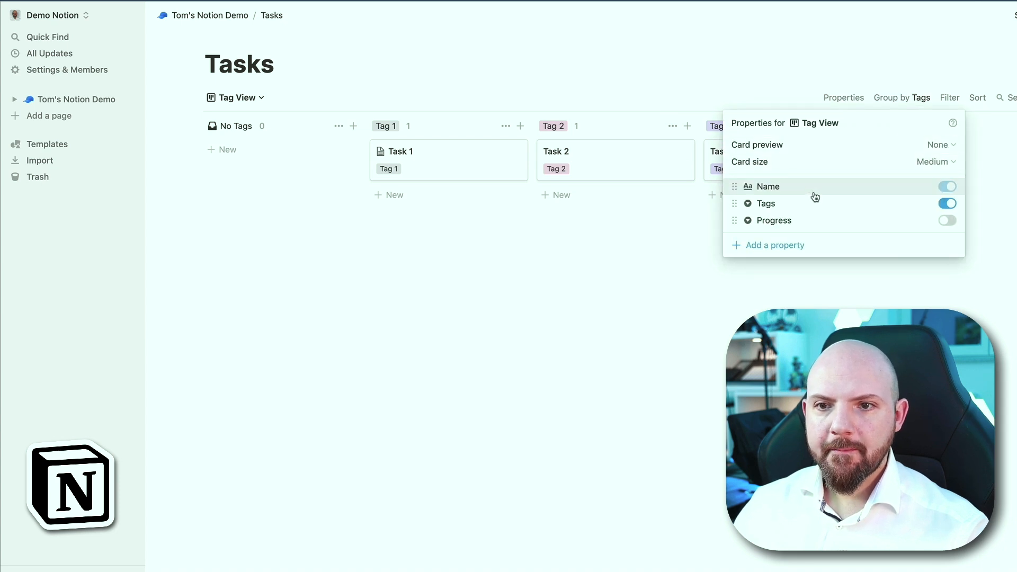
left_click(939, 145)
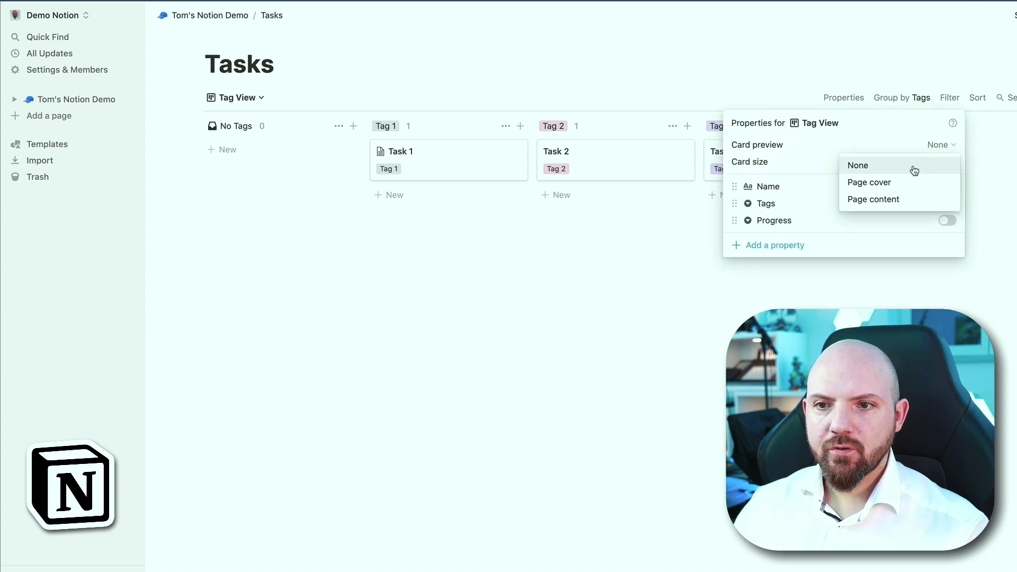
left_click(869, 182)
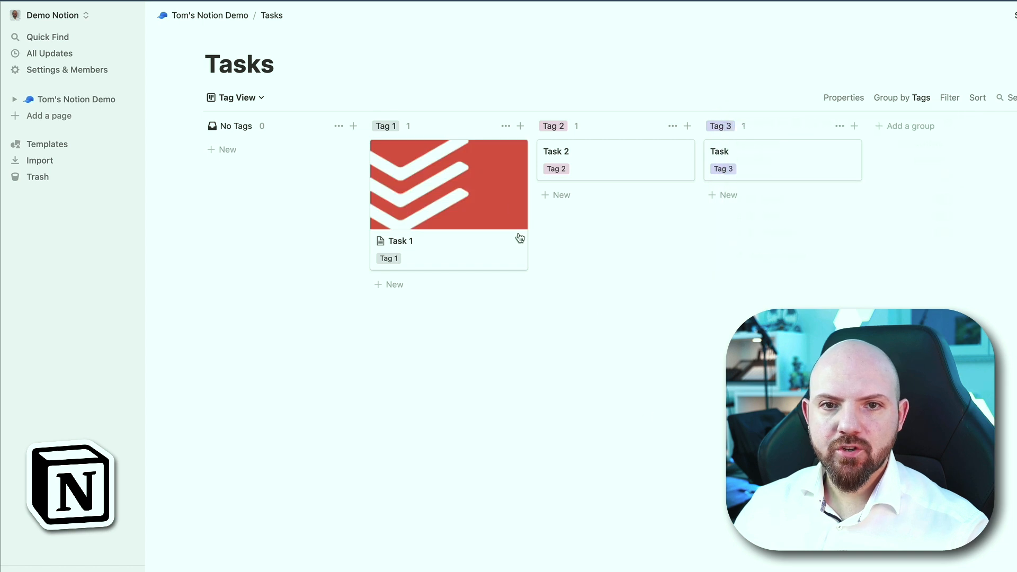
mouse_move(441, 195)
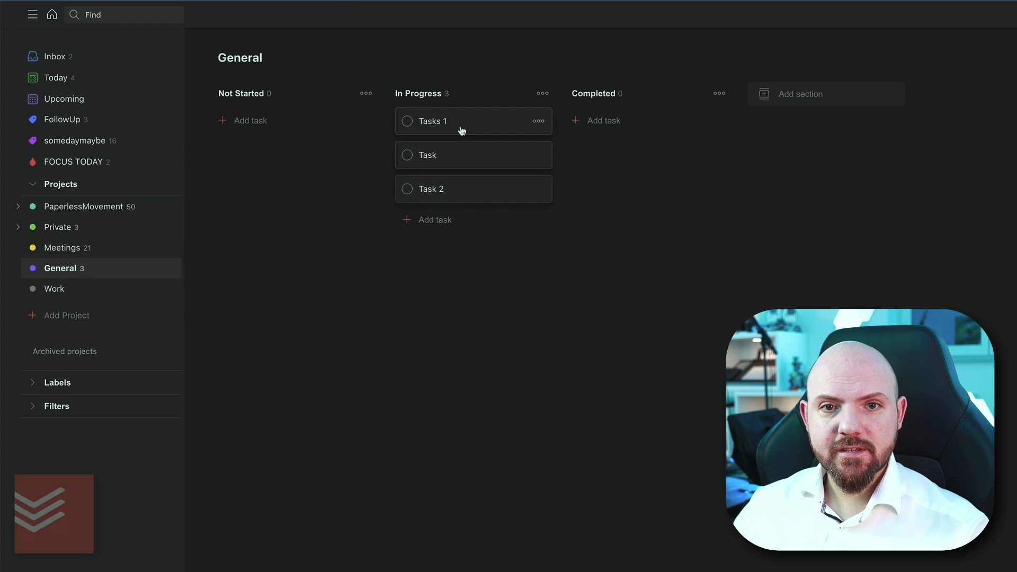
Review Tasks 1's activity history and sub-tasks in its Todoist detail view.
left_click(432, 121)
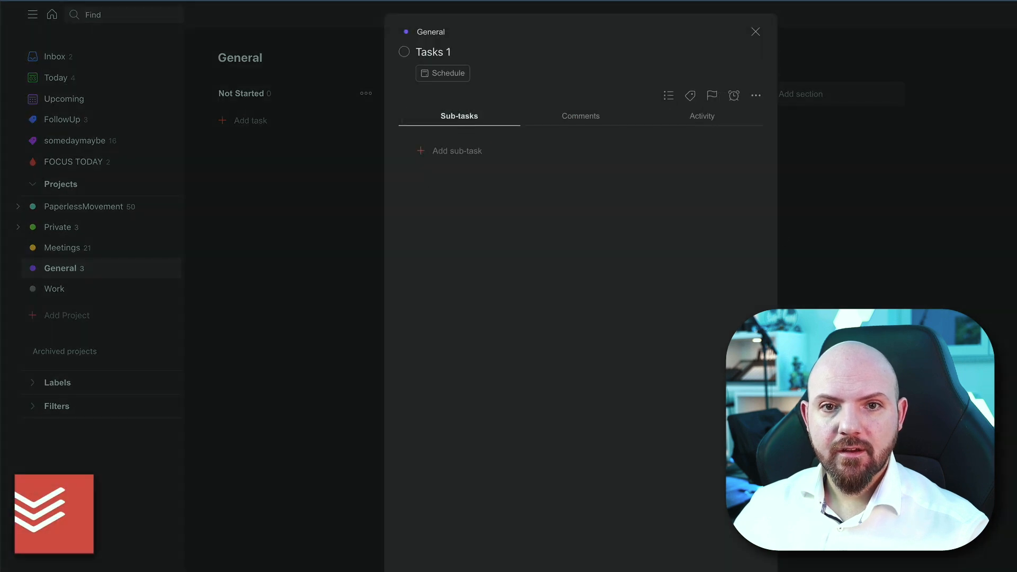
left_click(701, 116)
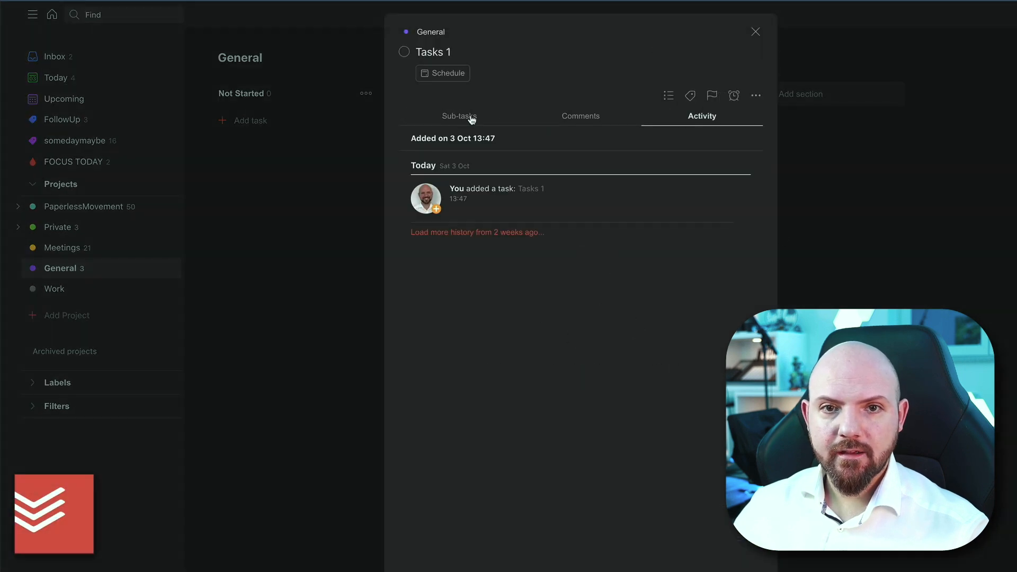
left_click(459, 116)
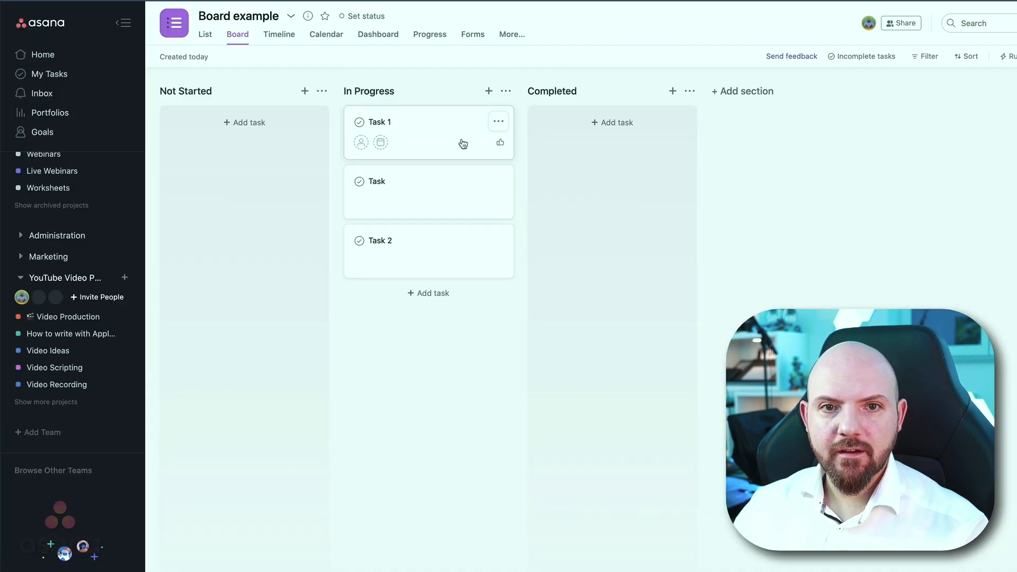
Give Asana's Task 1 the Todoist logo as its cover image and place it in Completed.
left_click(498, 121)
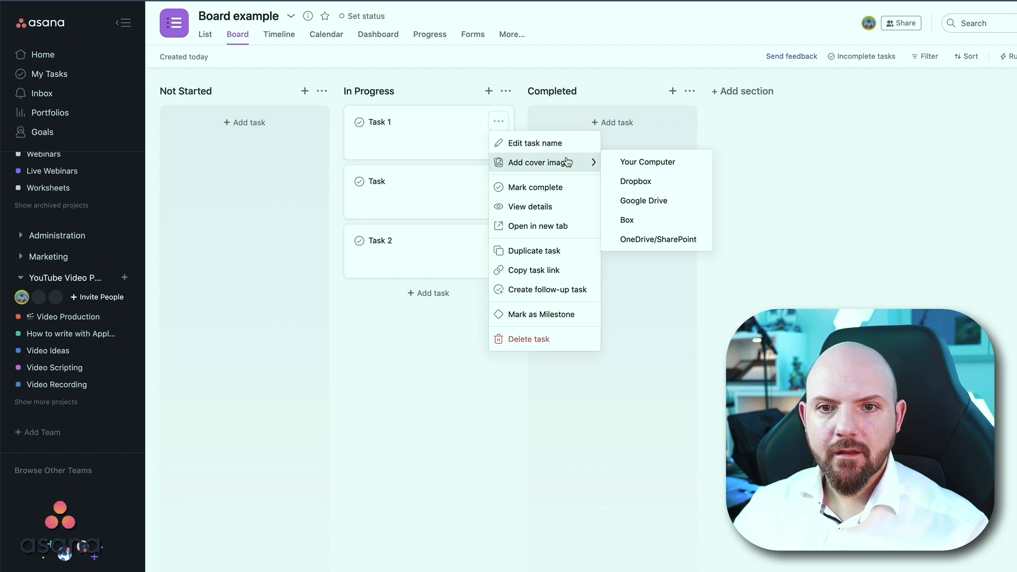
mouse_move(661, 169)
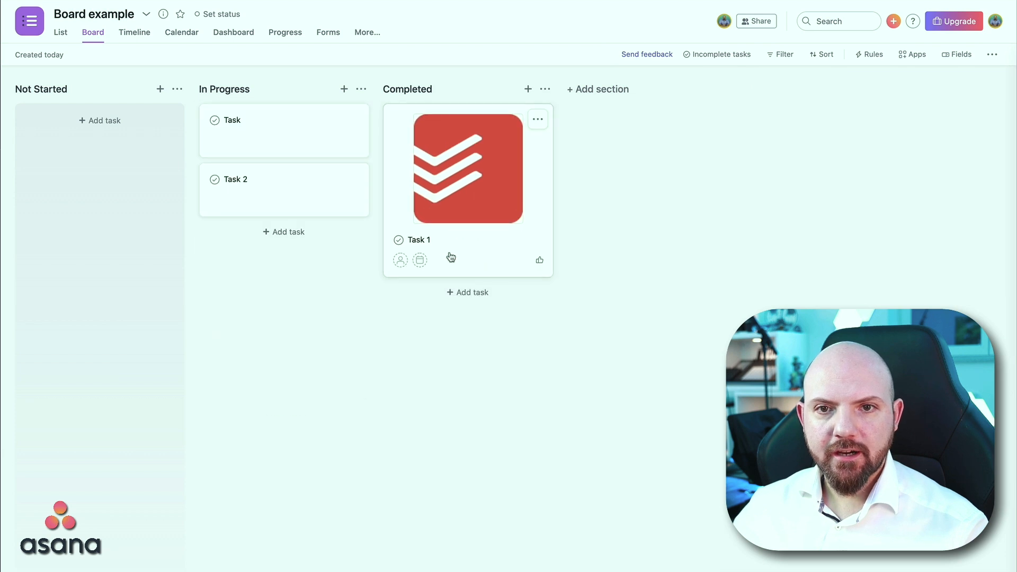
left_click(420, 239)
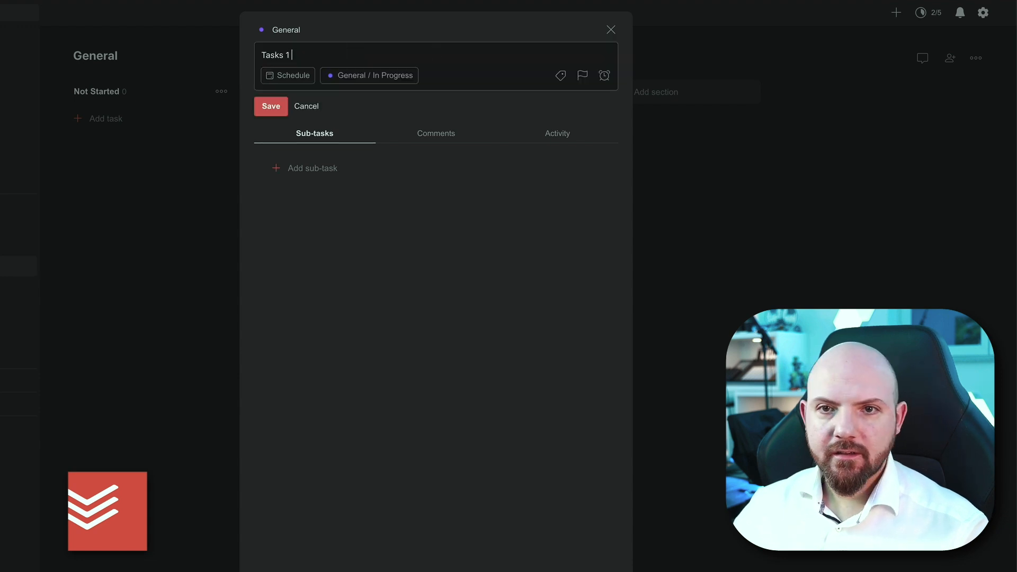
Post the Todoist logo image.png as a comment on Tasks 1 and close the task.
left_click(436, 133)
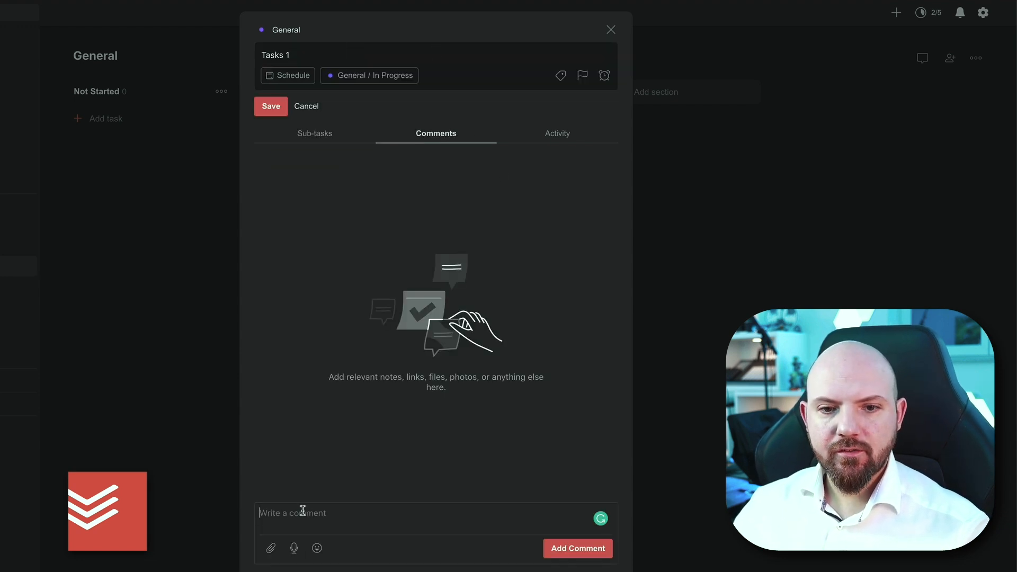
left_click(271, 548)
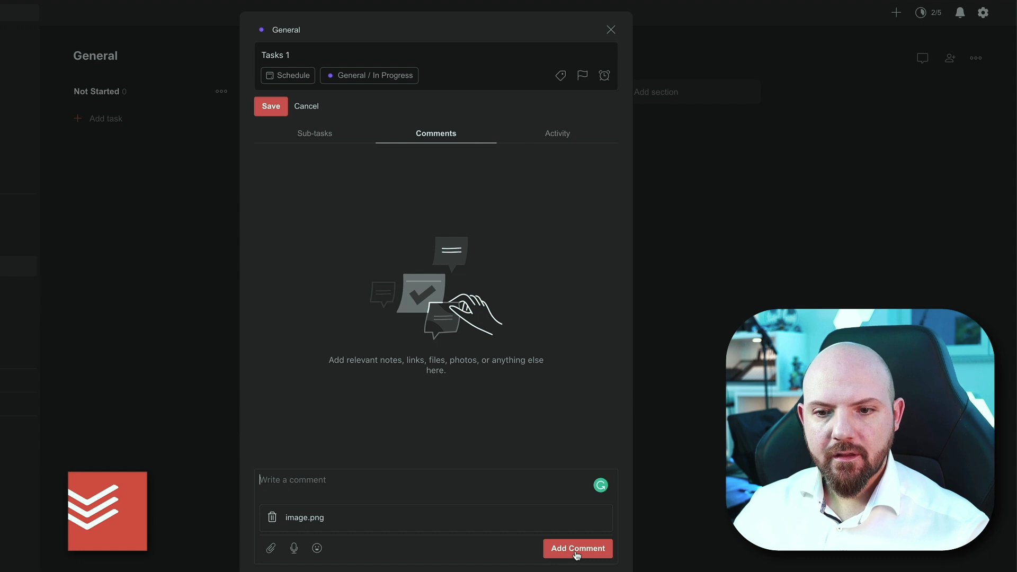
left_click(577, 548)
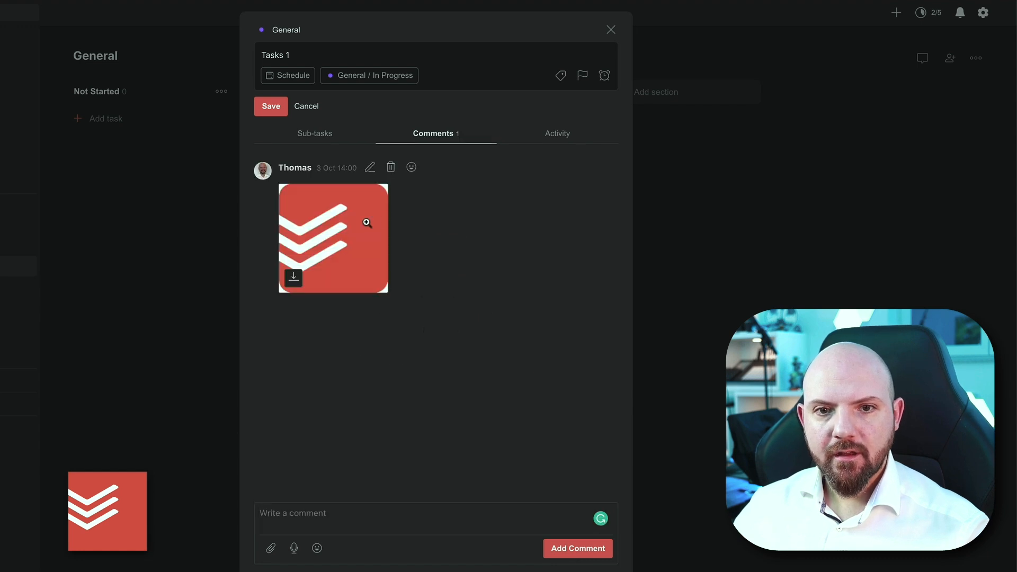
left_click(271, 106)
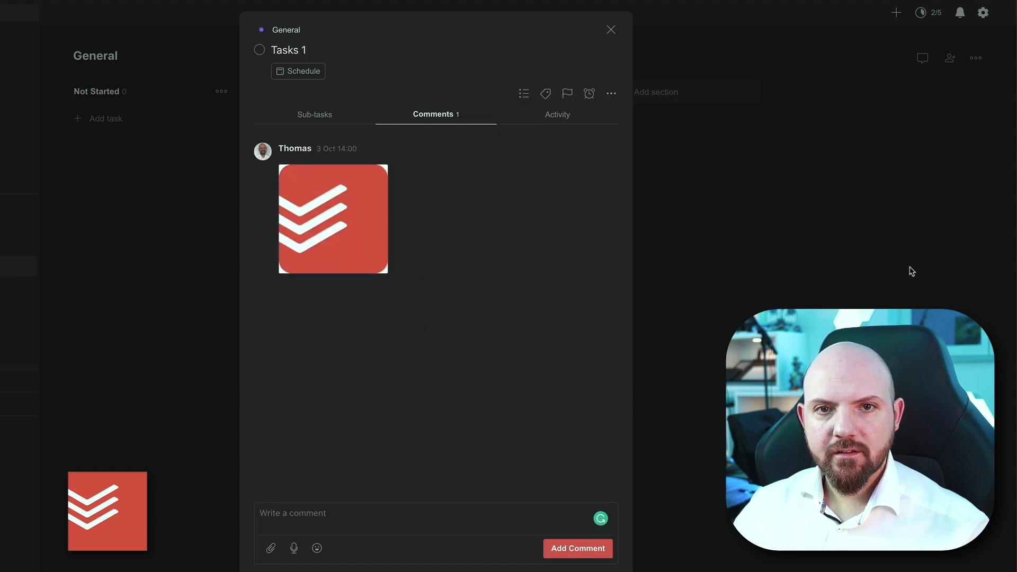
left_click(611, 30)
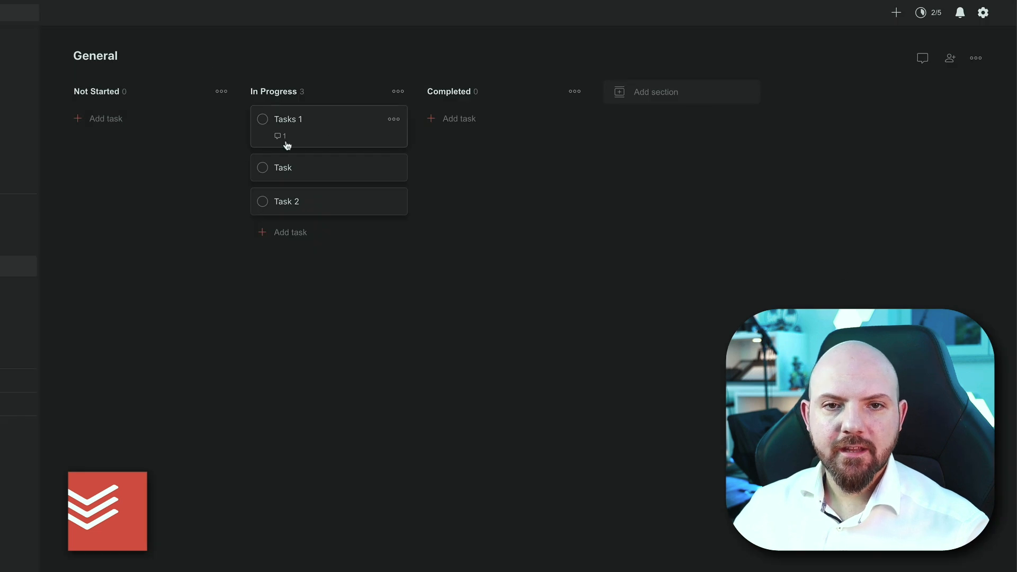
mouse_move(339, 127)
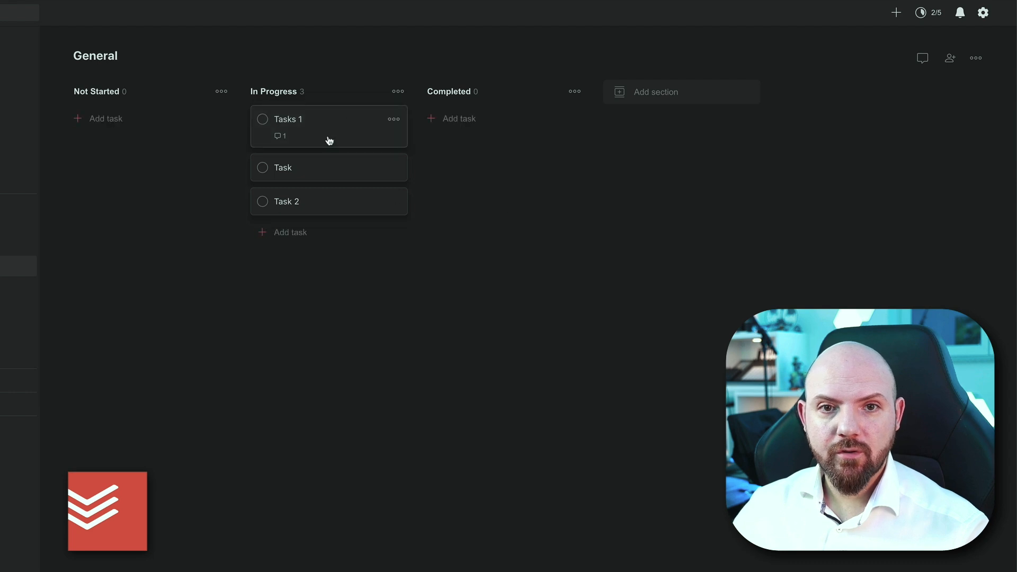
left_click(288, 120)
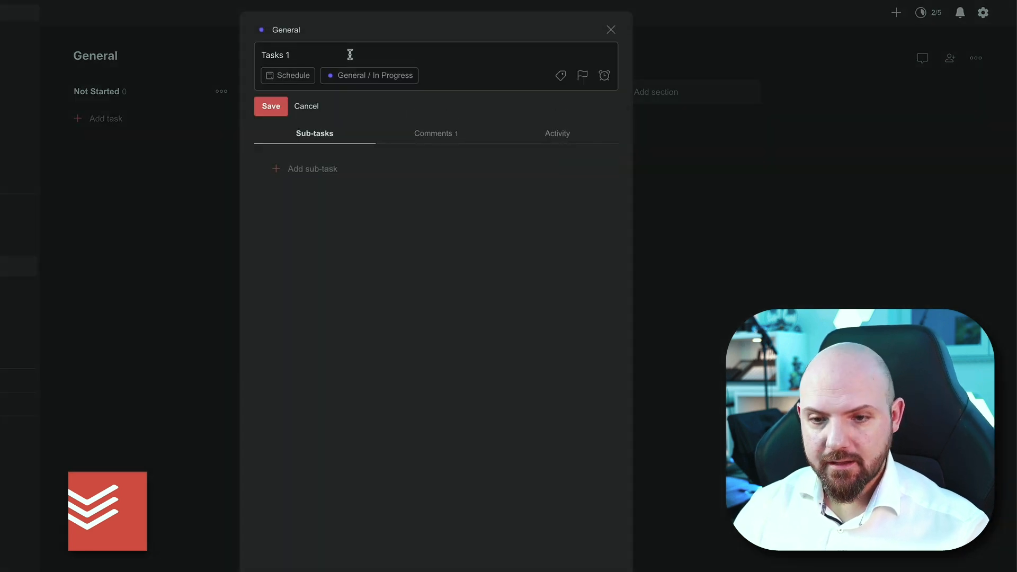
left_click(270, 106)
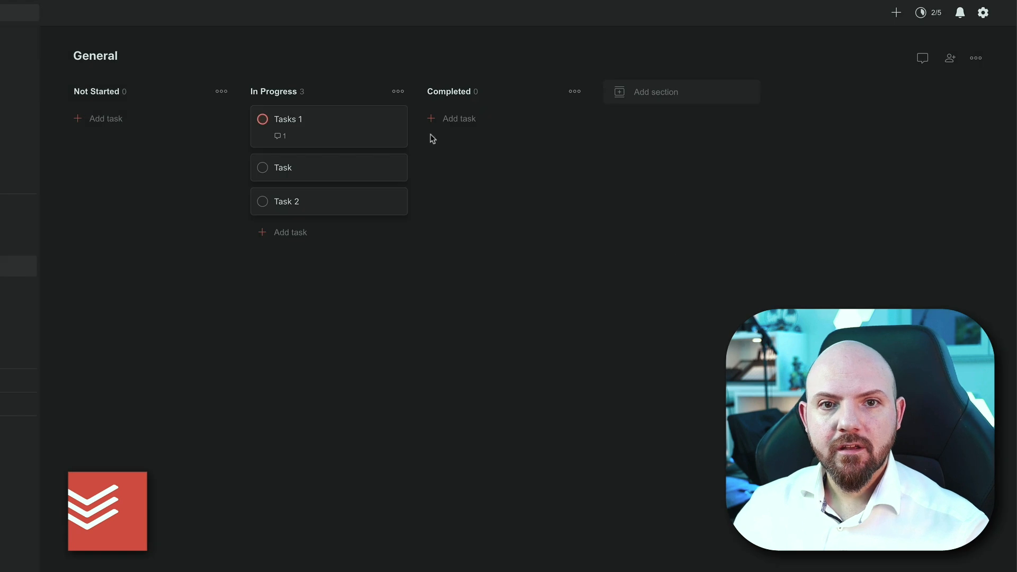
mouse_move(214, 116)
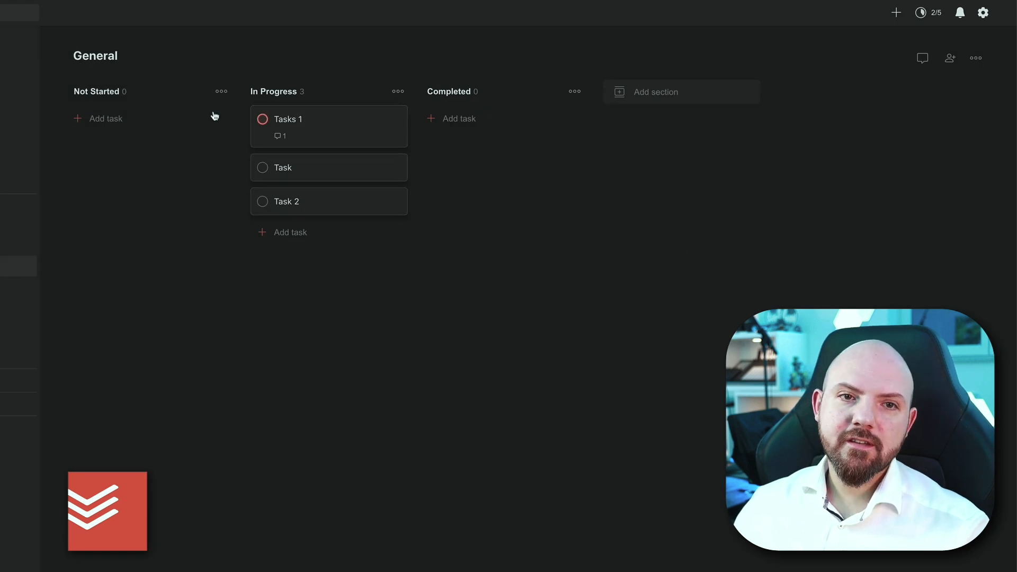
View the General project as a list, then switch it back to a board.
left_click(976, 57)
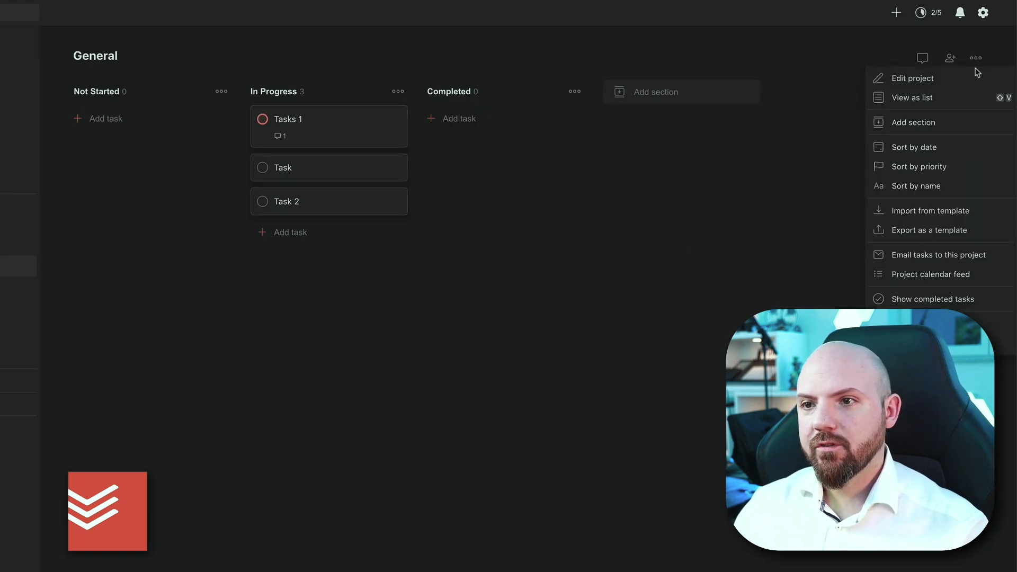
left_click(913, 97)
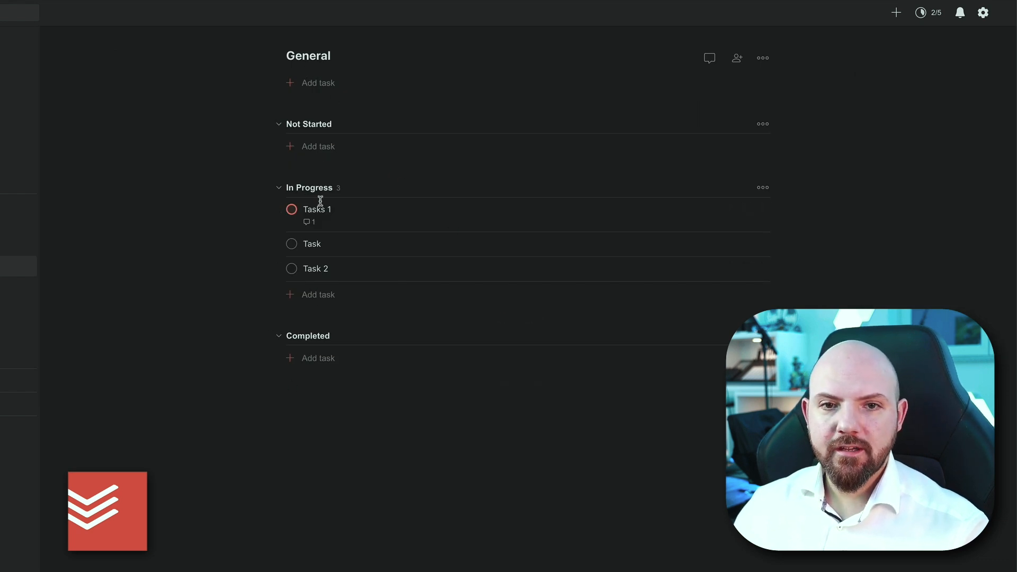
left_click(763, 57)
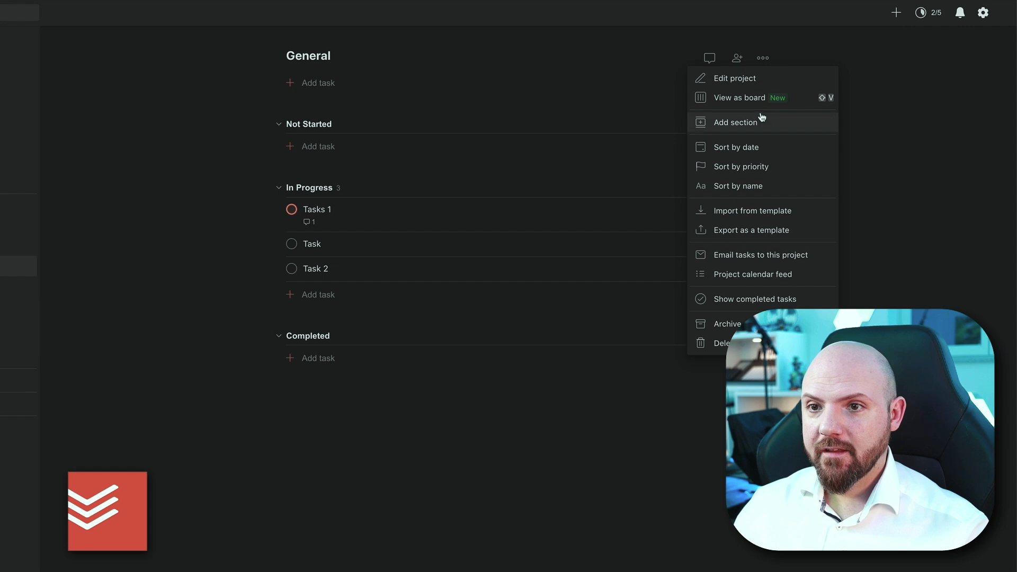
left_click(738, 98)
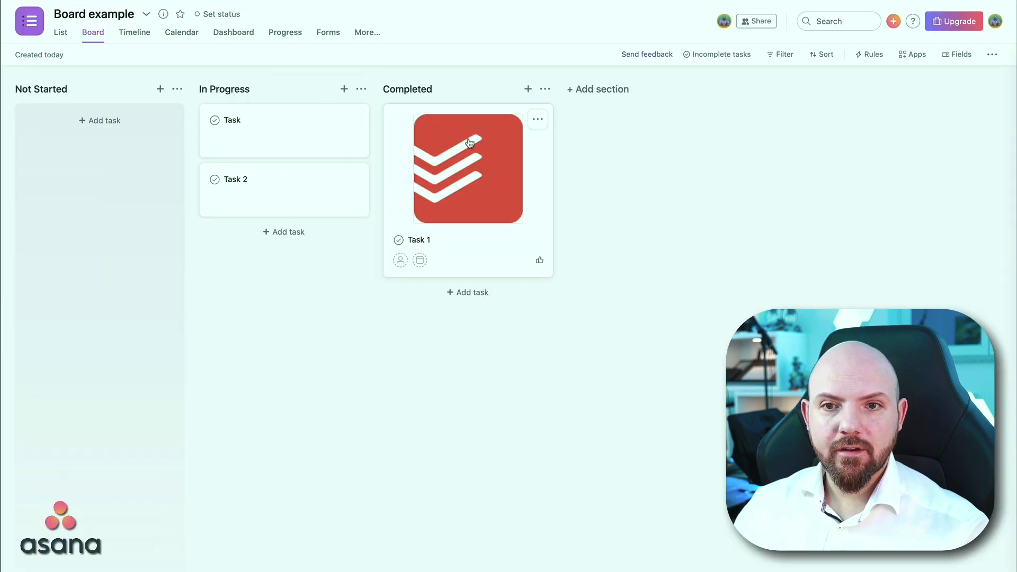
mouse_move(379, 145)
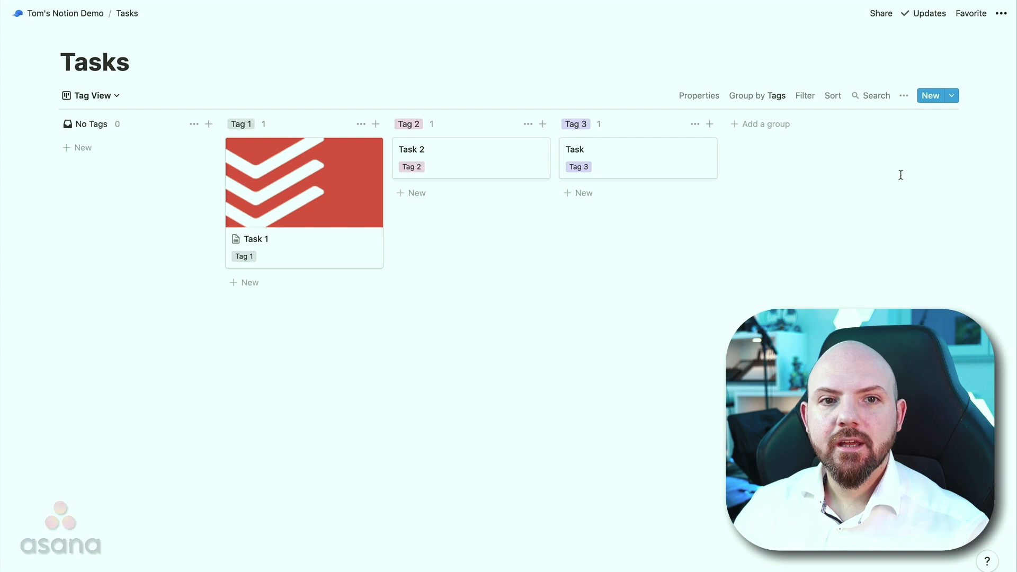
Switch the Tasks board from Tag View to the Progress view.
left_click(91, 95)
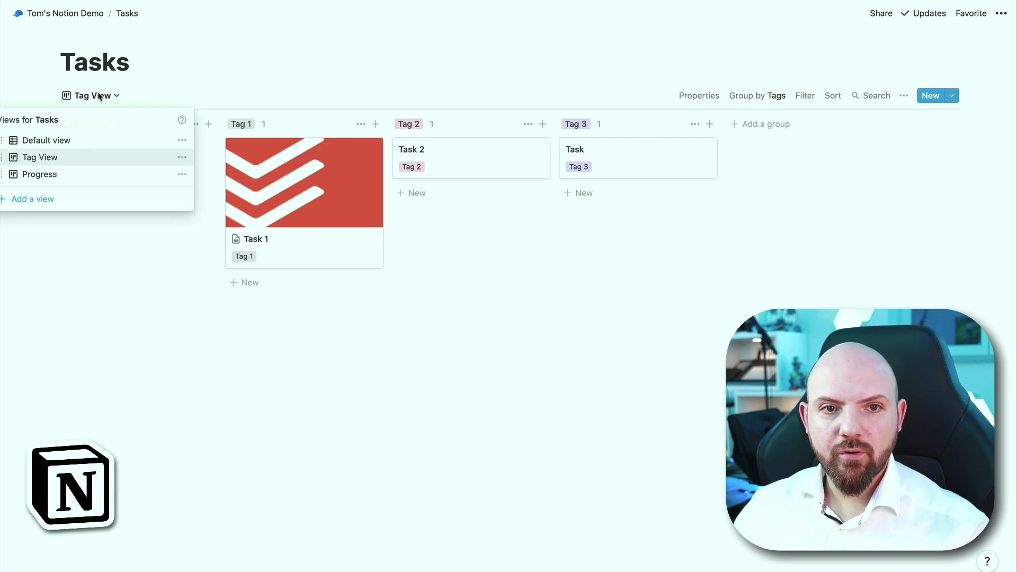
left_click(39, 174)
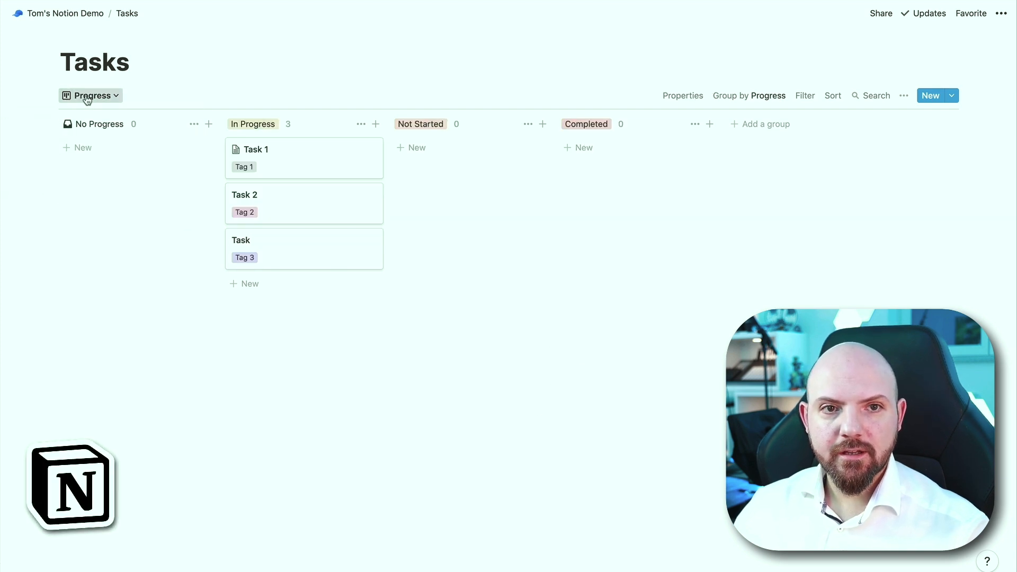
left_click(91, 96)
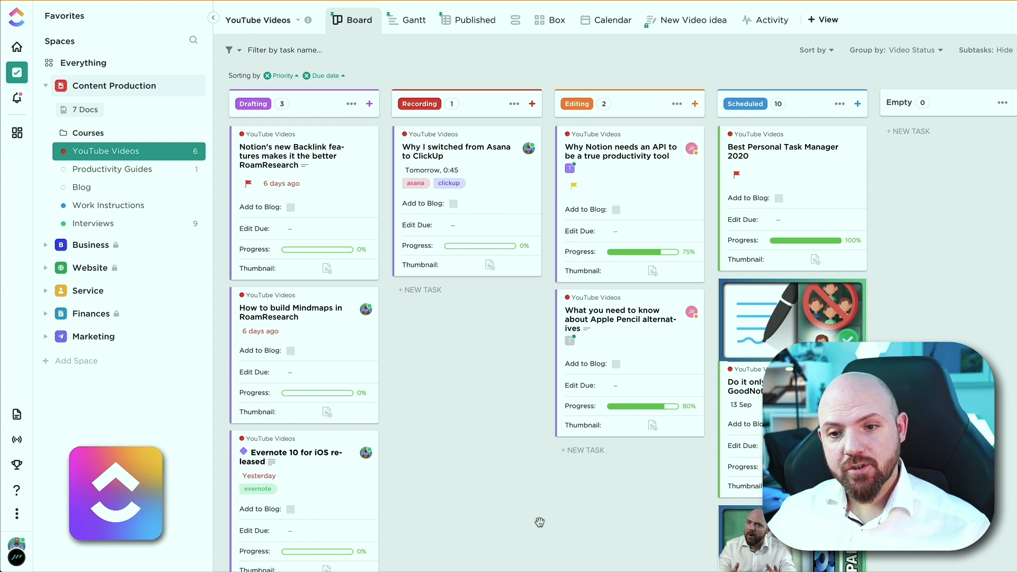
mouse_move(558, 205)
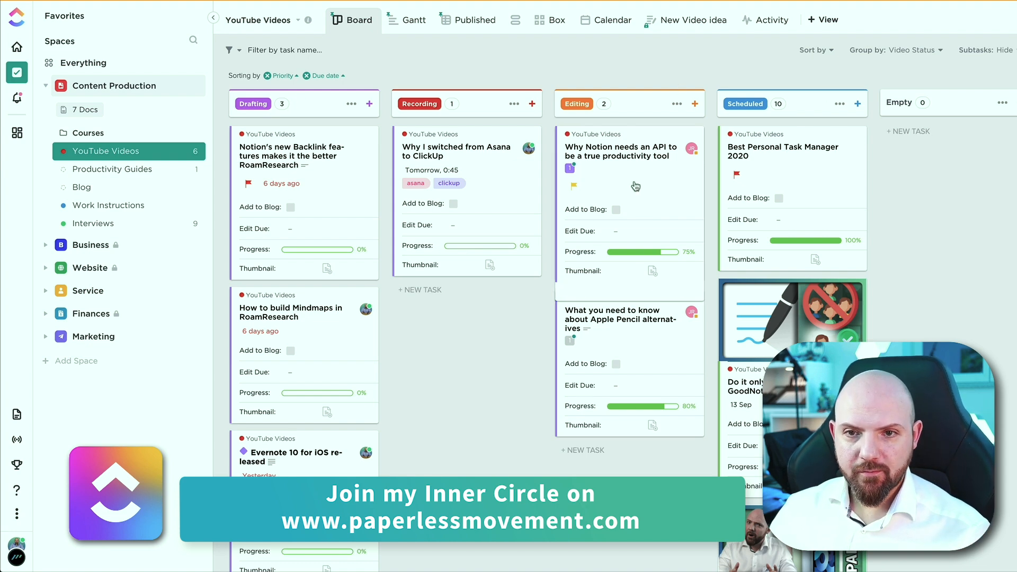
Group the YouTube Videos board by Due date, giving Overdue, Today and Tomorrow columns.
left_click(613, 156)
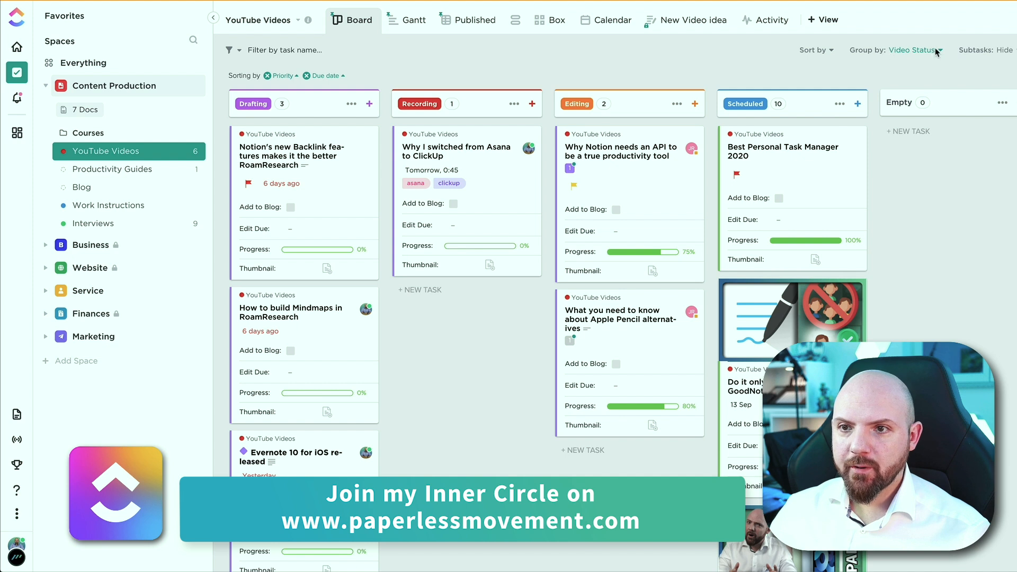
left_click(915, 50)
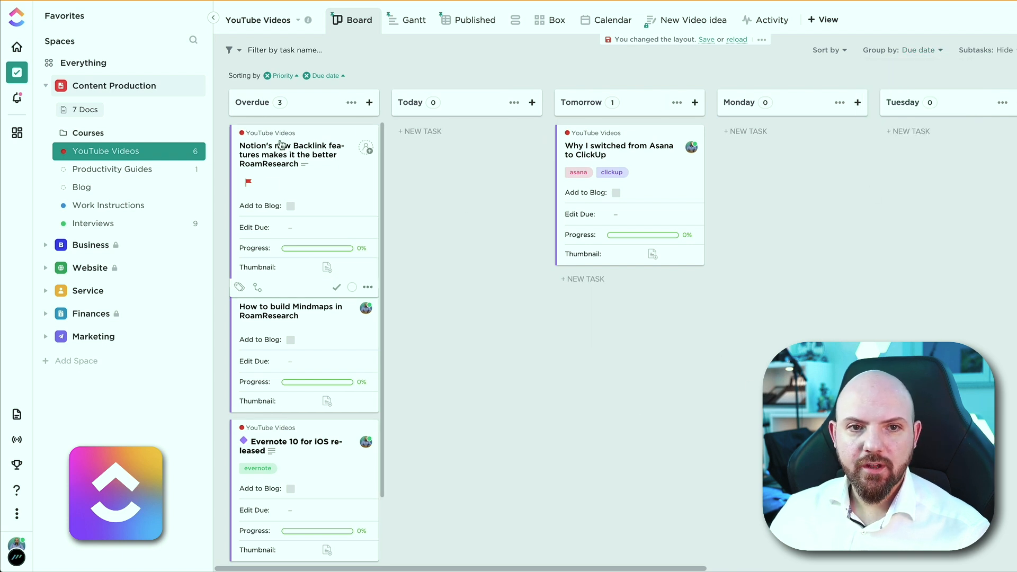
left_click(920, 50)
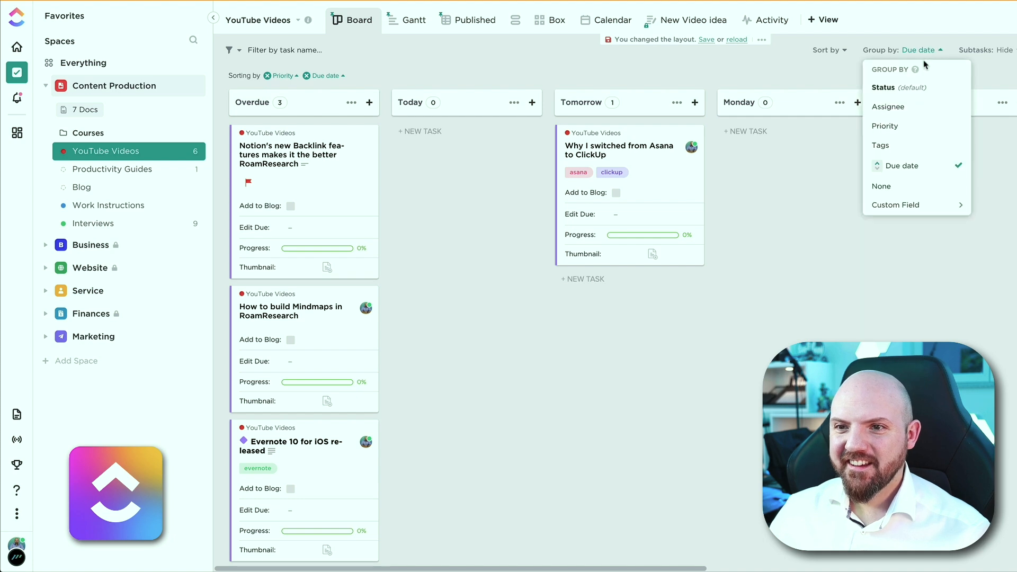
left_click(888, 106)
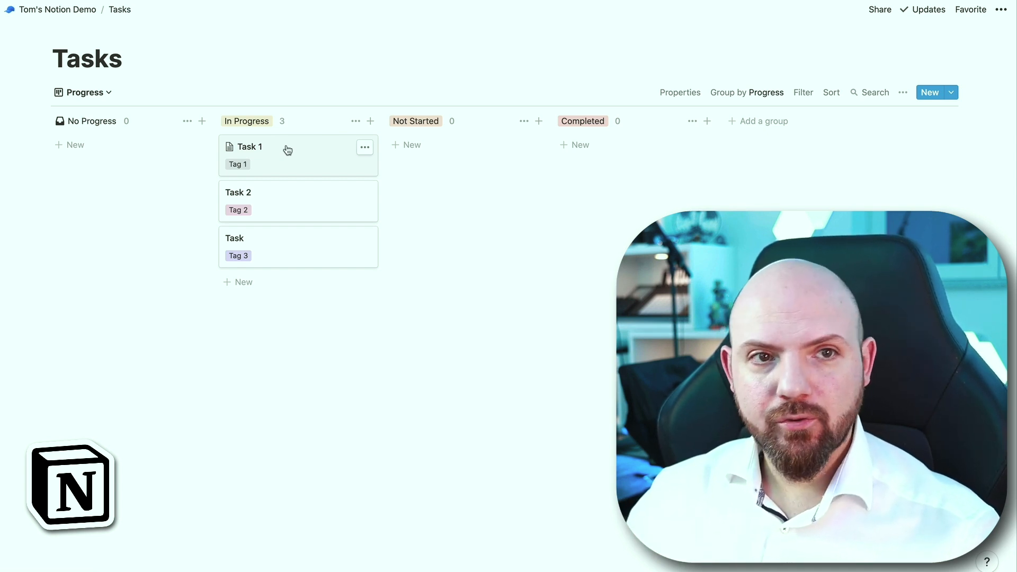
left_click(65, 39)
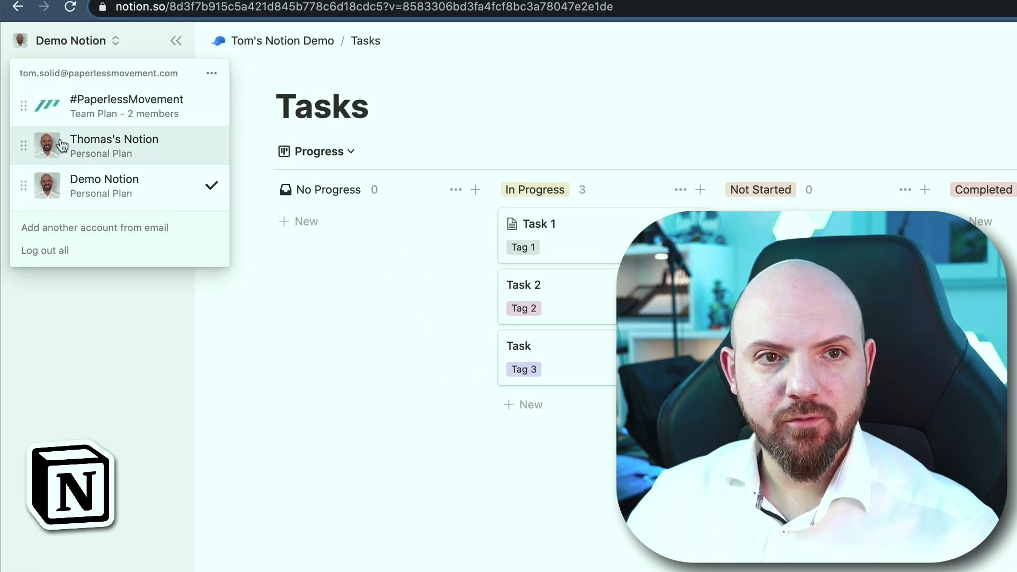
left_click(70, 40)
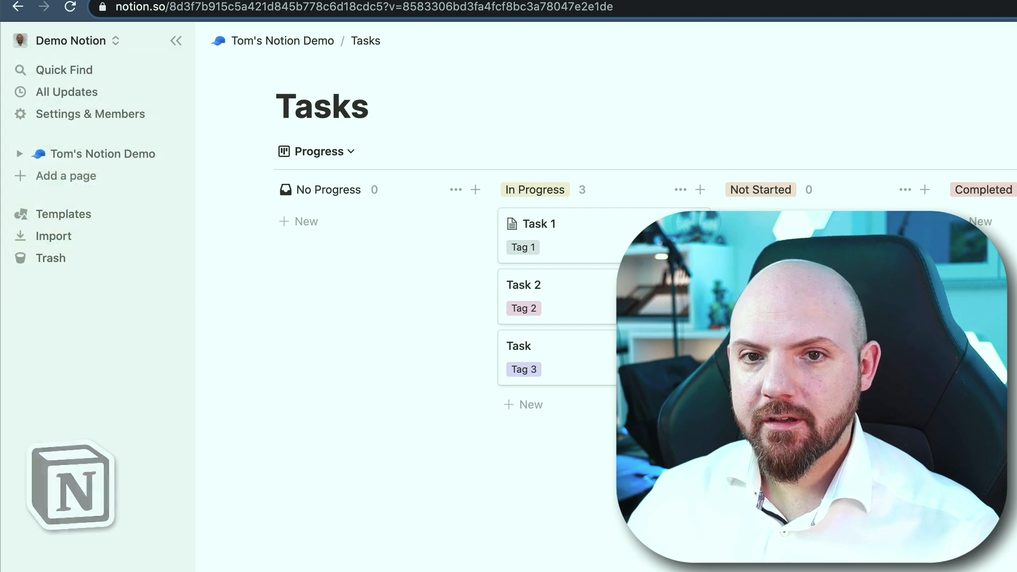